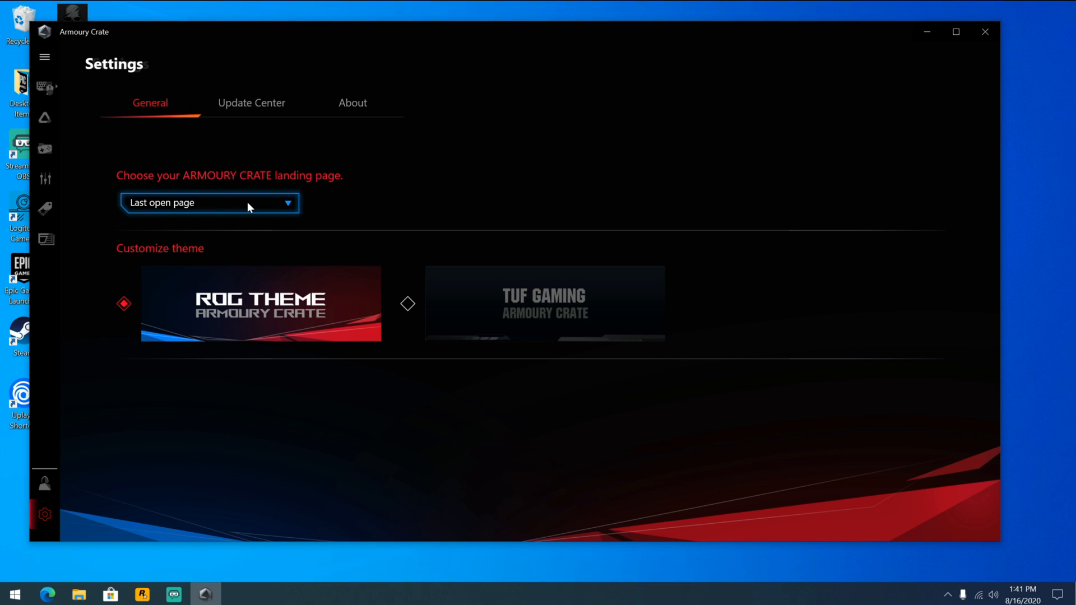
# - Review General and Update Center status, then enable Record log under App diagnostics in About
pyautogui.click(210, 203)
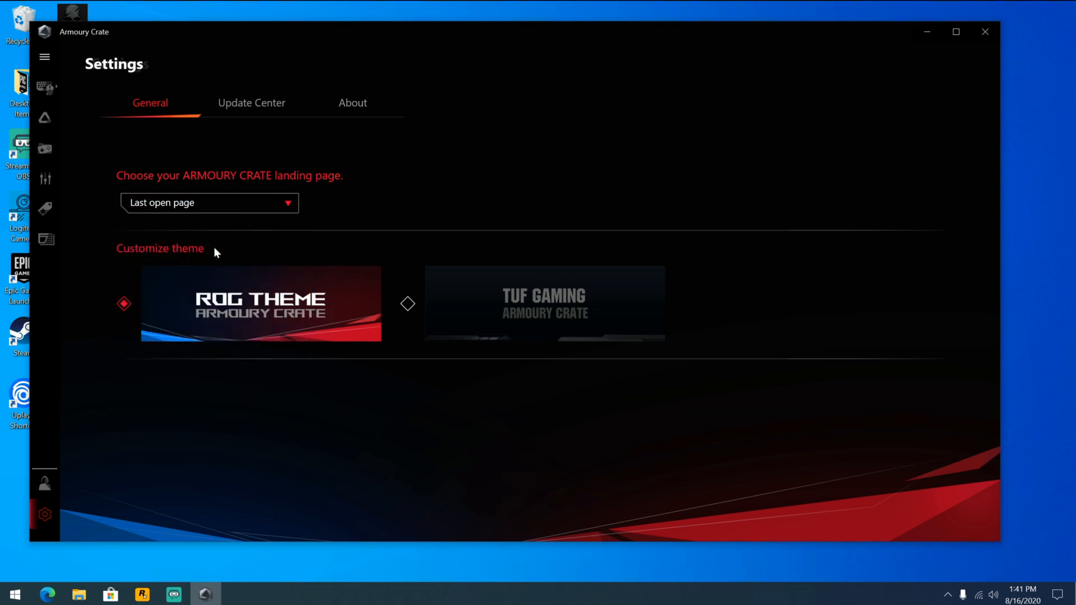
pyautogui.moveTo(199, 229)
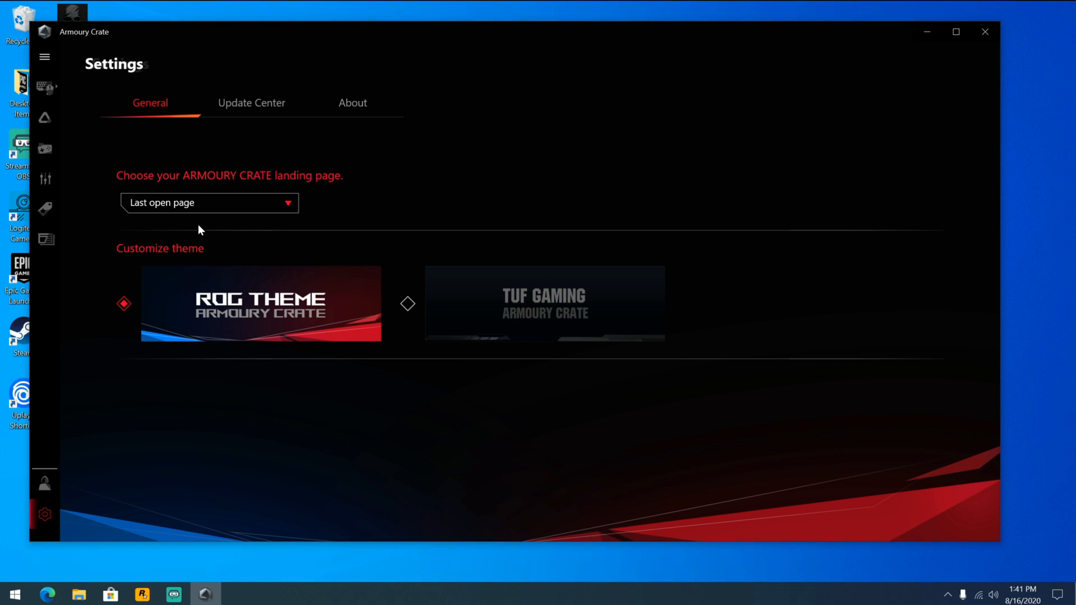
pyautogui.click(251, 104)
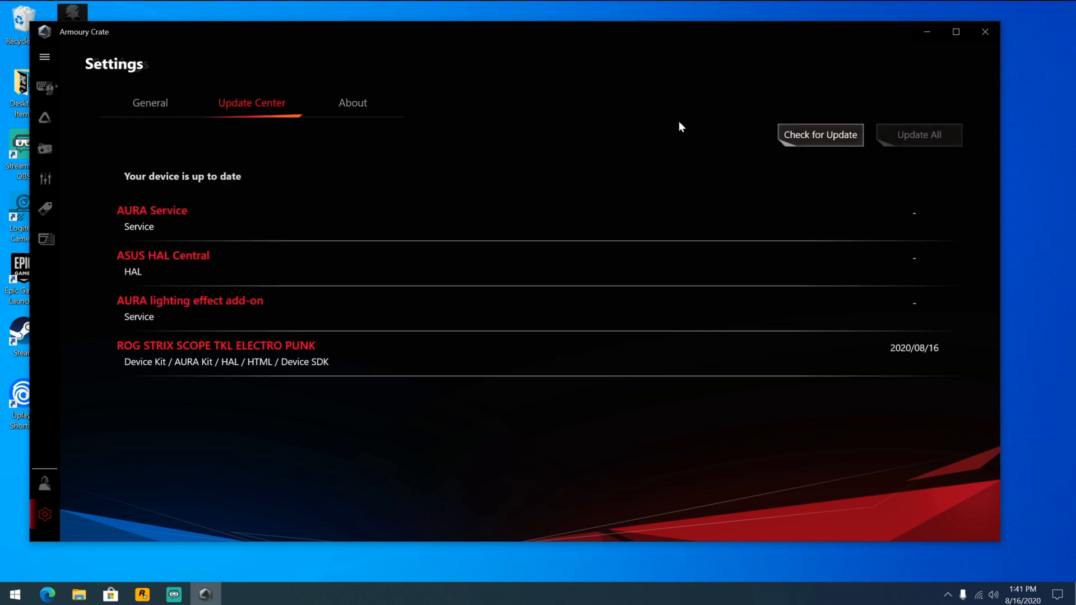
pyautogui.click(820, 135)
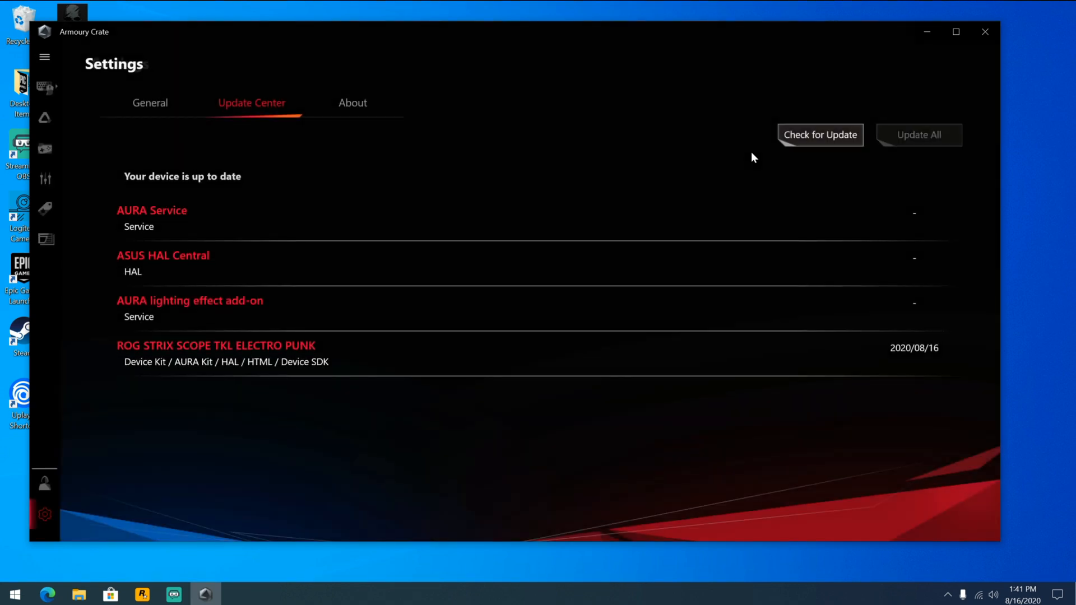
pyautogui.click(353, 103)
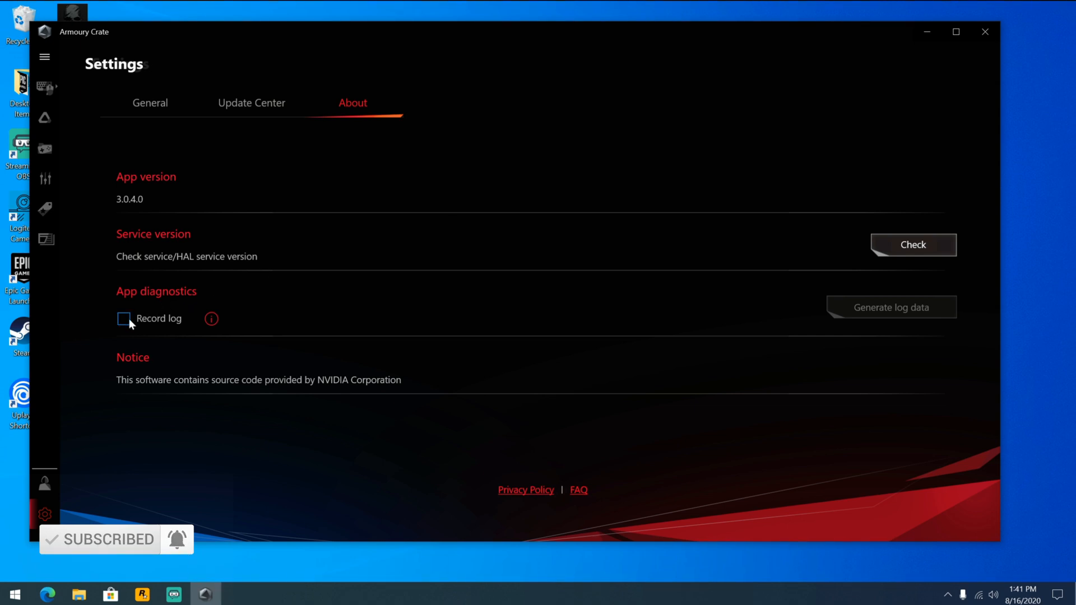
pyautogui.click(125, 318)
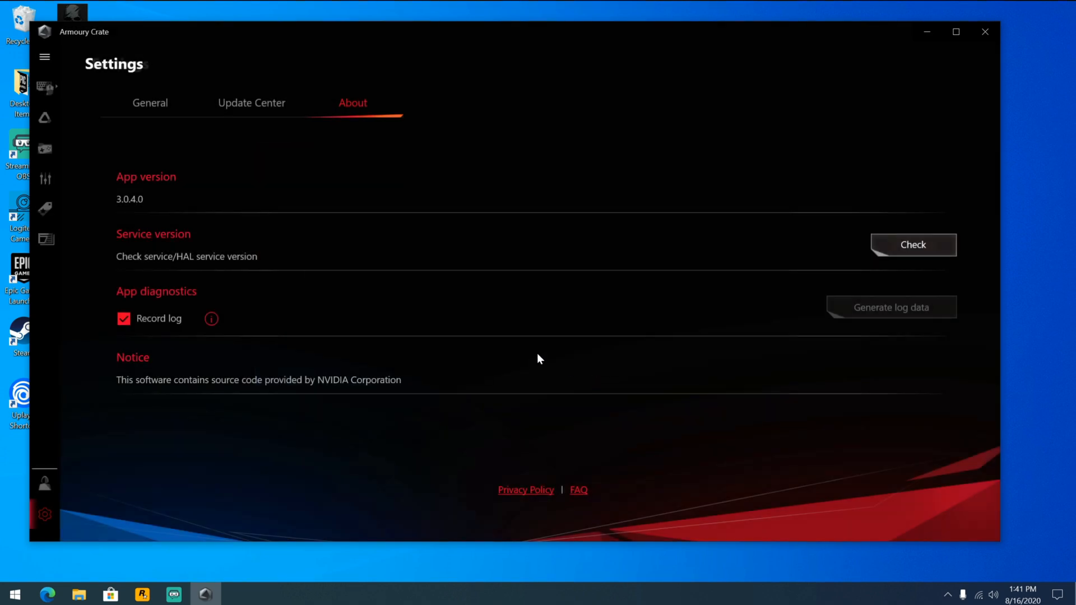
pyautogui.moveTo(422, 304)
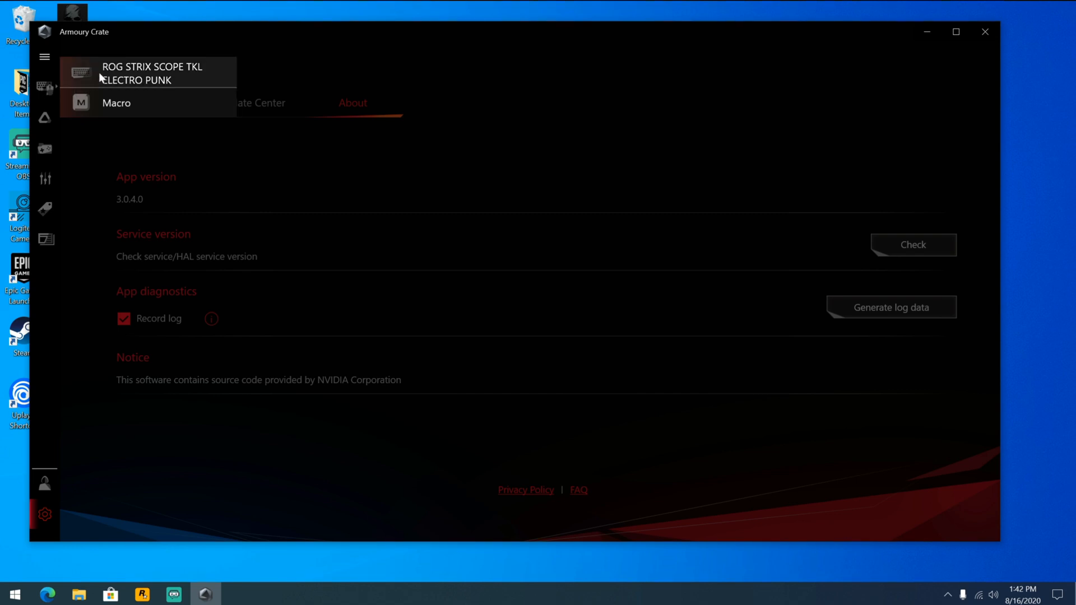
pyautogui.moveTo(145, 80)
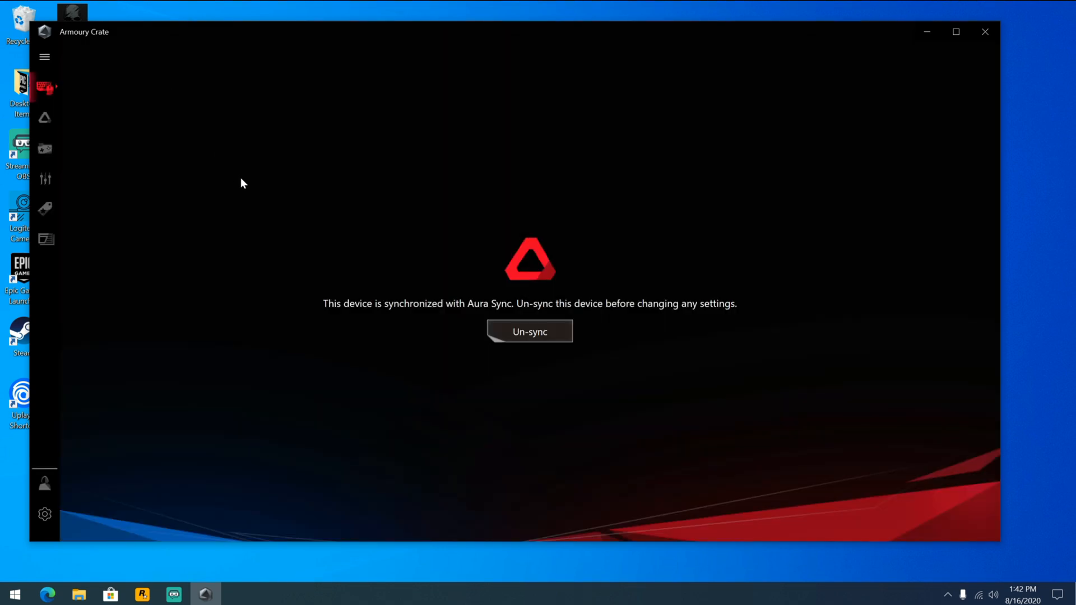
pyautogui.moveTo(442, 322)
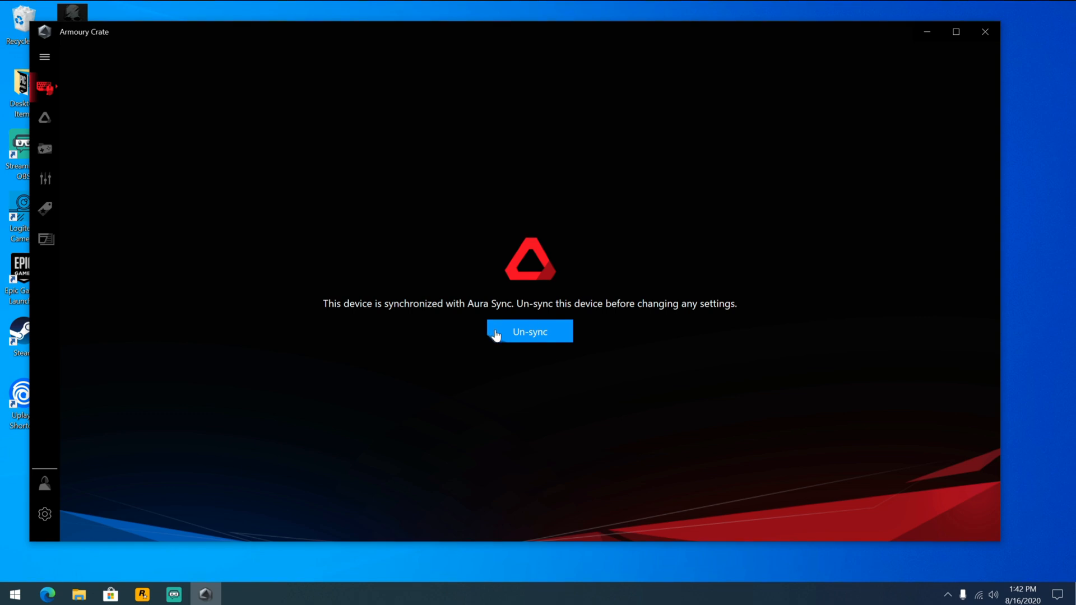
# - Un-sync the ROG Strix Scope TKL Electro Punk from Aura Sync via the notice's Un-sync button
pyautogui.click(529, 332)
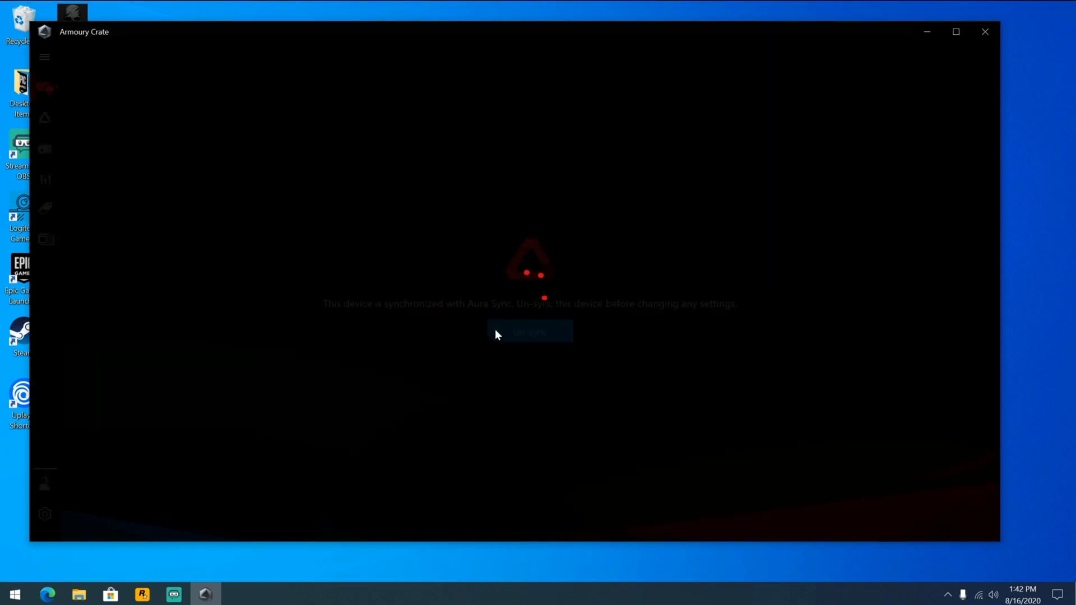
pyautogui.click(529, 331)
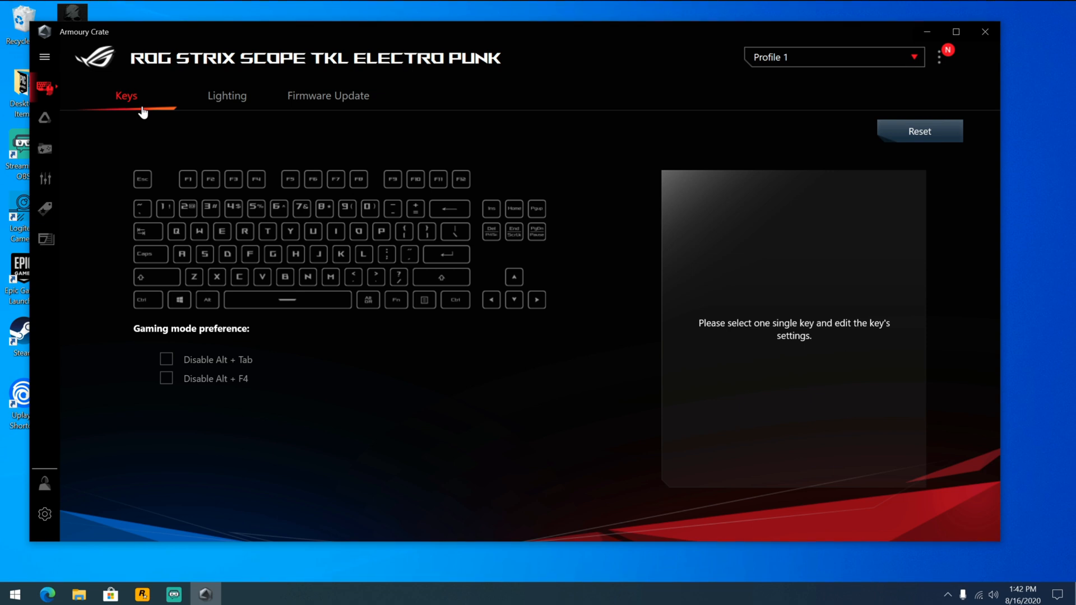
pyautogui.moveTo(204, 254)
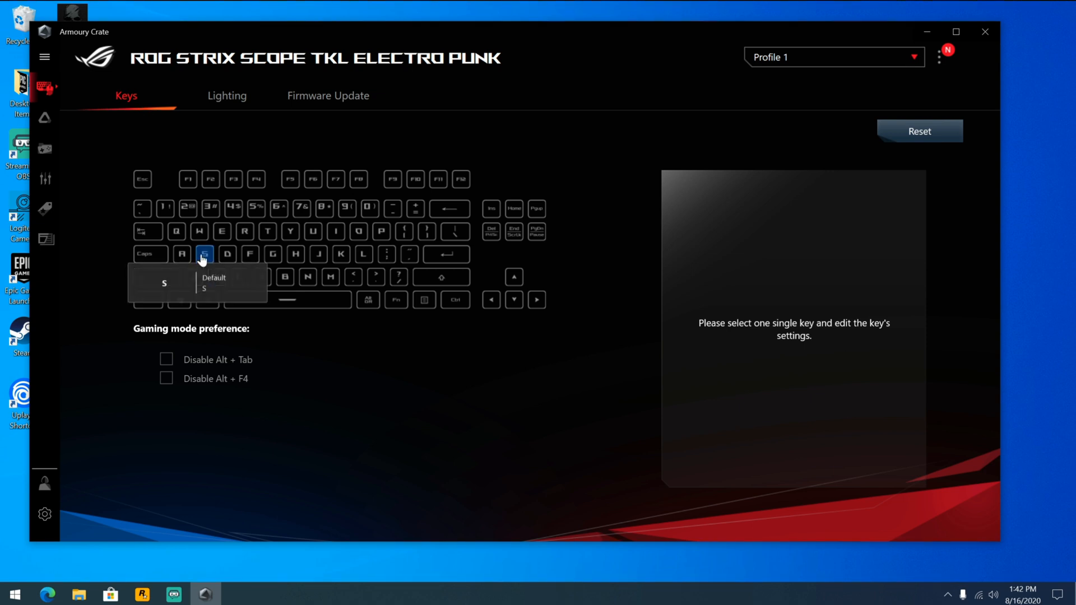
pyautogui.moveTo(249, 254)
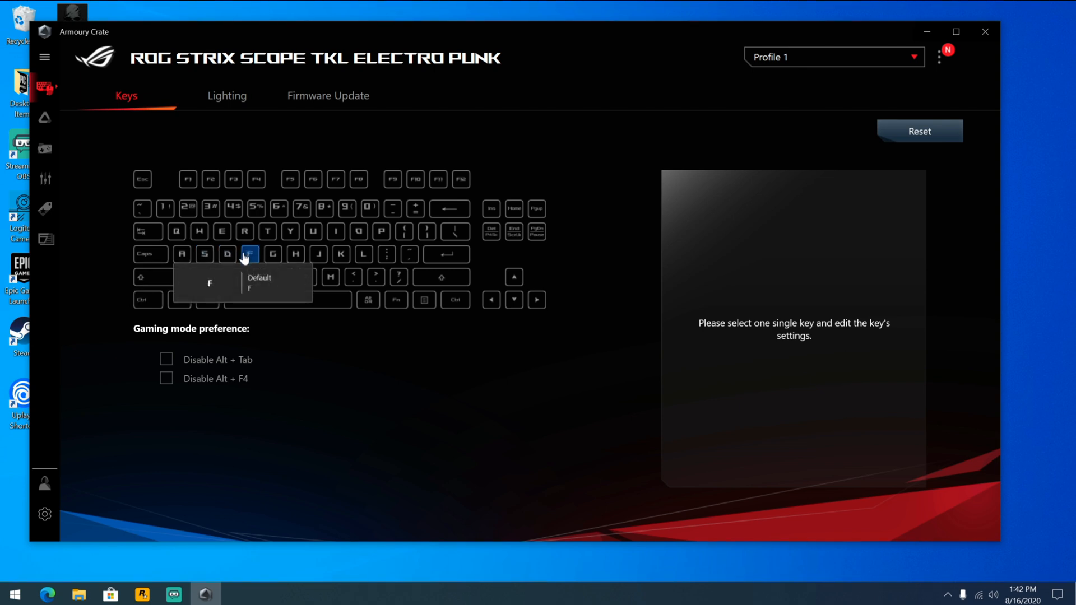
# - Assign the F key the Preset input text function on the Keys tab
pyautogui.click(249, 254)
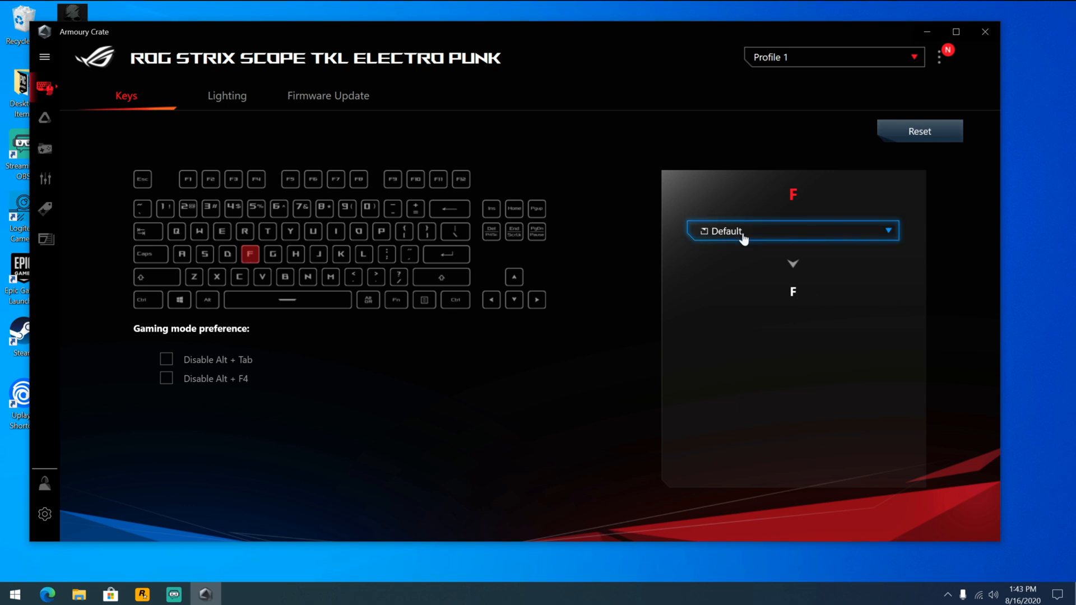
pyautogui.click(792, 231)
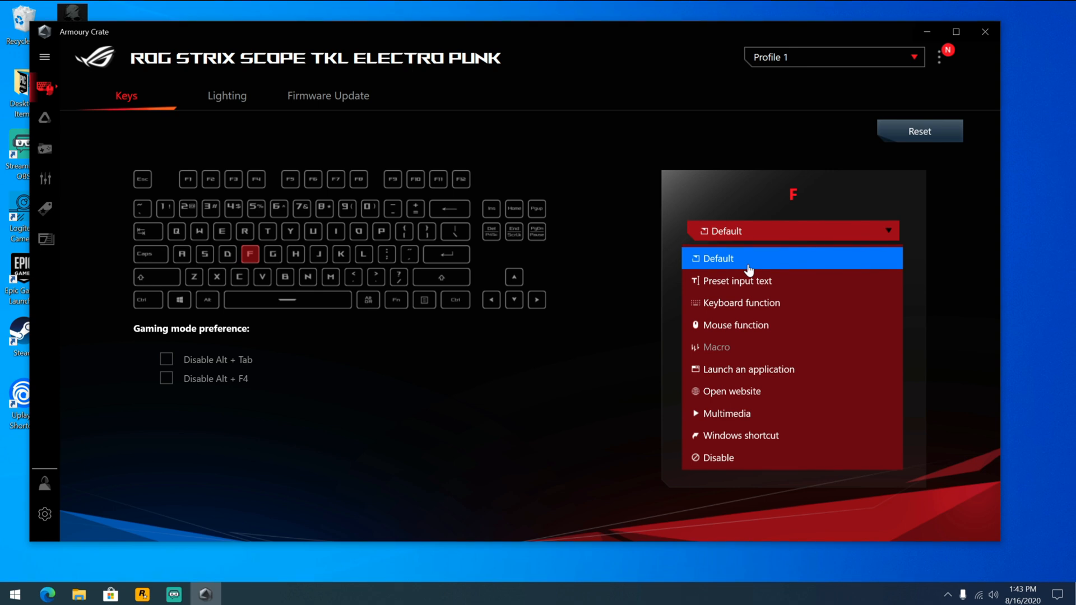
pyautogui.moveTo(760, 303)
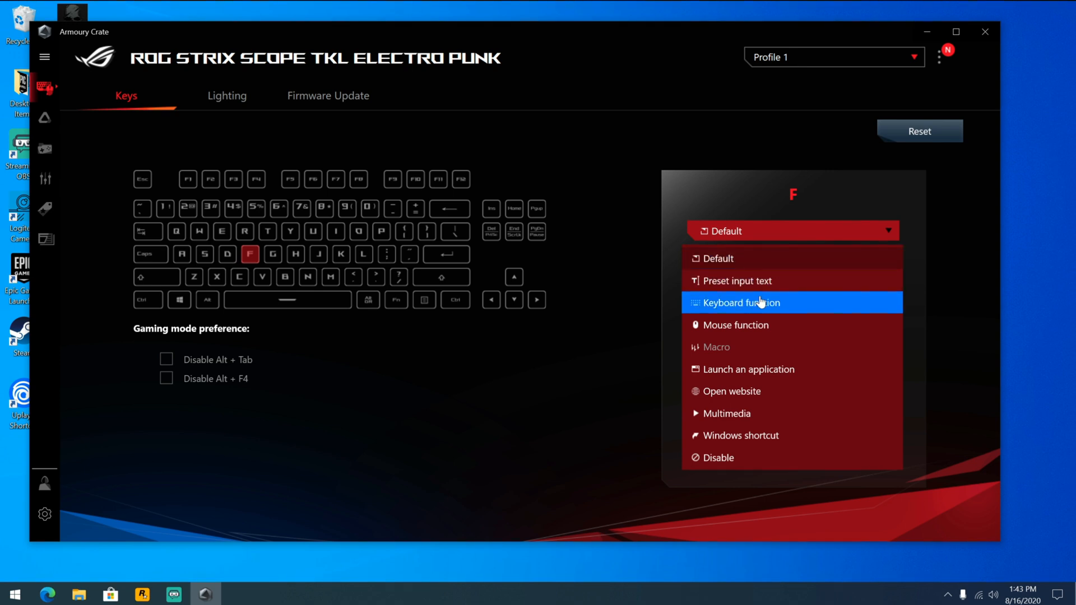
pyautogui.moveTo(759, 326)
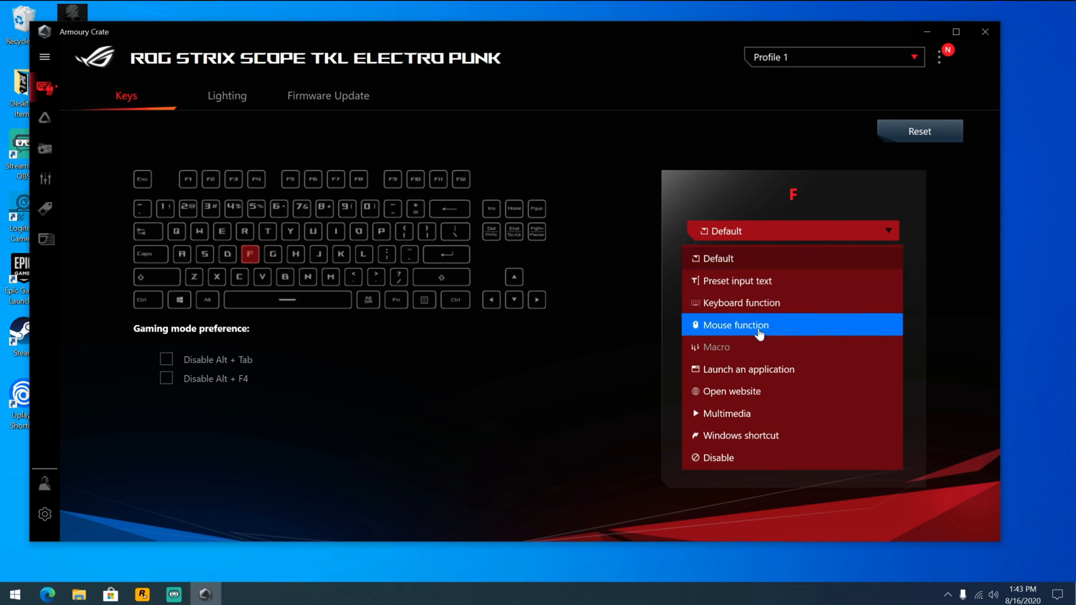
pyautogui.moveTo(767, 402)
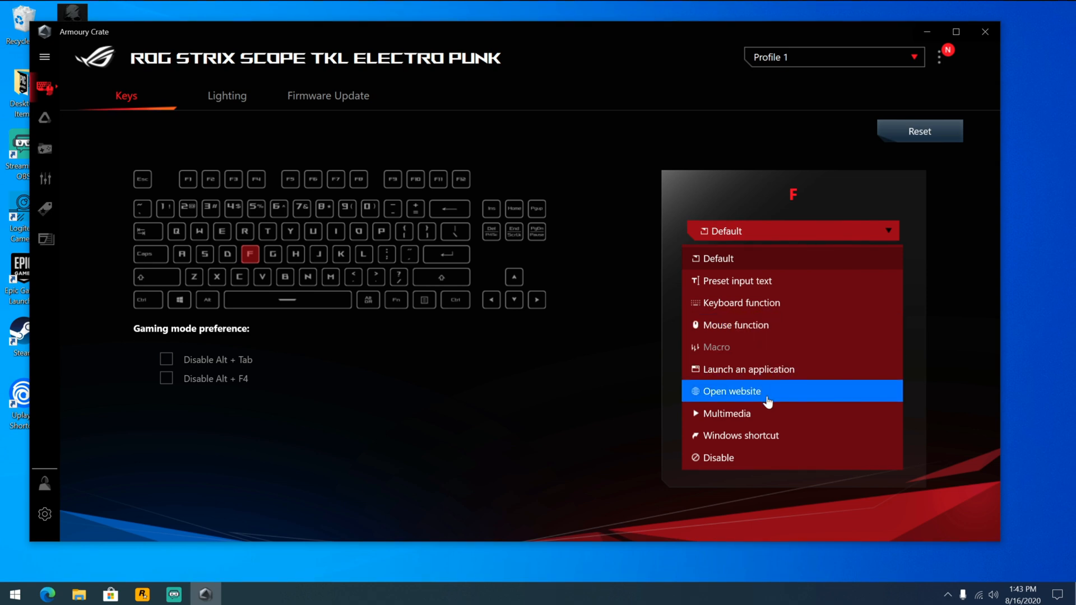
pyautogui.moveTo(763, 437)
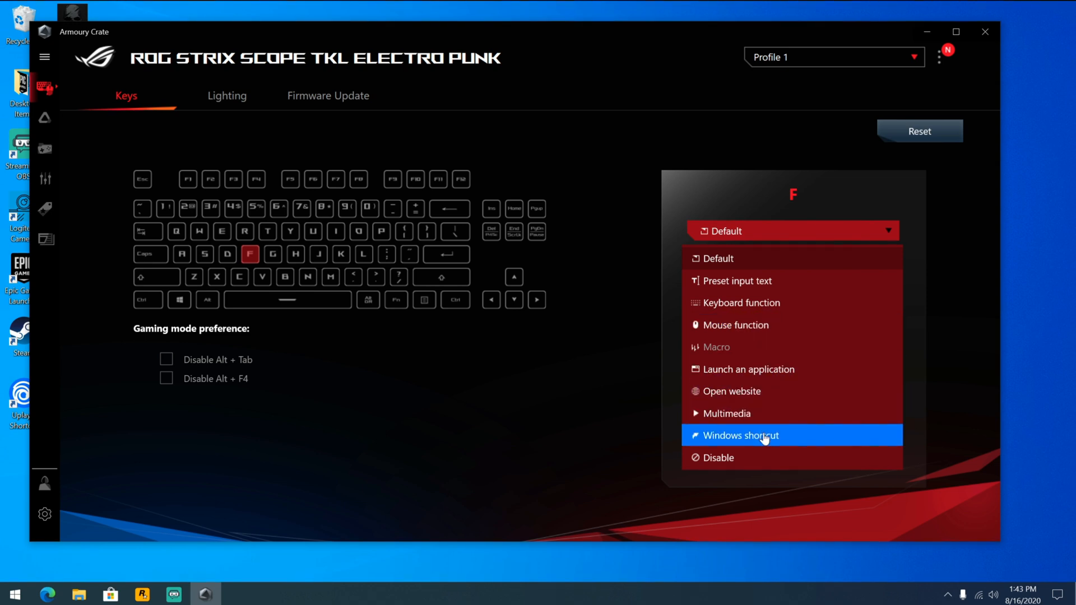
pyautogui.moveTo(738, 280)
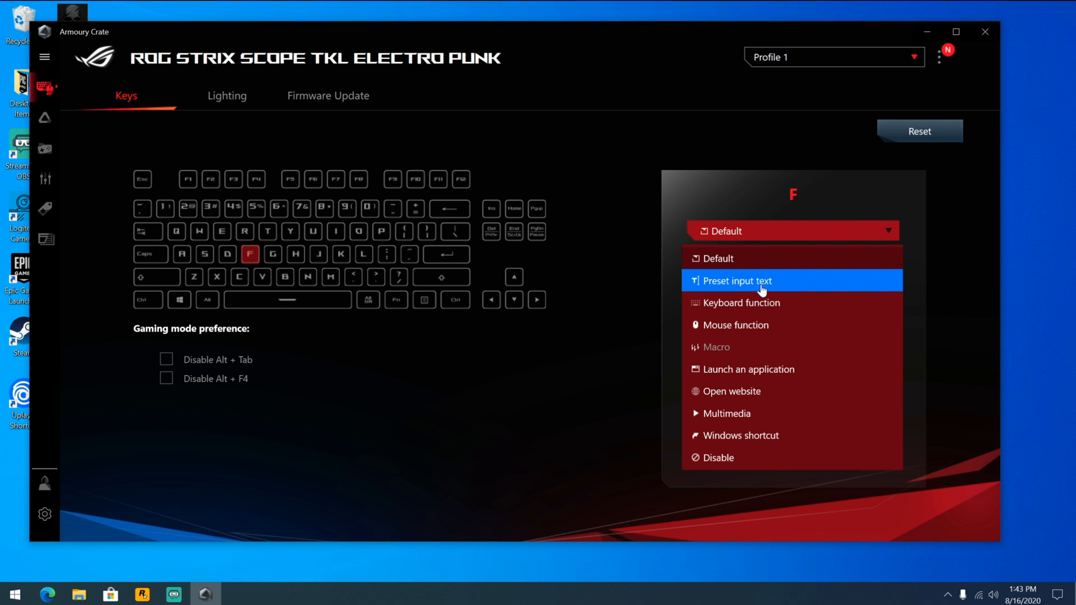
pyautogui.click(738, 280)
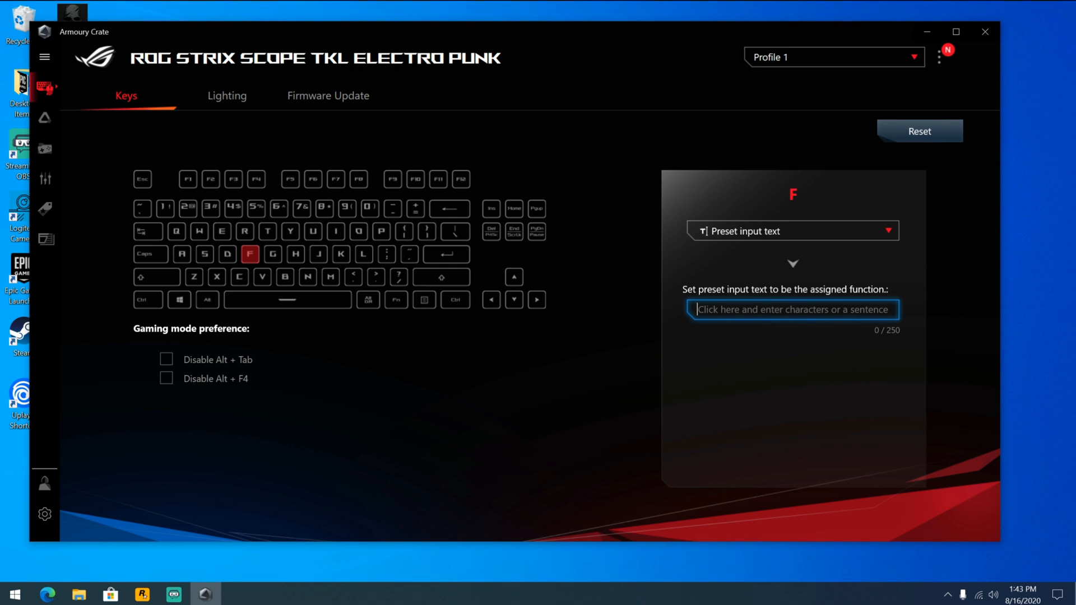
# - Enter the greeting 'Hi, my name is Iggy with This...You' as F's preset text and head to Notepad
pyautogui.write('Hi')
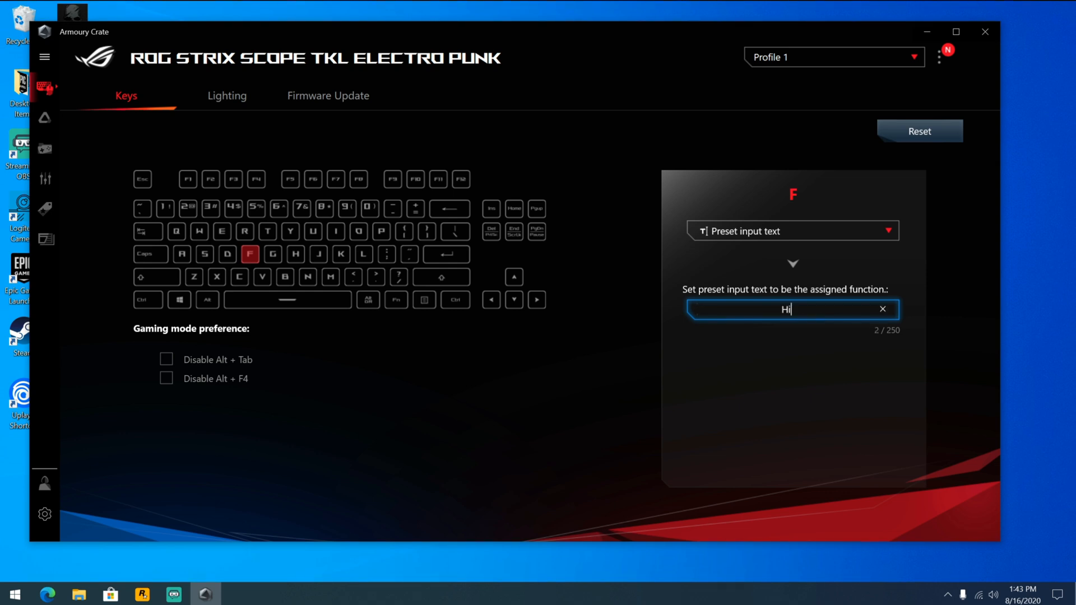
pyautogui.write(', my name')
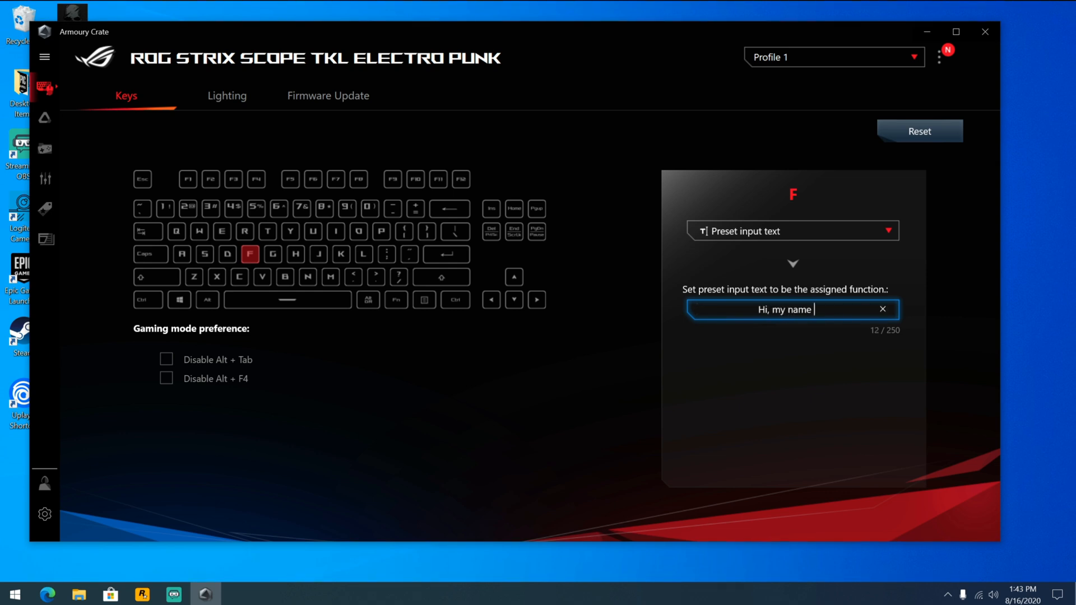
pyautogui.write('is I')
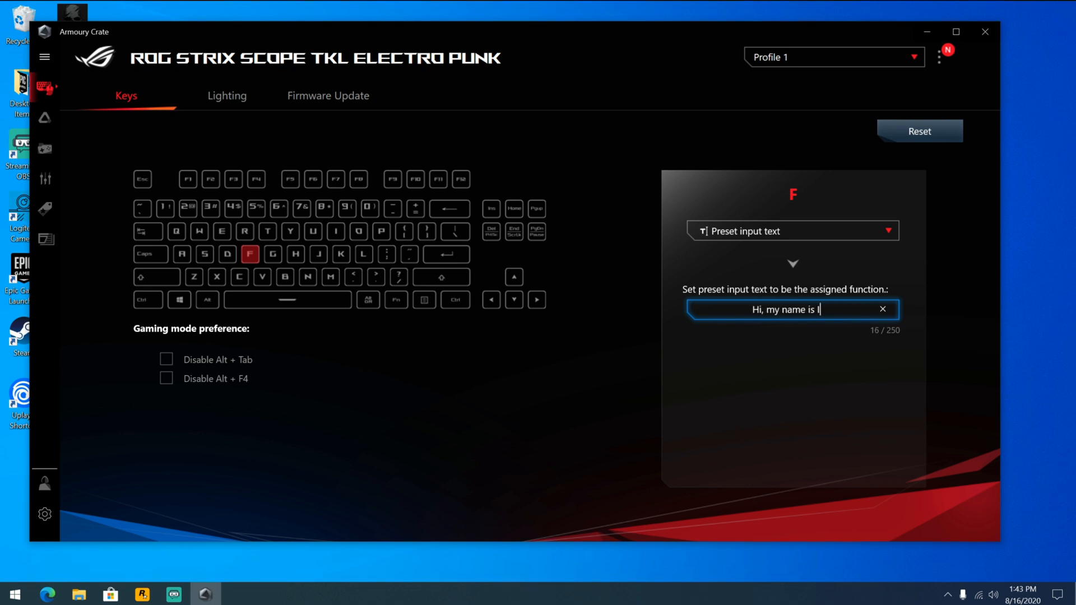
pyautogui.write('ggy with ThisBytesor')
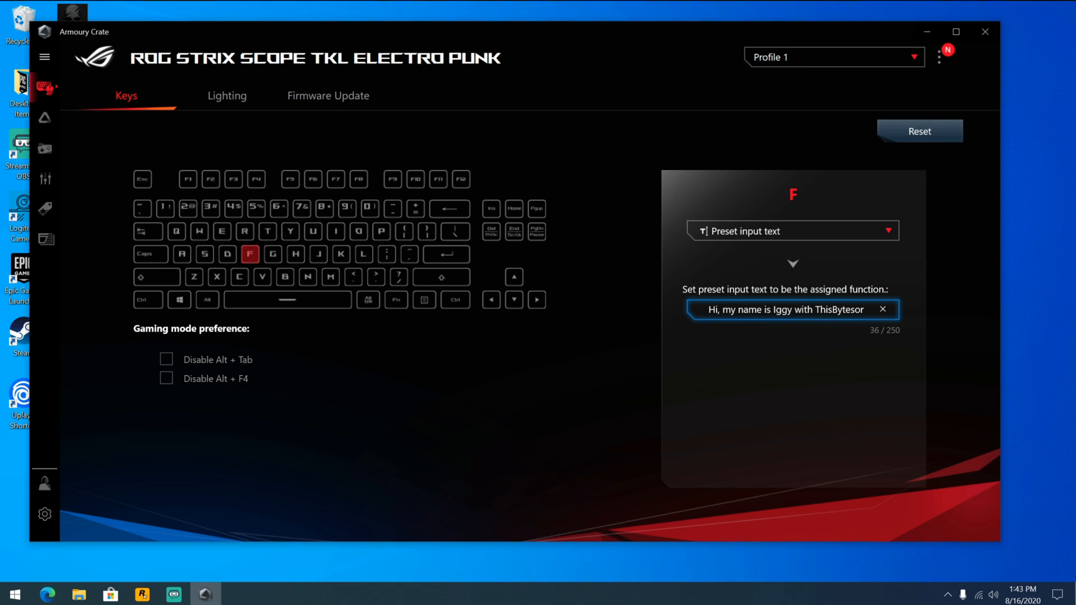
pyautogui.write('You')
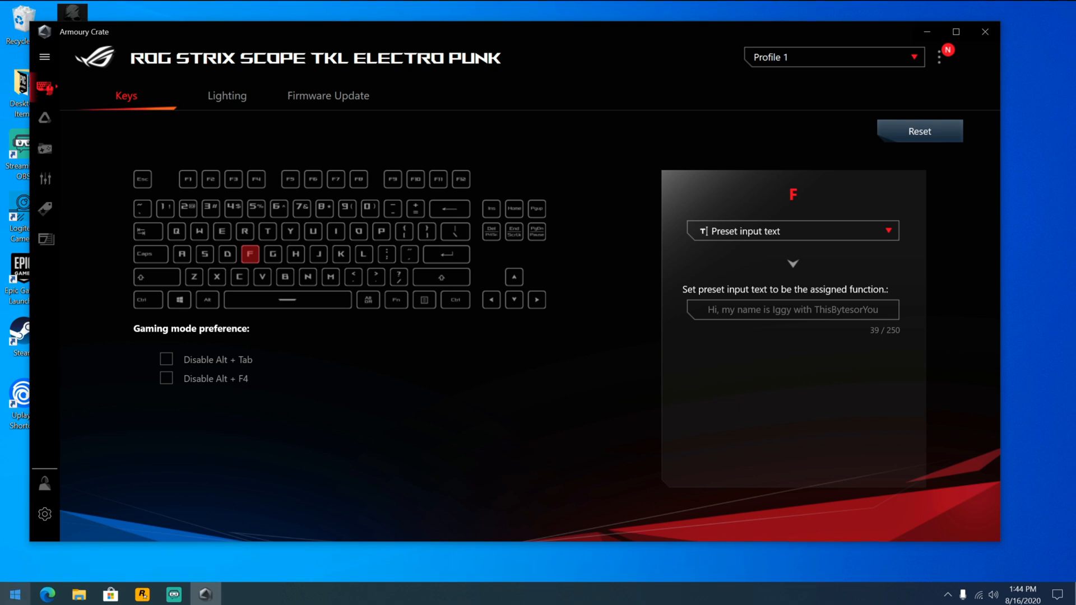
pyautogui.click(12, 594)
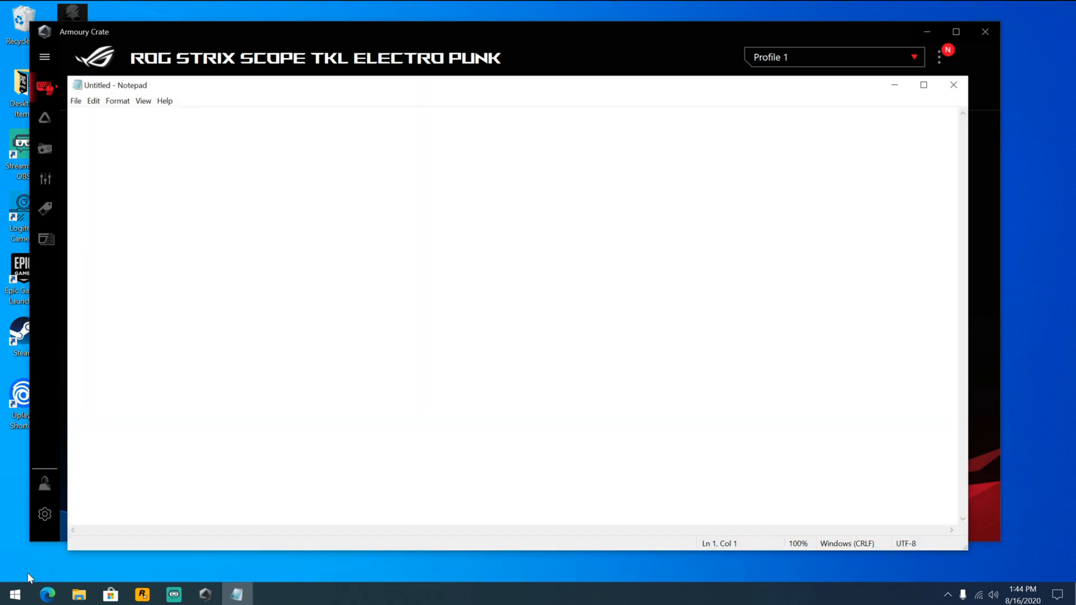
# - Test the F key greeting in Notepad, then close the window choosing Don't Save
pyautogui.write('Hi, my name is Iggy with ThisBytesorYou')
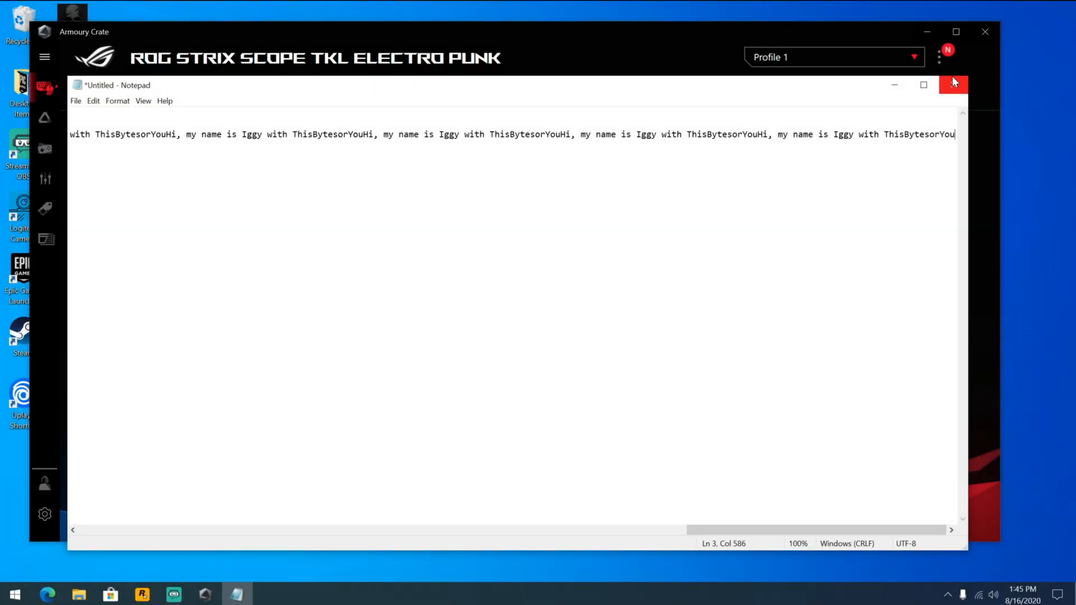
pyautogui.click(953, 84)
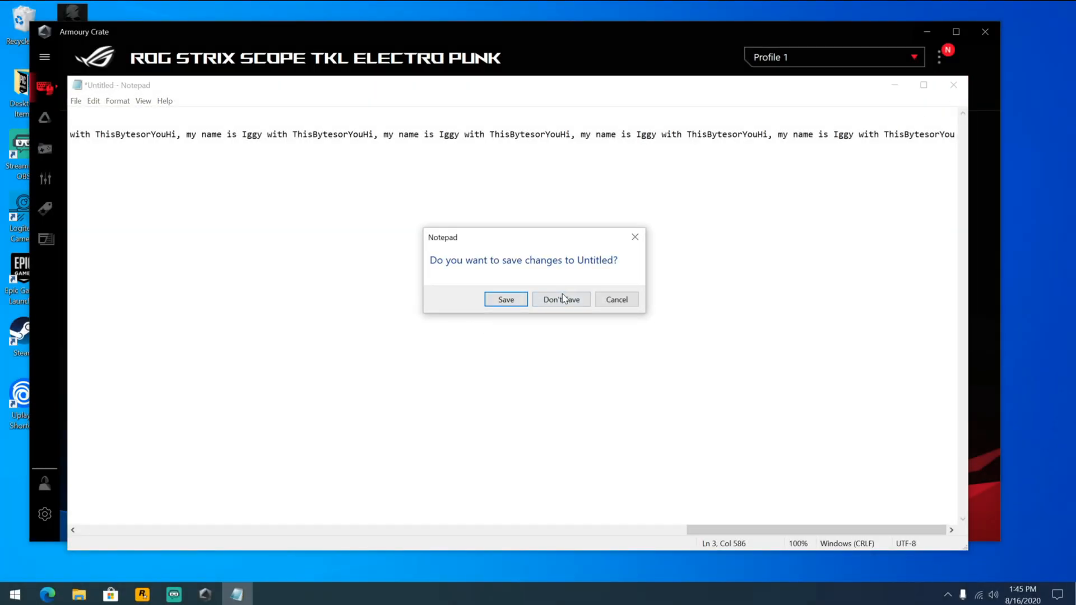
pyautogui.click(560, 299)
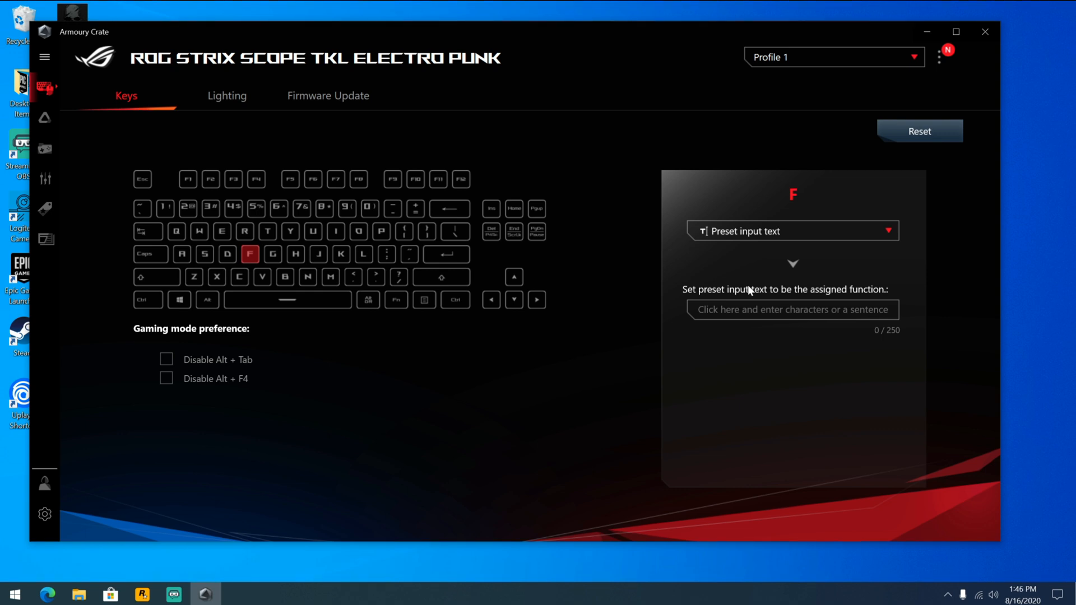
pyautogui.moveTo(919, 131)
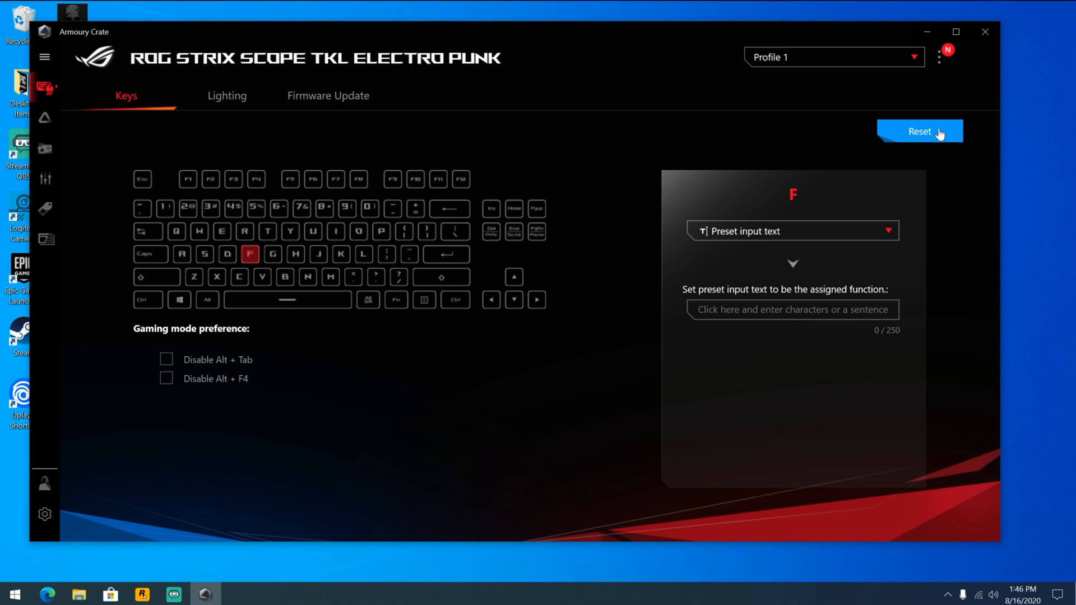
# - Reset all key assignments to defaults, confirming OK, and check the G key's function list
pyautogui.click(920, 131)
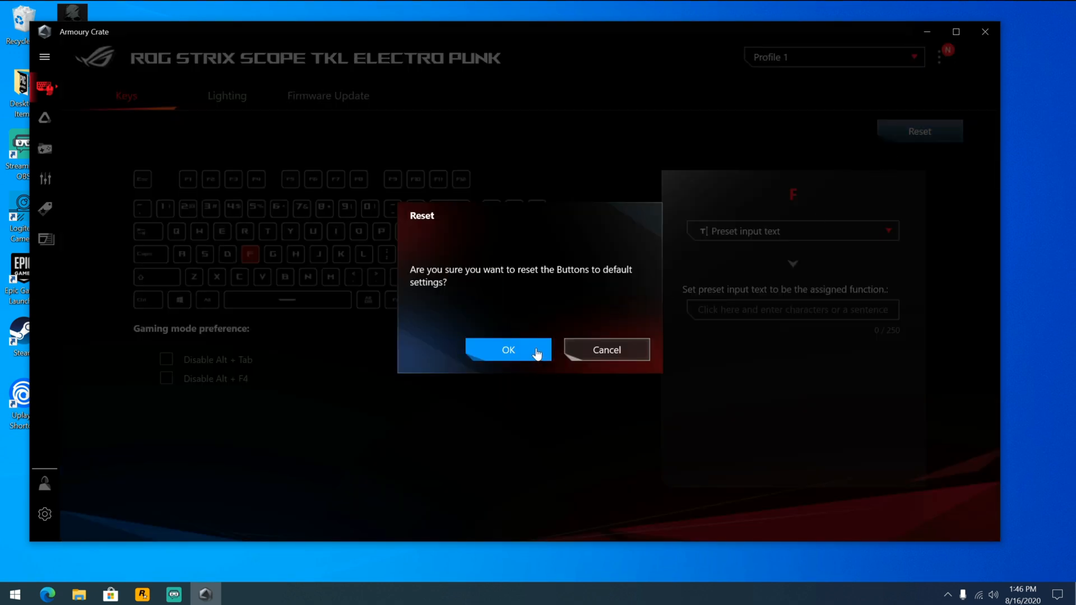
pyautogui.click(508, 350)
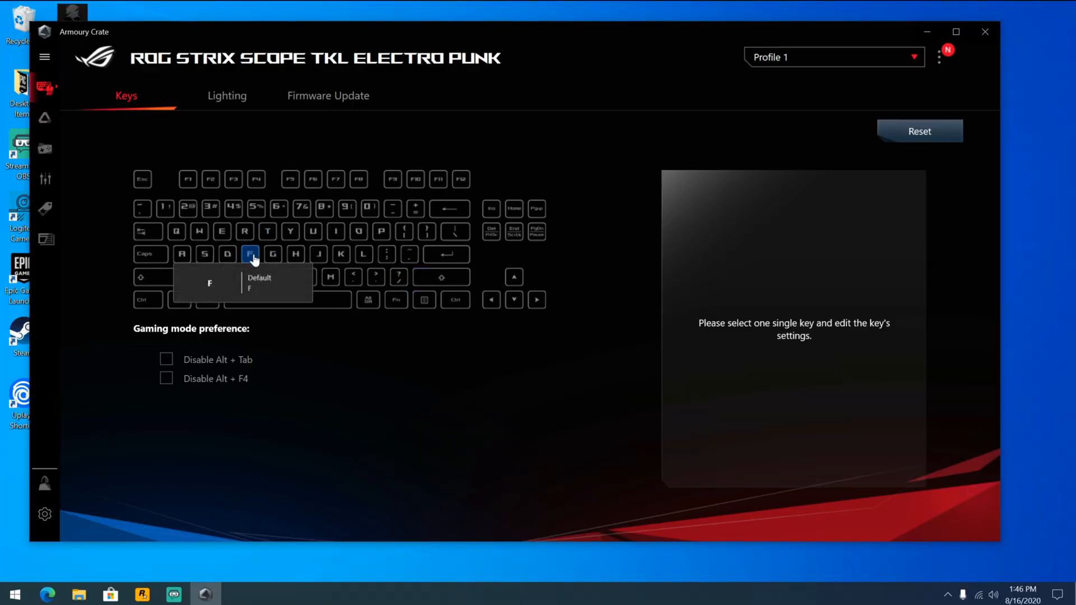
pyautogui.click(273, 255)
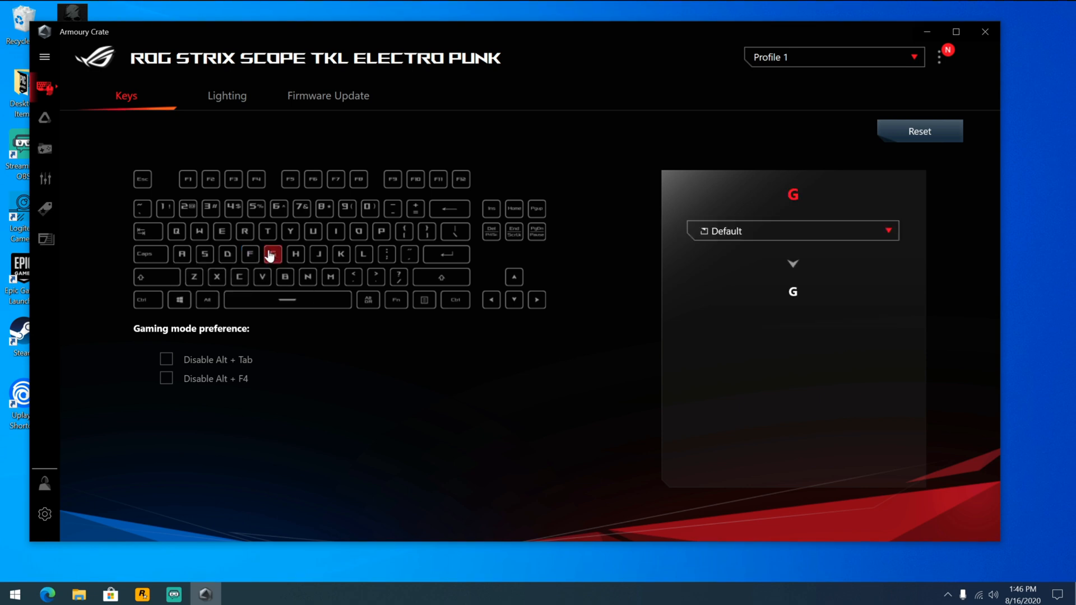
pyautogui.click(791, 231)
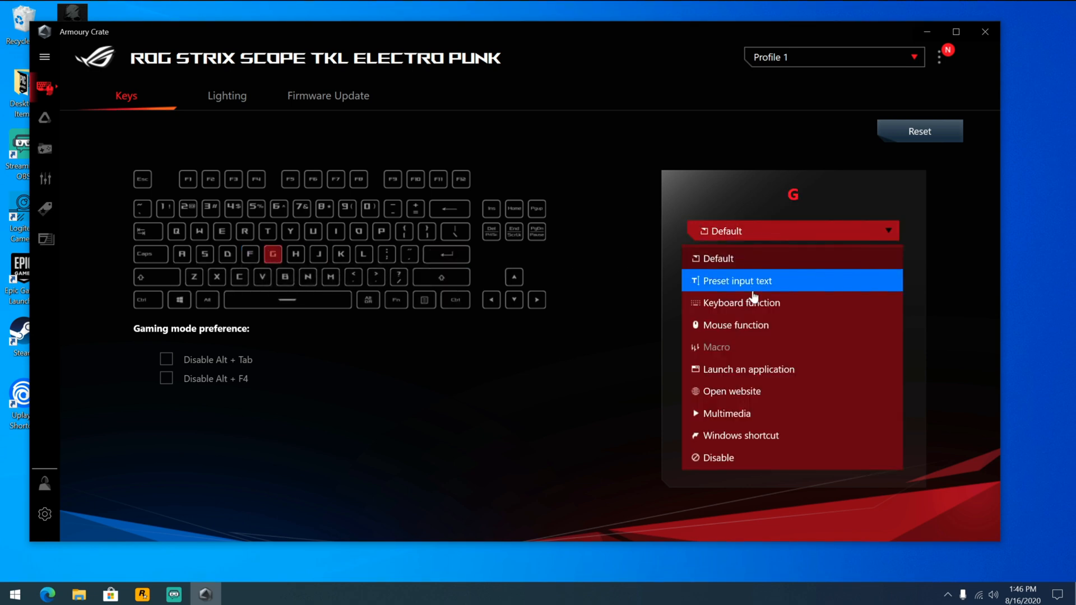
pyautogui.moveTo(759, 314)
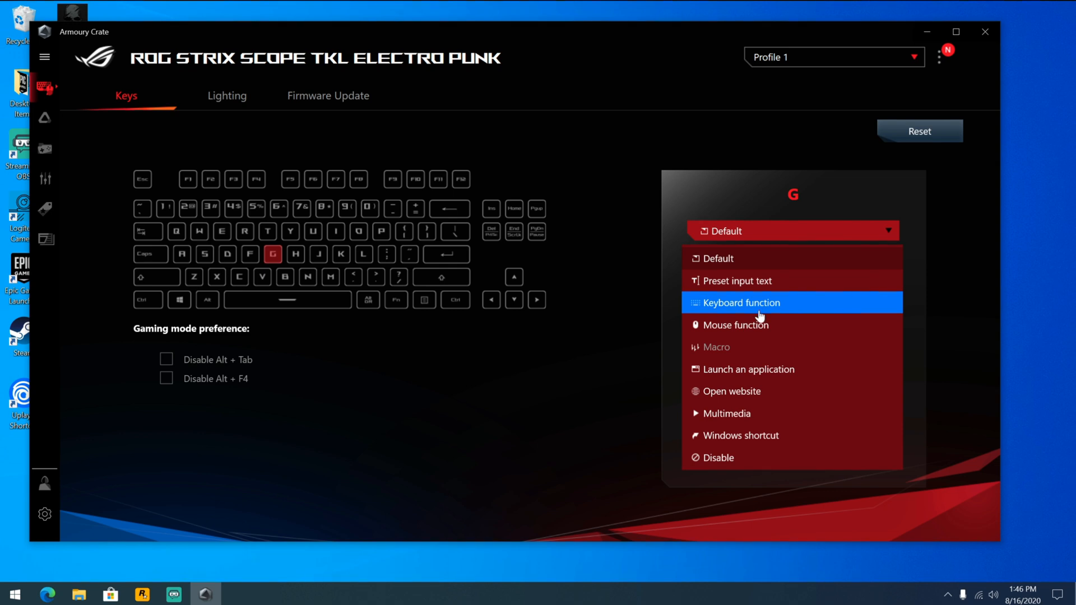
pyautogui.moveTo(508, 417)
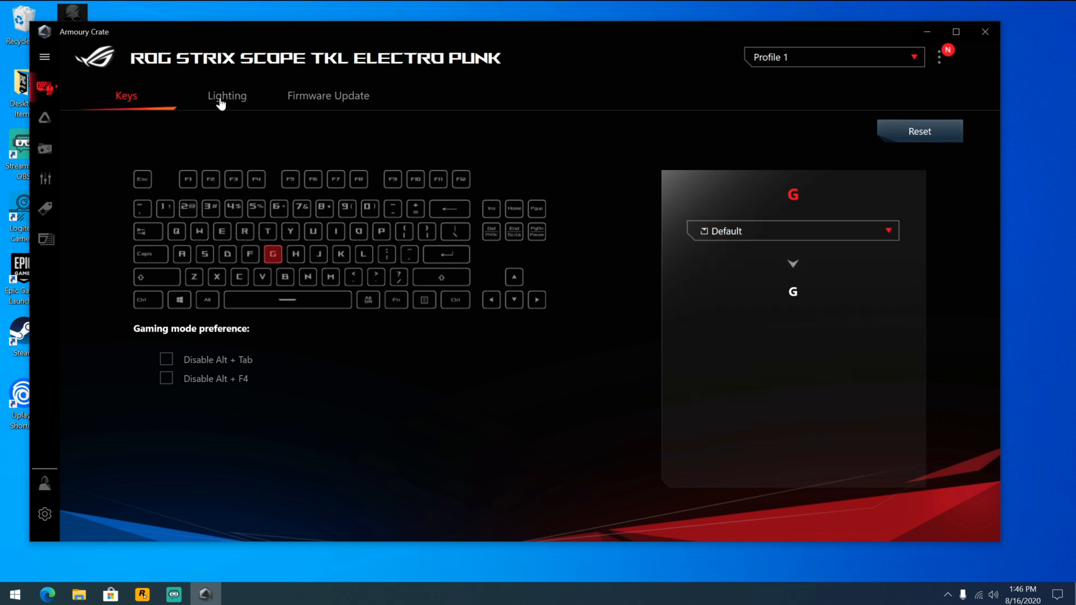
# - On Lighting, set Breathing to Double colour mode and pick green as the second colour
pyautogui.click(227, 95)
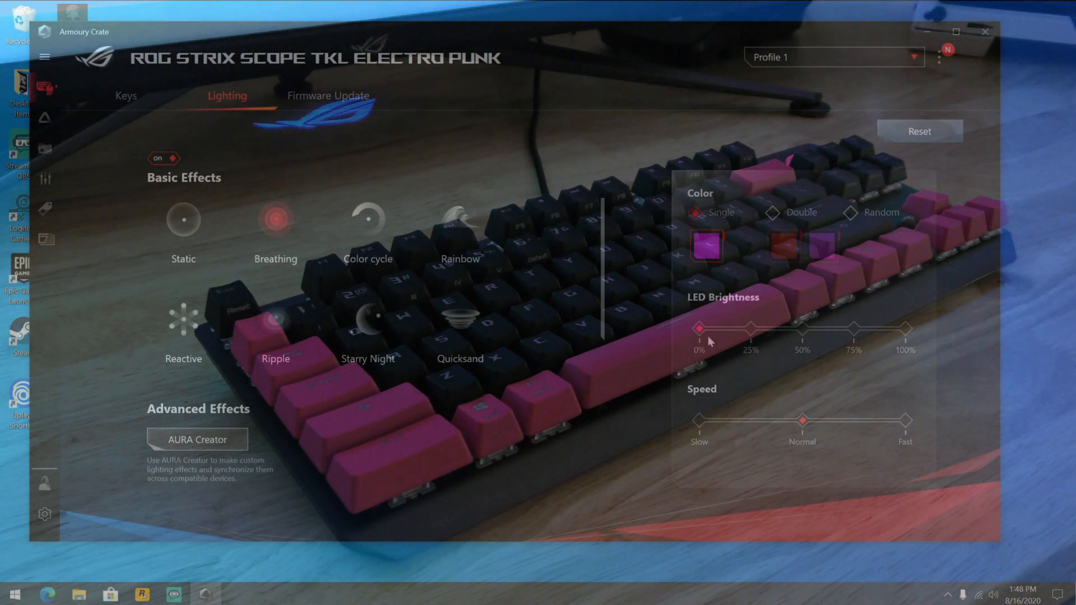
pyautogui.moveTo(875, 349)
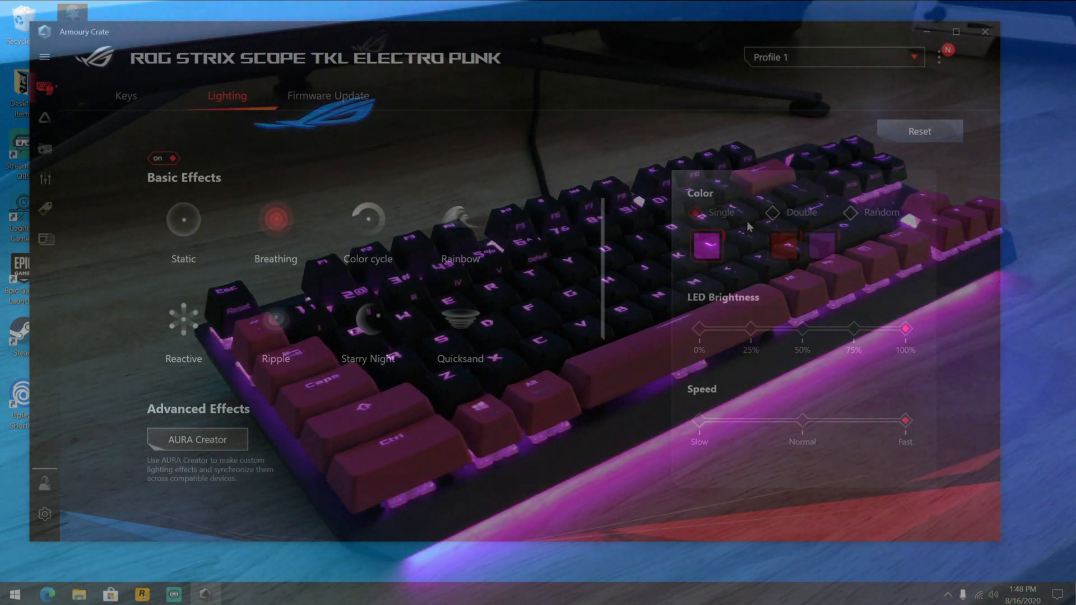
pyautogui.click(800, 212)
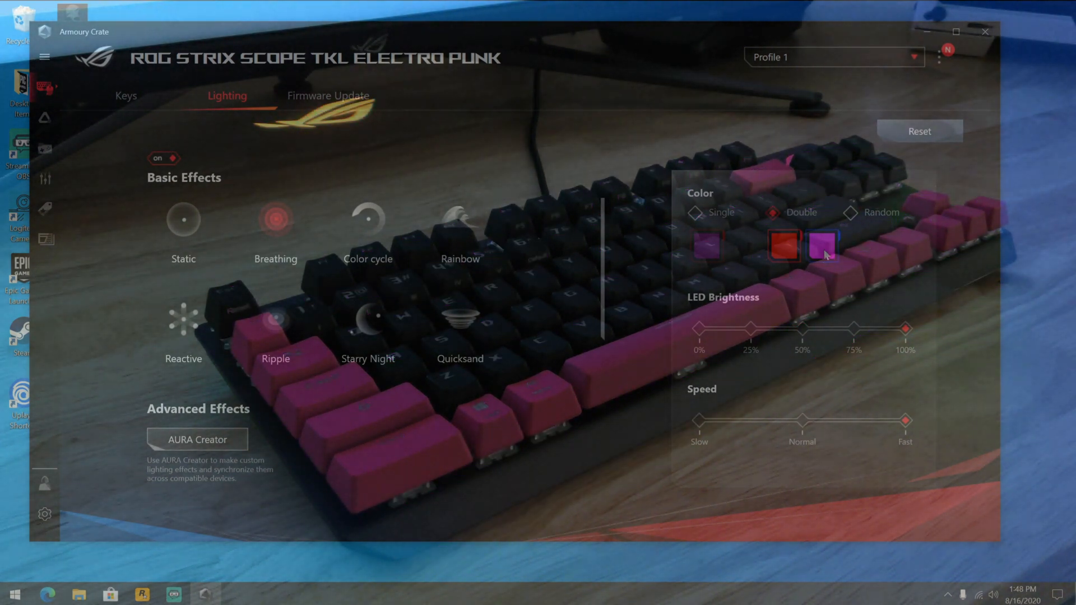
pyautogui.click(819, 245)
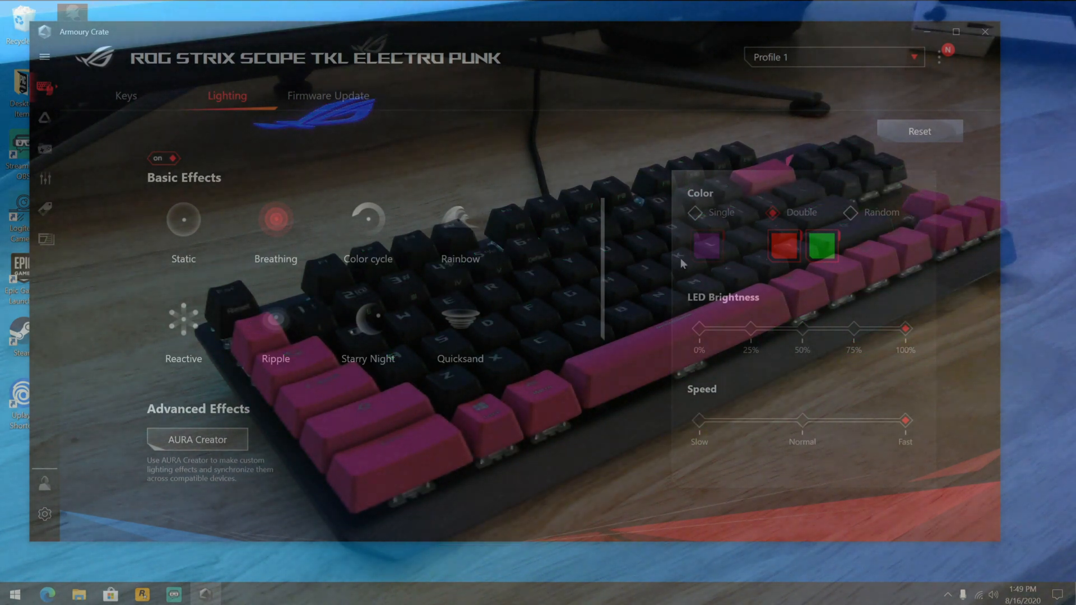
# - Change the Breathing effect's first colour swatch to blue in the Color dialog
pyautogui.click(783, 245)
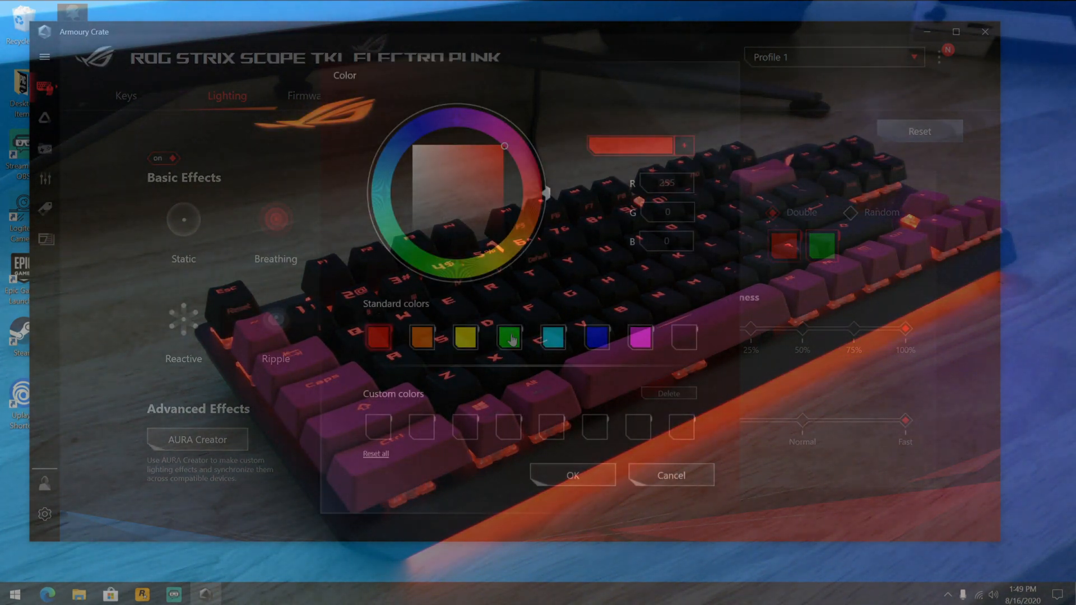
pyautogui.click(597, 337)
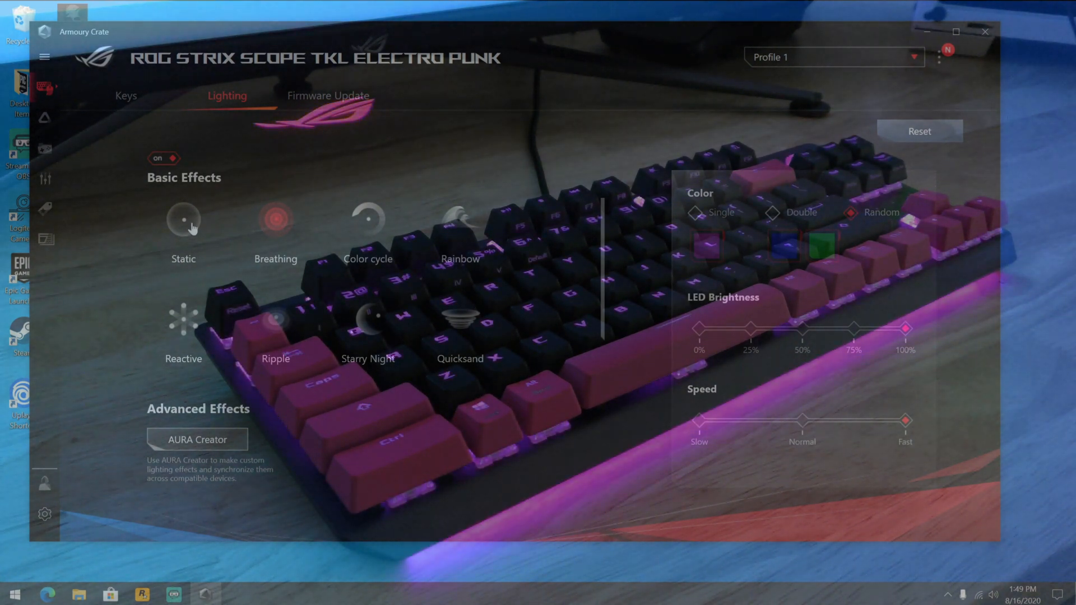
# - Try Static with a new colour, then switch the lighting to the Reactive effect
pyautogui.click(182, 221)
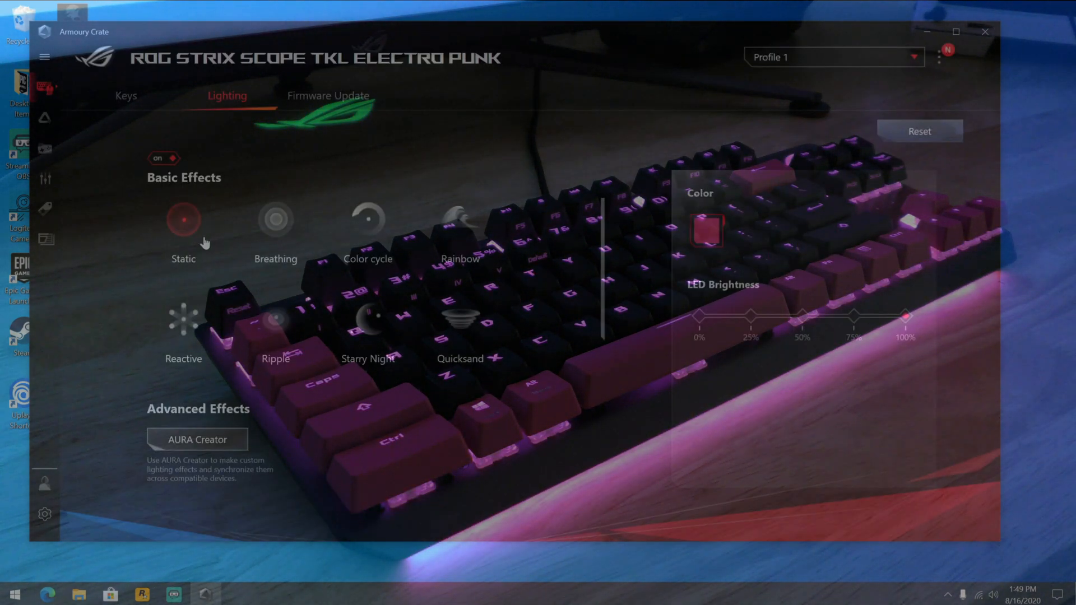
pyautogui.moveTo(285, 267)
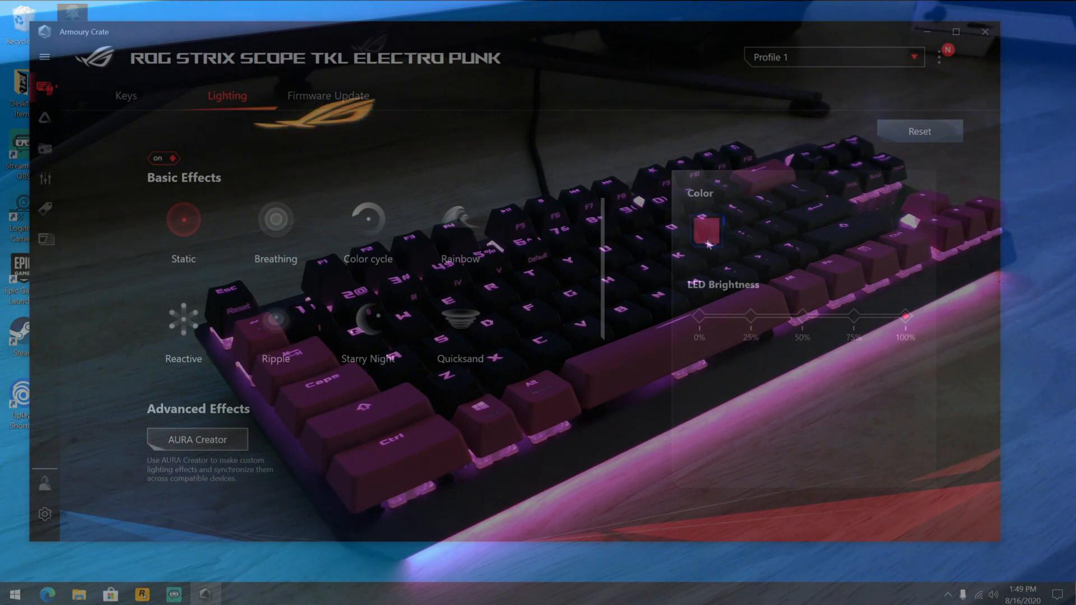
pyautogui.click(707, 229)
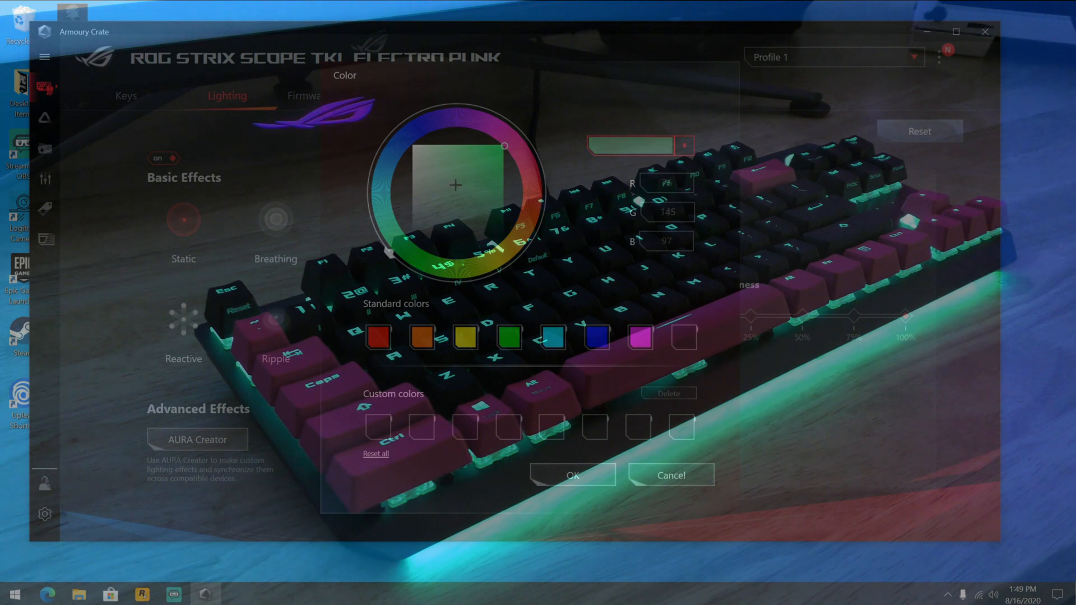
pyautogui.click(450, 168)
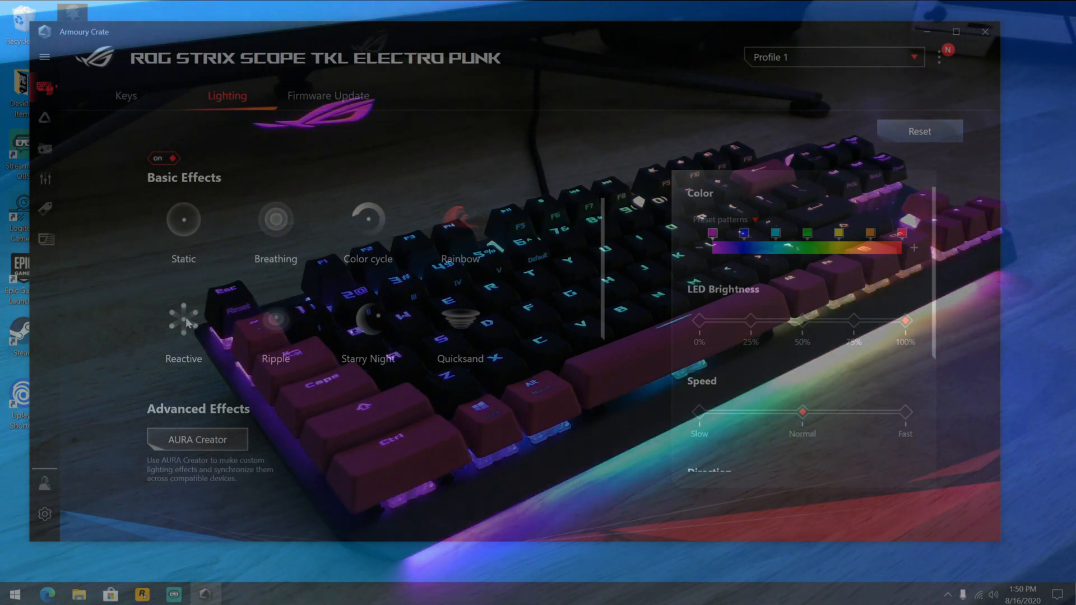
pyautogui.click(182, 320)
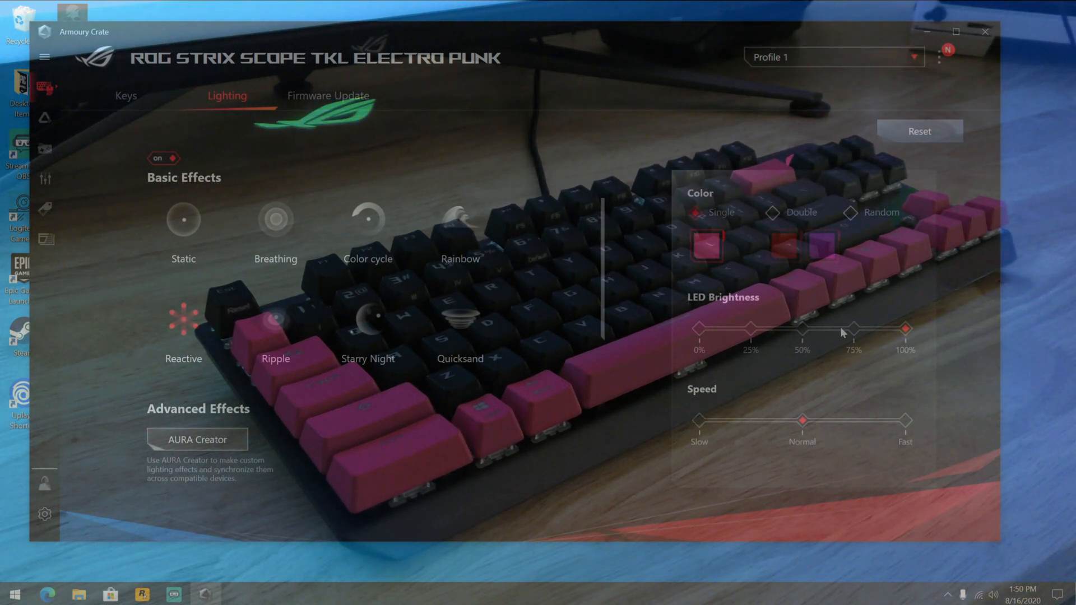
# - Select the Starry Night effect, leaving Background set to Off
pyautogui.click(771, 212)
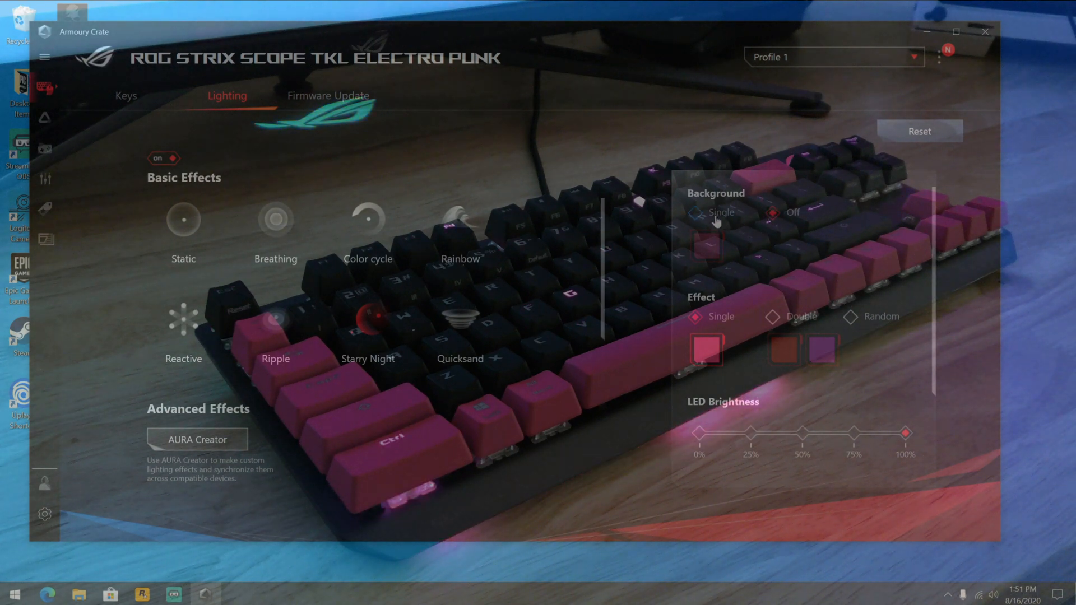
# - Set Starry Night's background to Single, try Double with a green second colour, then choose Random colours
pyautogui.click(709, 212)
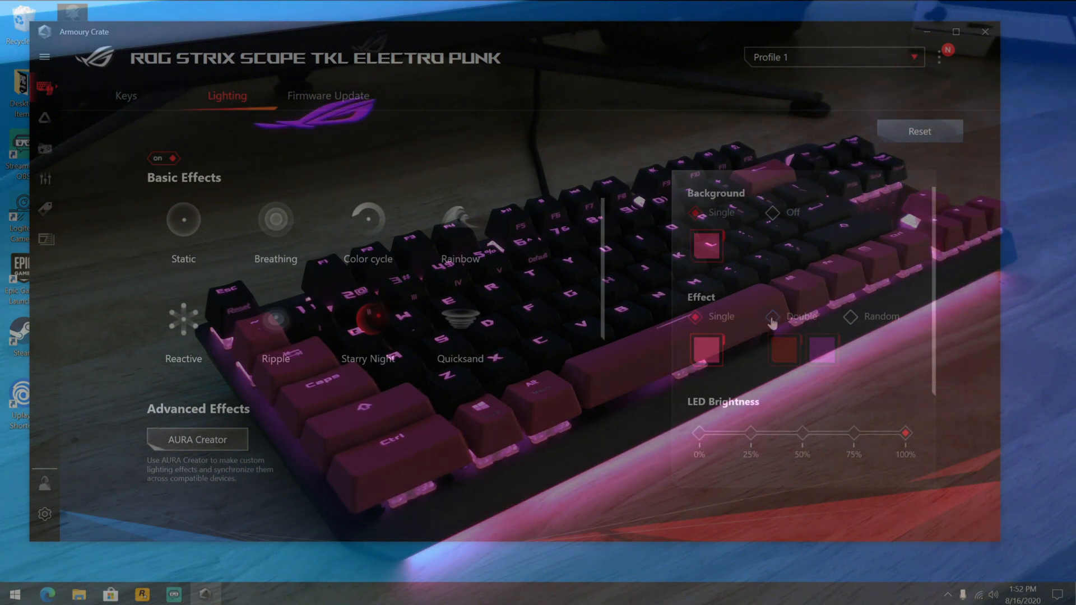
pyautogui.click(773, 316)
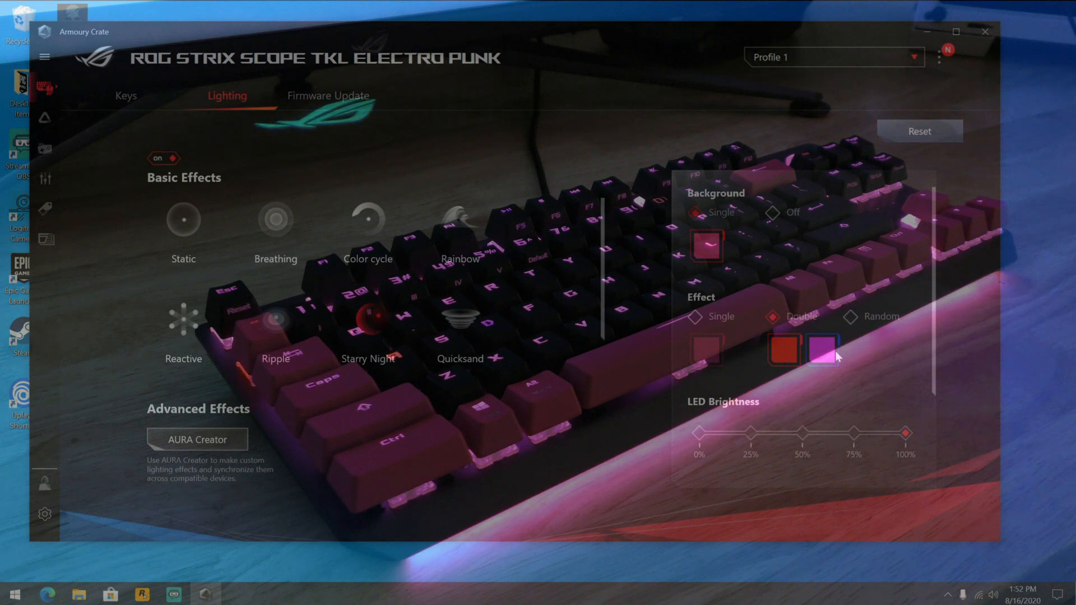
pyautogui.click(822, 350)
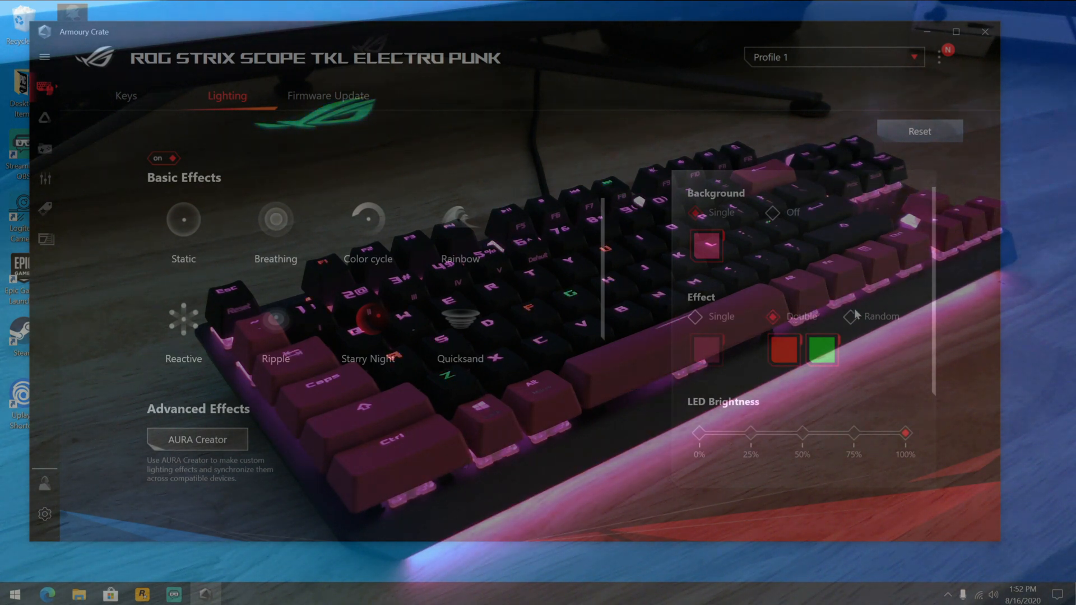
pyautogui.click(850, 316)
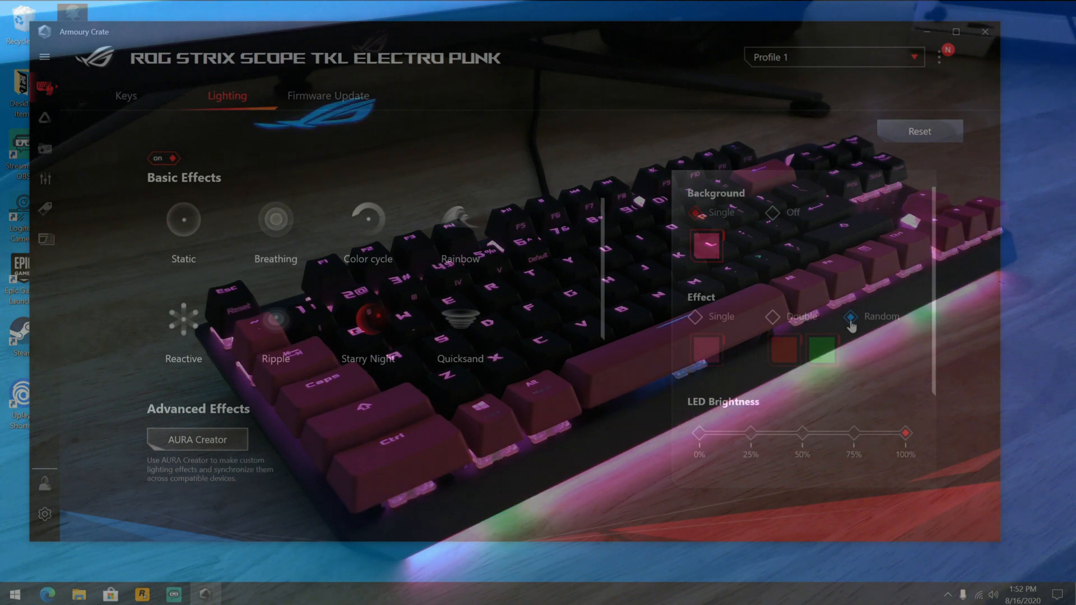
pyautogui.click(851, 316)
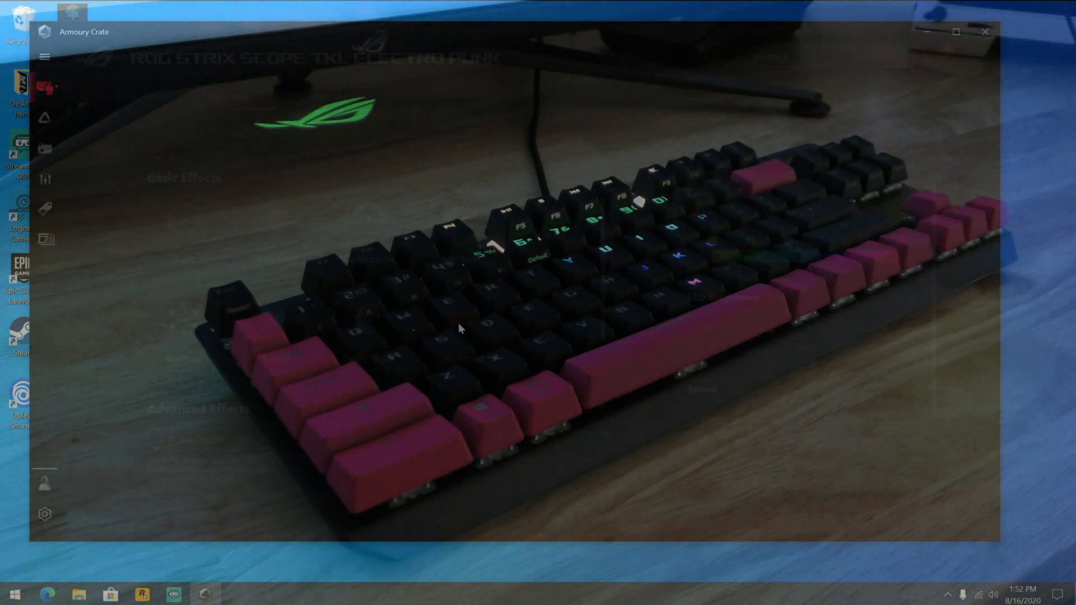
# - Switch the keyboard lighting to the Quicksand effect with Random colours
pyautogui.click(226, 95)
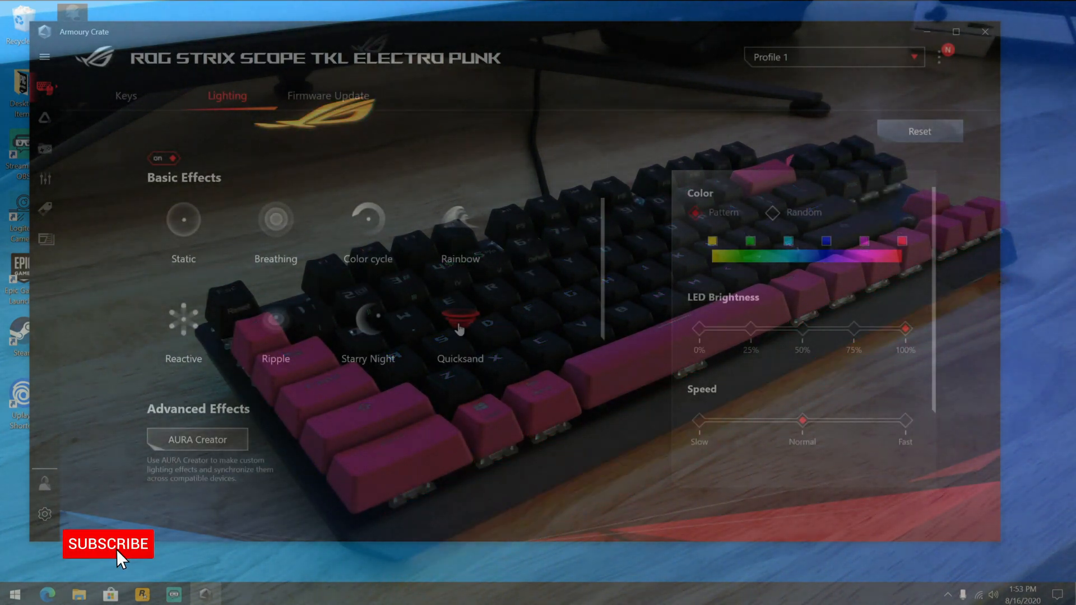
pyautogui.click(108, 544)
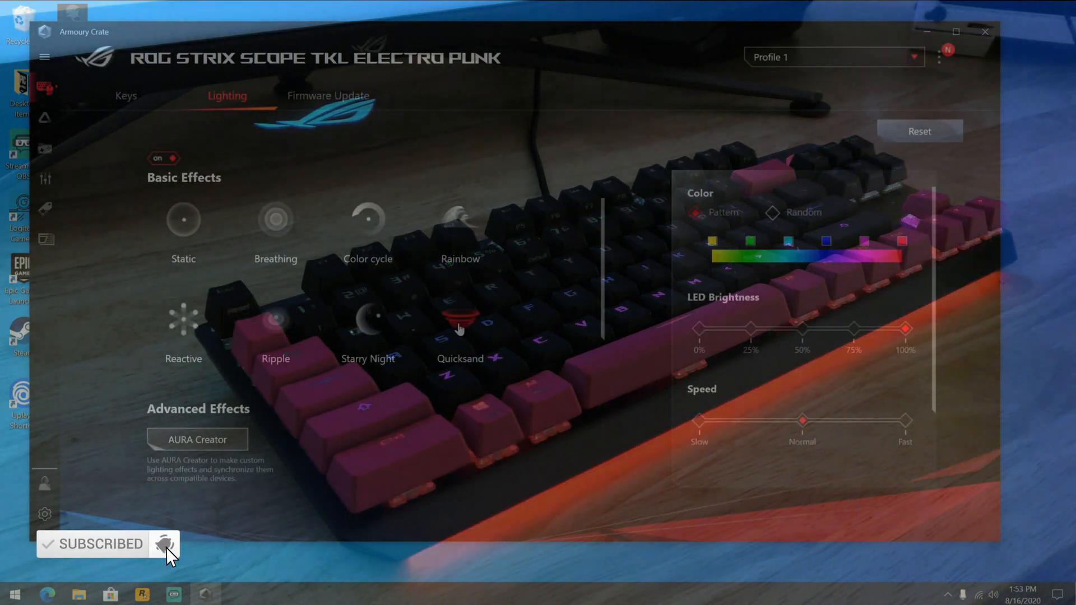
pyautogui.click(163, 544)
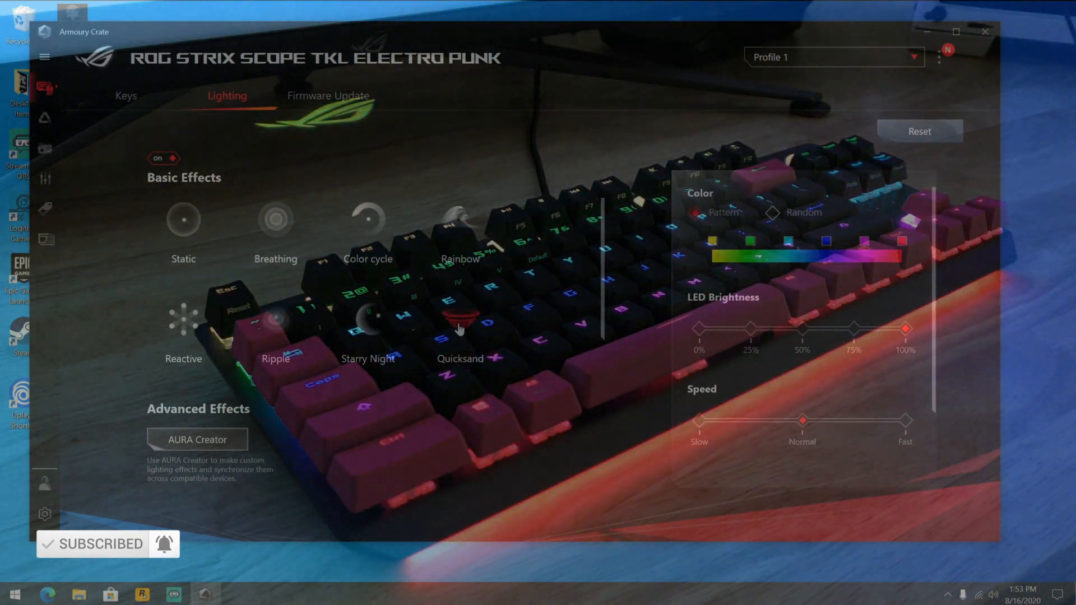
pyautogui.moveTo(573, 281)
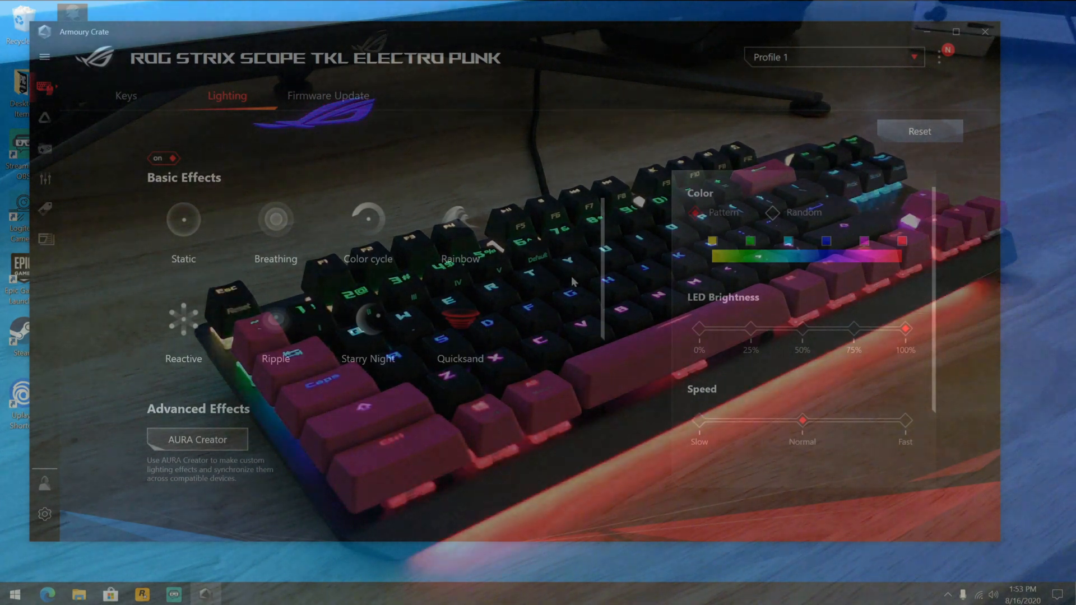
pyautogui.click(775, 212)
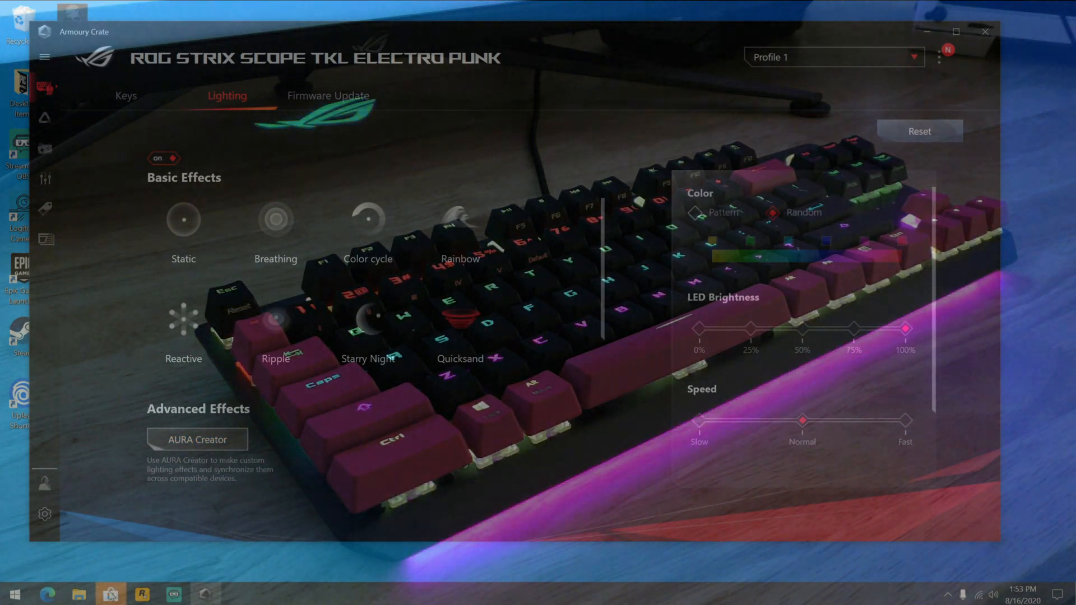
# - Take a brief look at the AURA Creator store page and close it
pyautogui.click(196, 440)
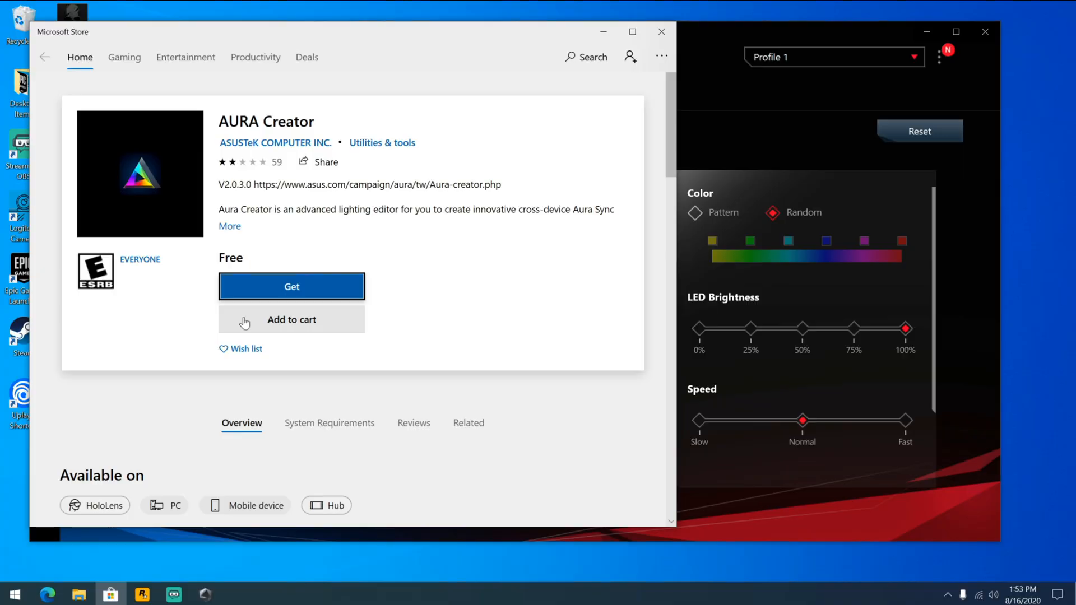
pyautogui.moveTo(648, 36)
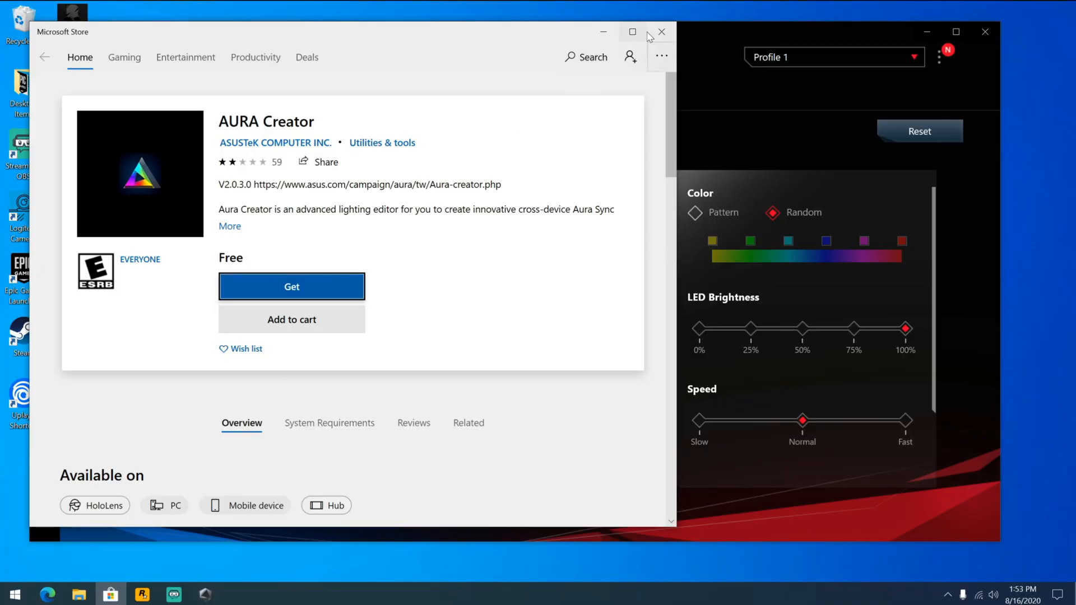
pyautogui.click(661, 31)
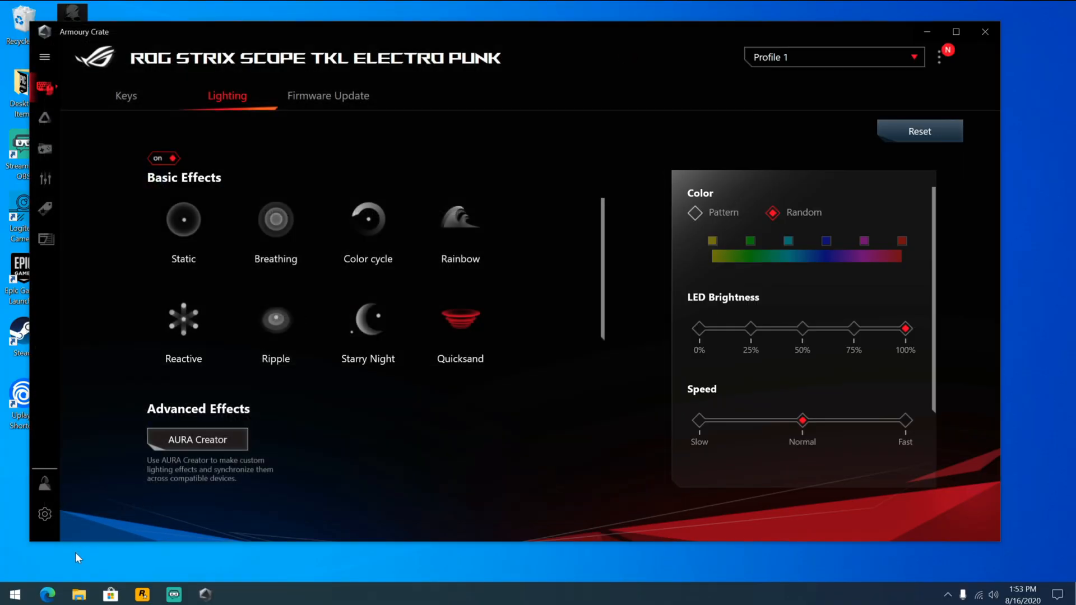
# - Run ROGLiveServiceSetup from Downloads > AURA_Creator_Installer > ROGLiveServicePackage in File Explorer
pyautogui.click(77, 594)
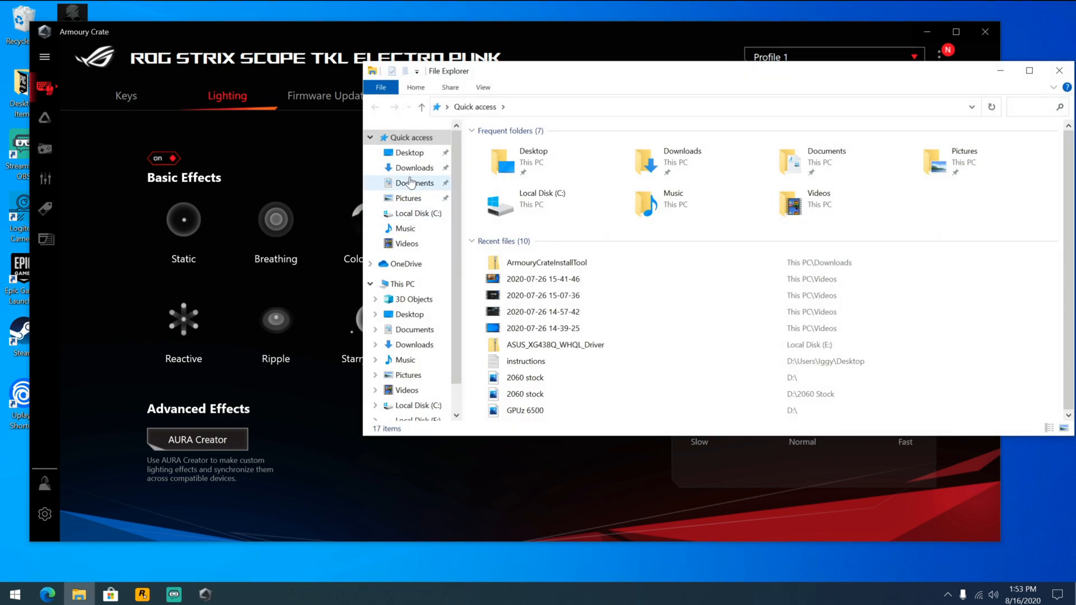
pyautogui.click(414, 167)
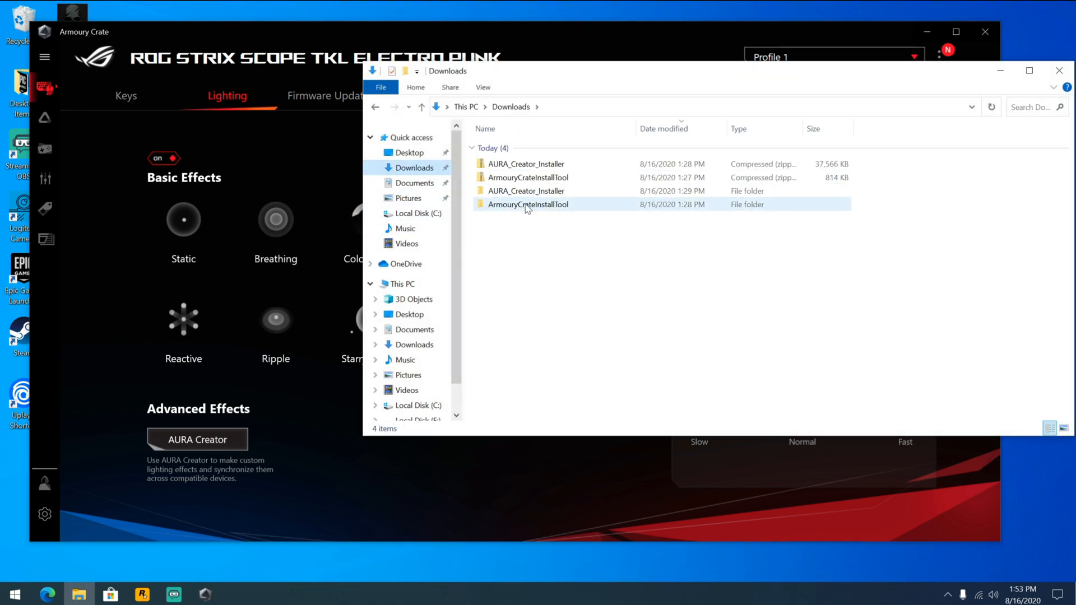
pyautogui.doubleClick(527, 191)
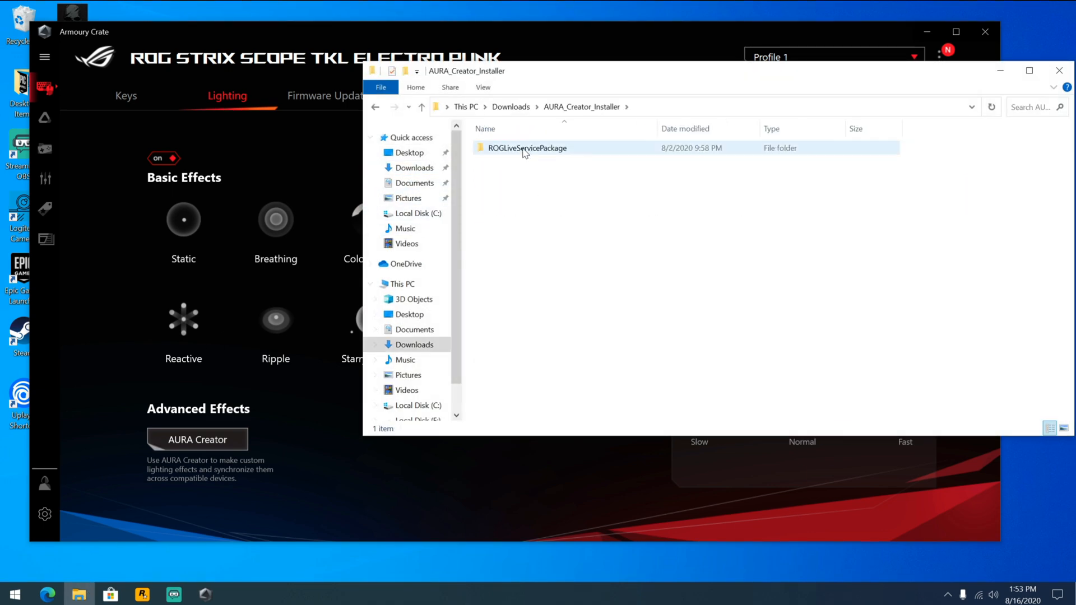
pyautogui.doubleClick(527, 148)
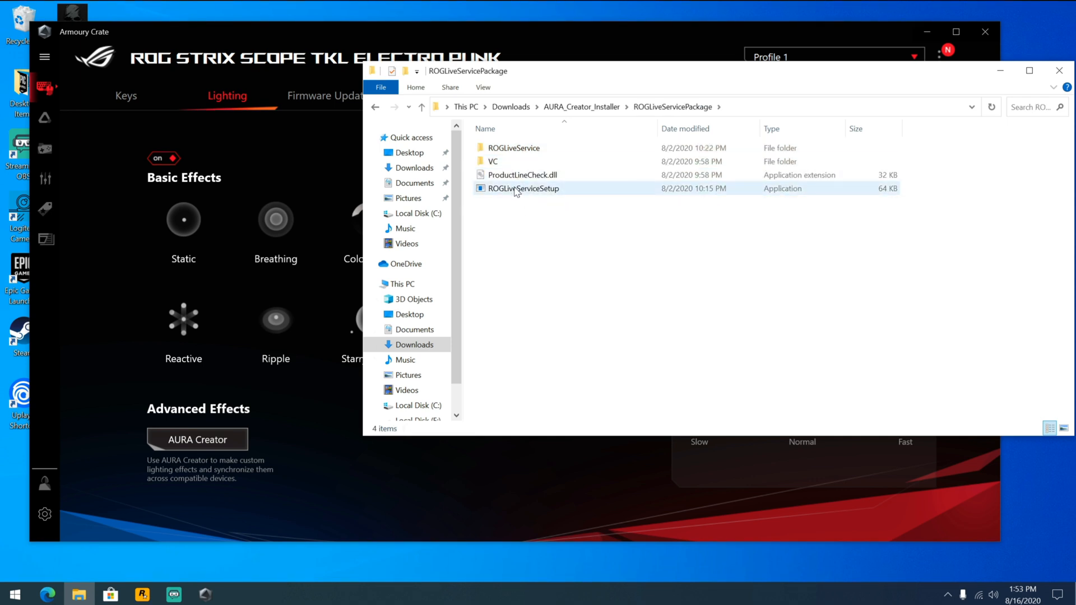
pyautogui.moveTo(522, 188)
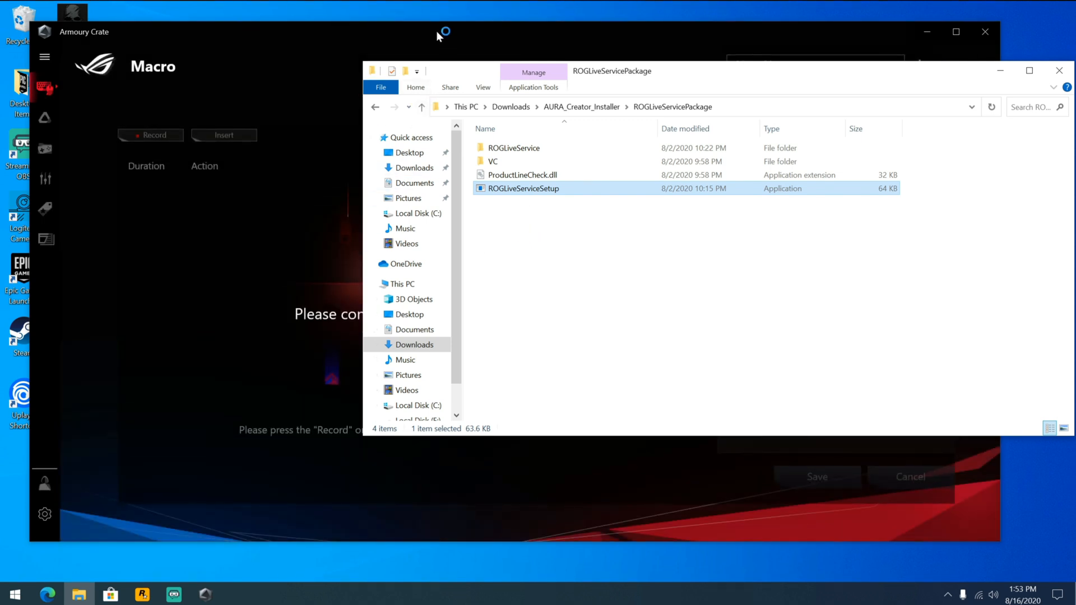
pyautogui.doubleClick(521, 188)
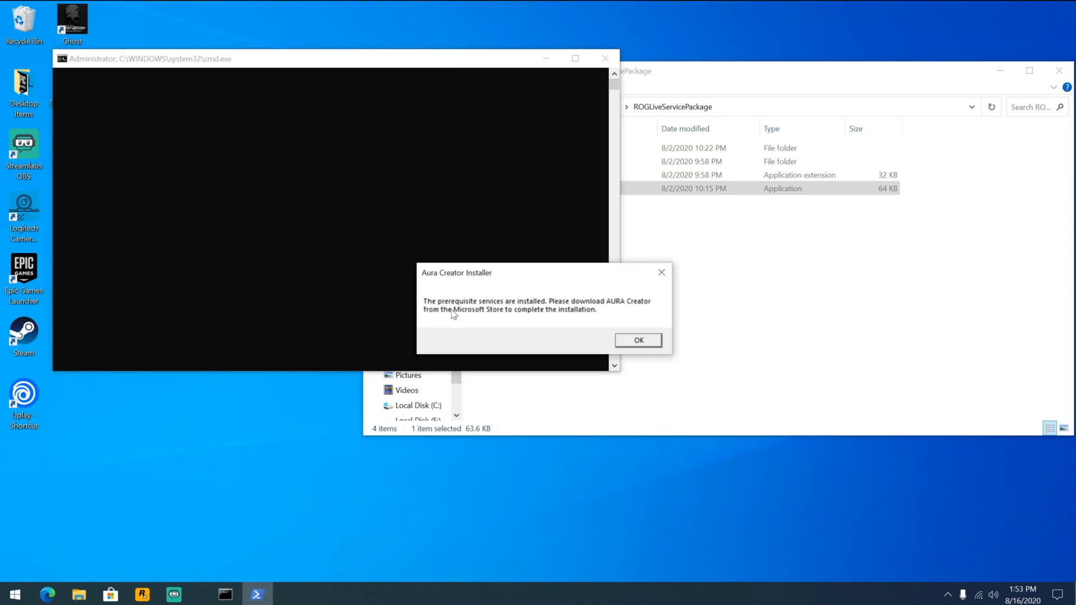
pyautogui.moveTo(544, 319)
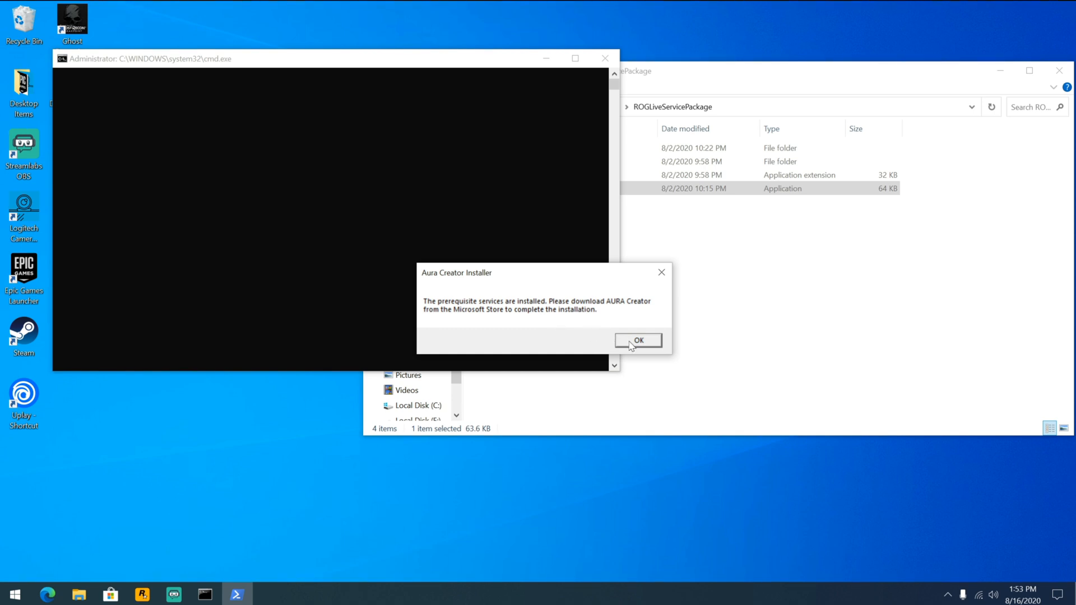
# - Acknowledge the prerequisites message, get and install AURA Creator from Microsoft Store, then close the store
pyautogui.click(637, 341)
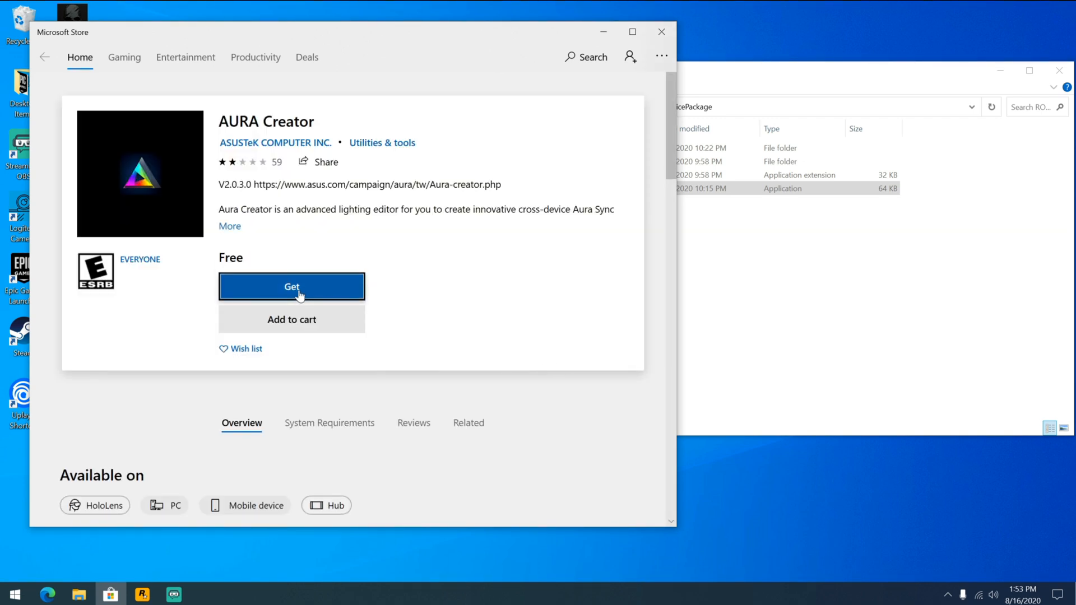
pyautogui.click(291, 285)
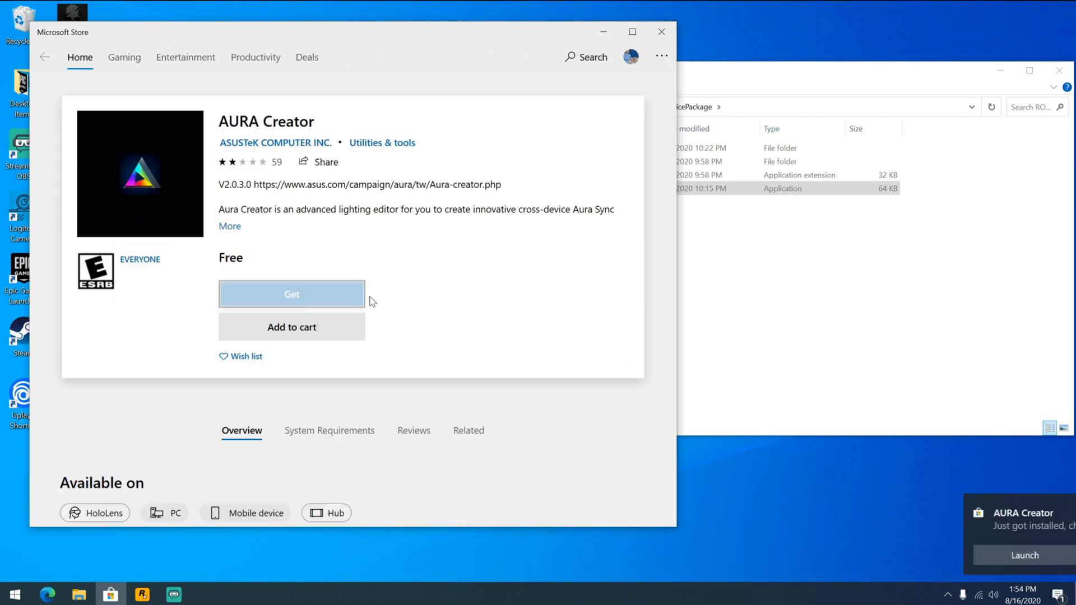
pyautogui.click(291, 294)
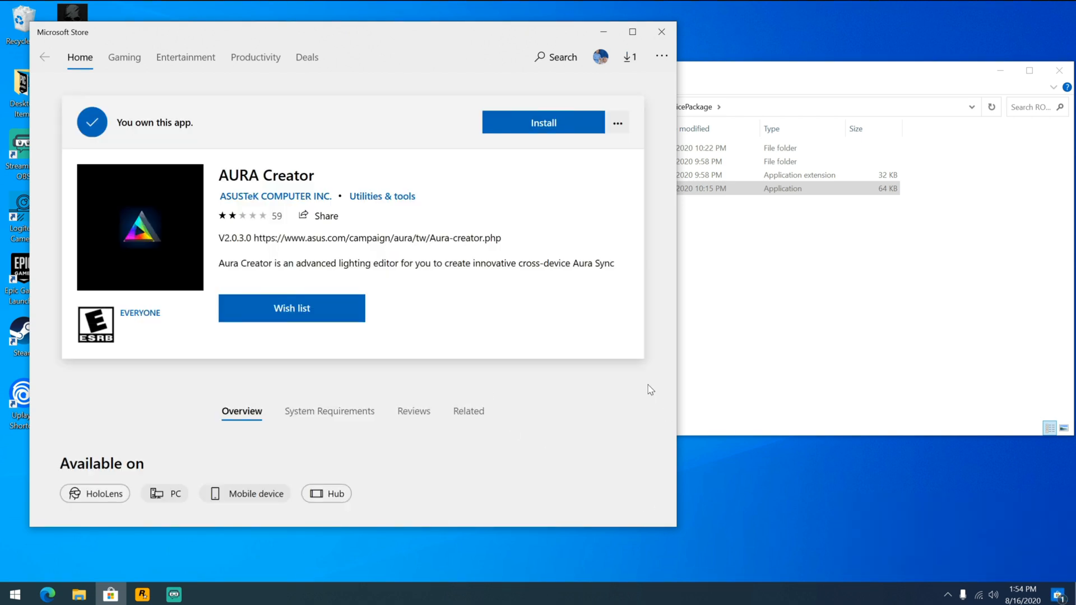
pyautogui.click(543, 122)
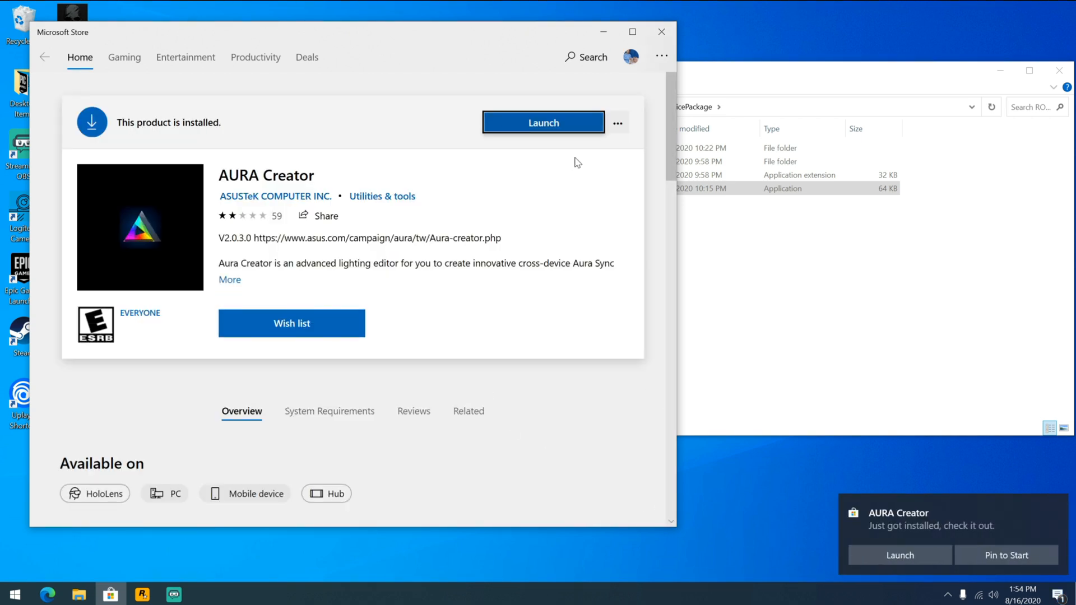
pyautogui.moveTo(543, 142)
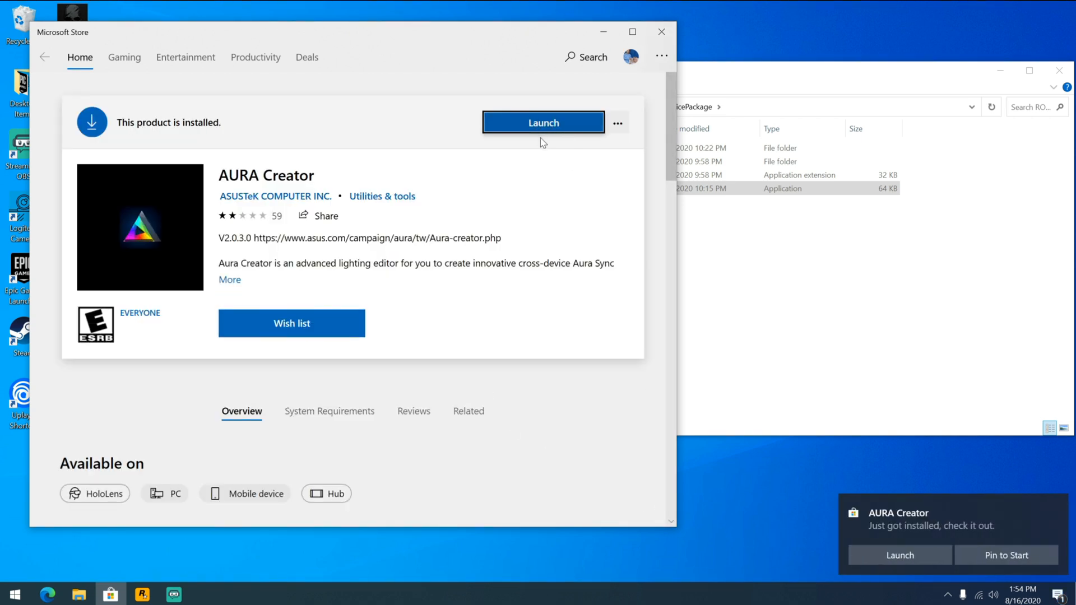
pyautogui.click(661, 32)
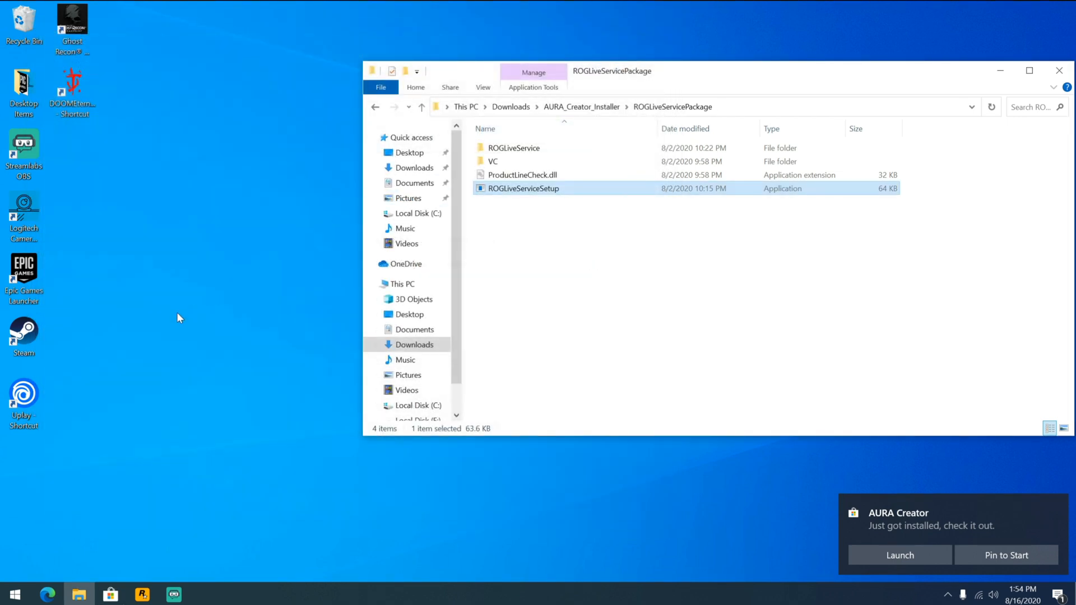
# - Launch AURA Creator from the installed apps list and accept its license agreement
pyautogui.click(13, 594)
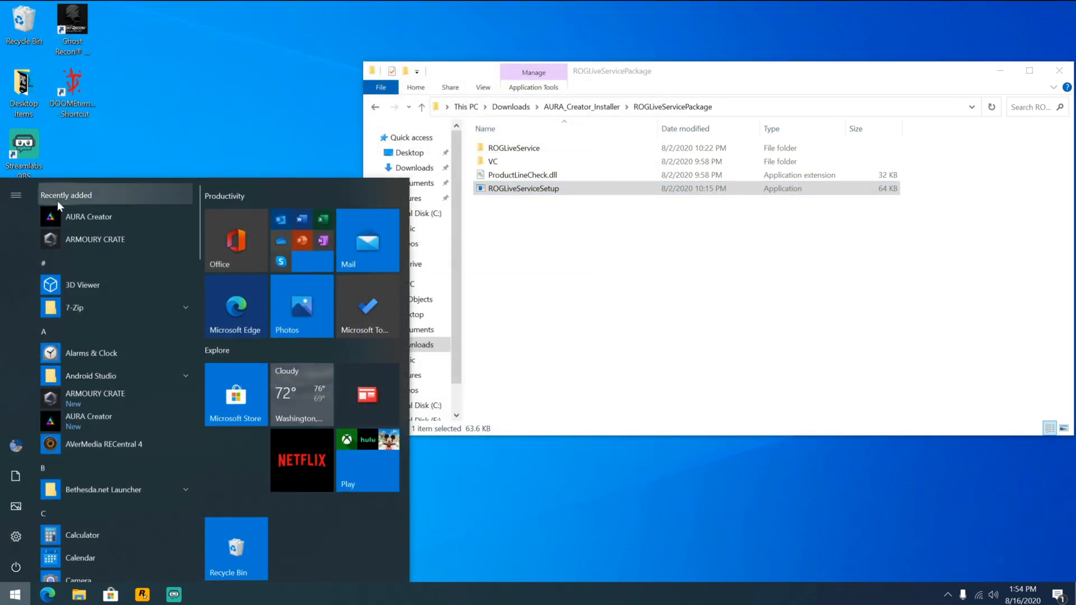
pyautogui.click(88, 217)
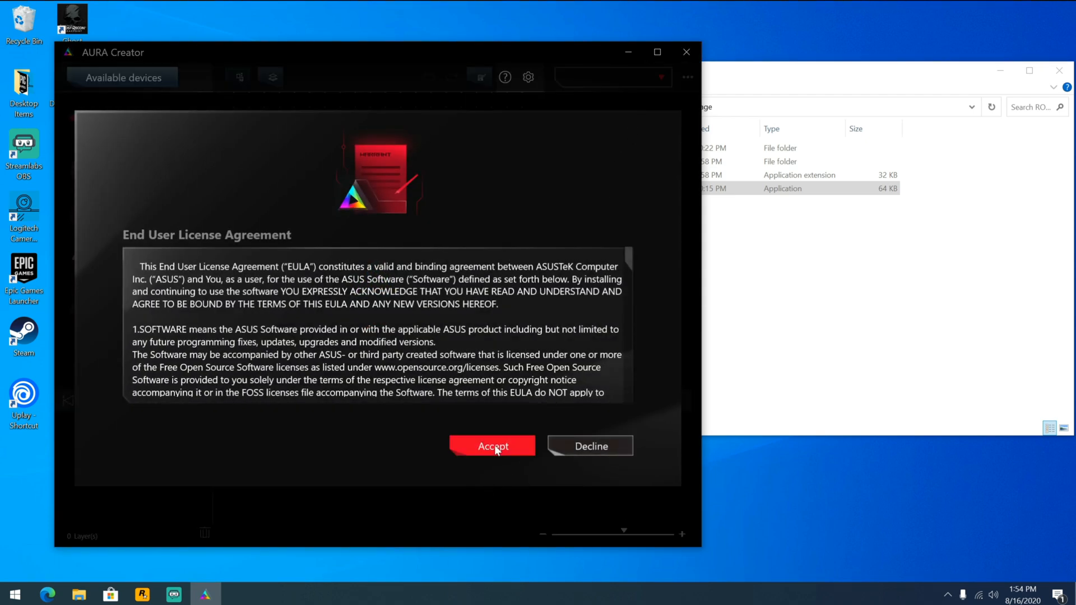
pyautogui.click(492, 446)
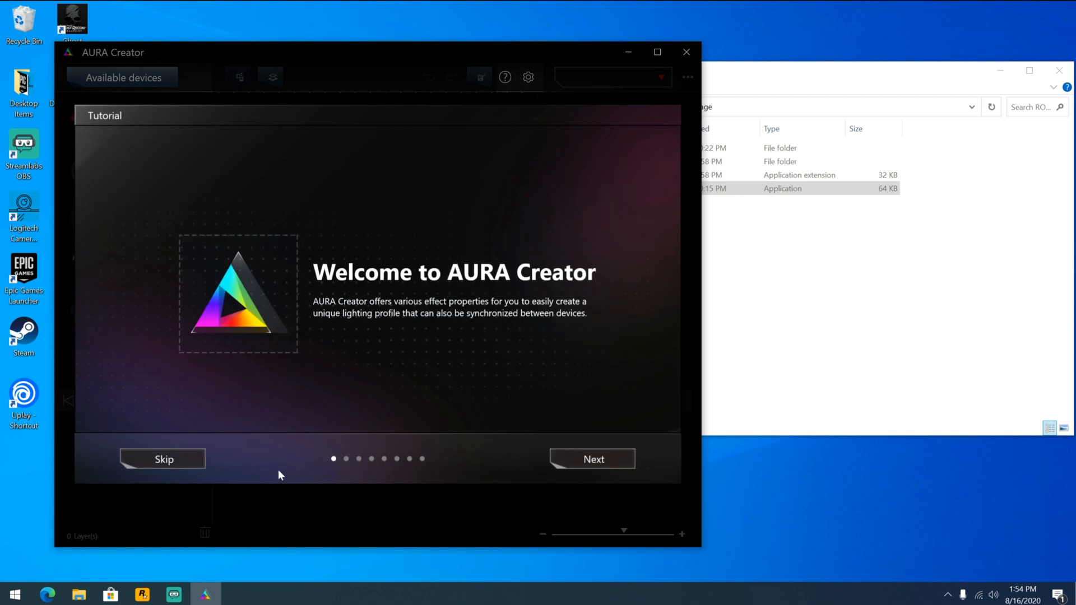
pyautogui.moveTo(593, 459)
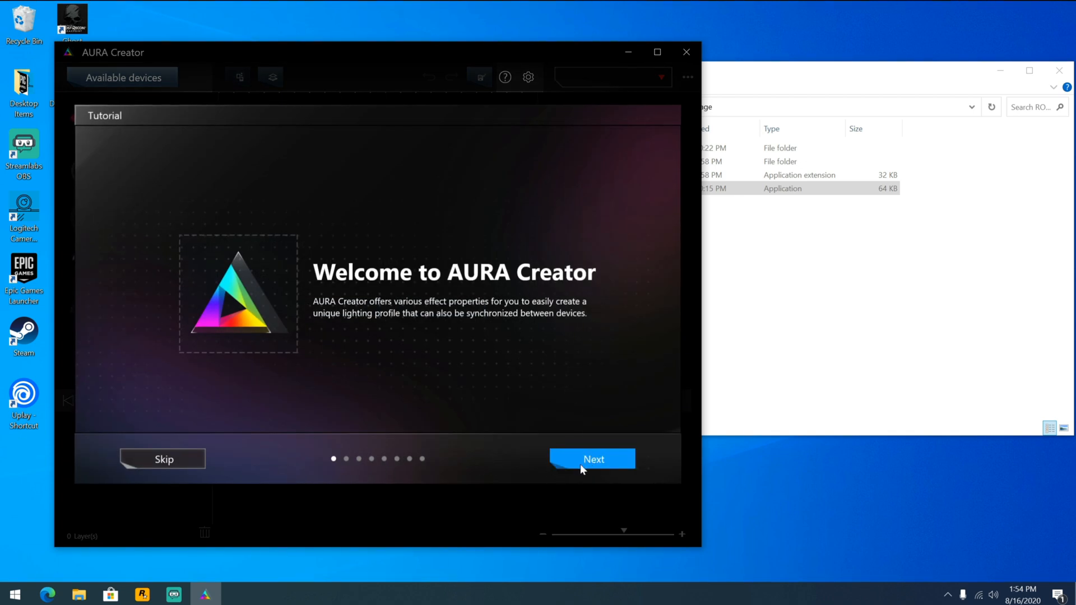
# - Advance through all tutorial pages and Get started to reach the main editor
pyautogui.click(592, 460)
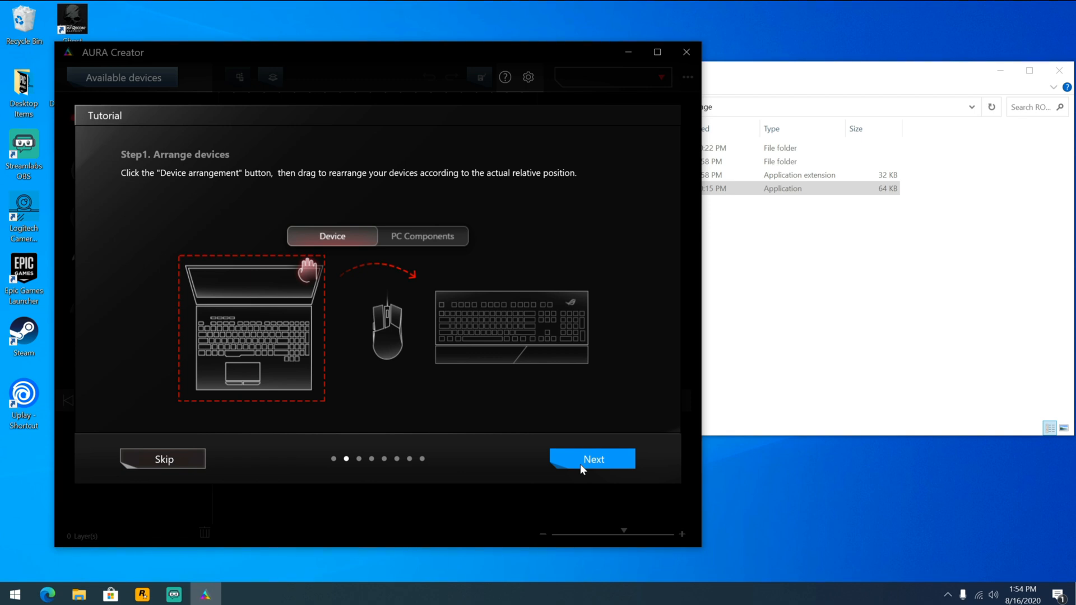
pyautogui.moveTo(415, 244)
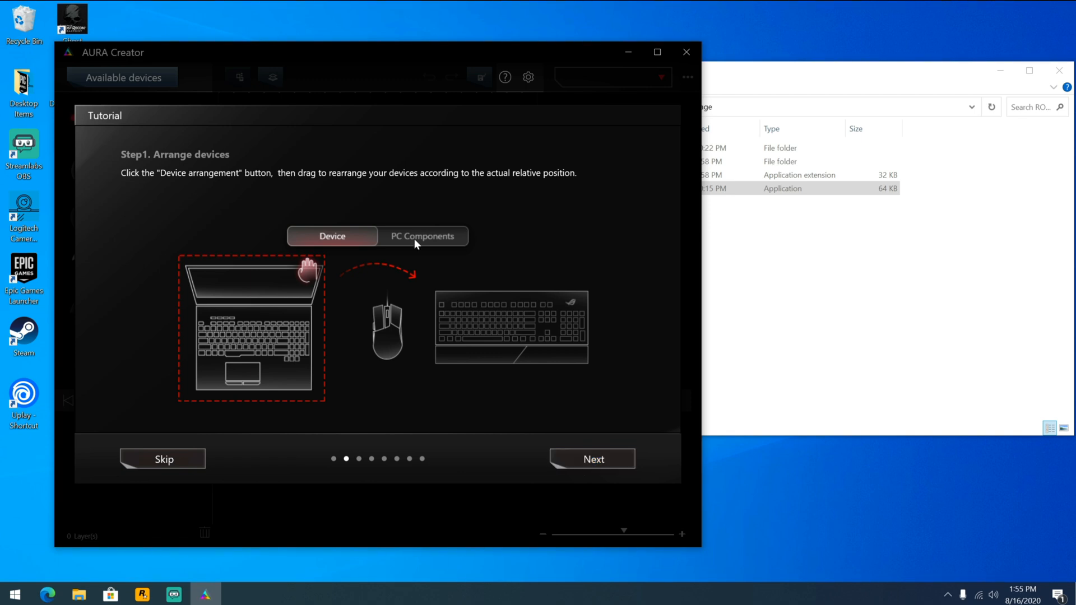
pyautogui.click(592, 460)
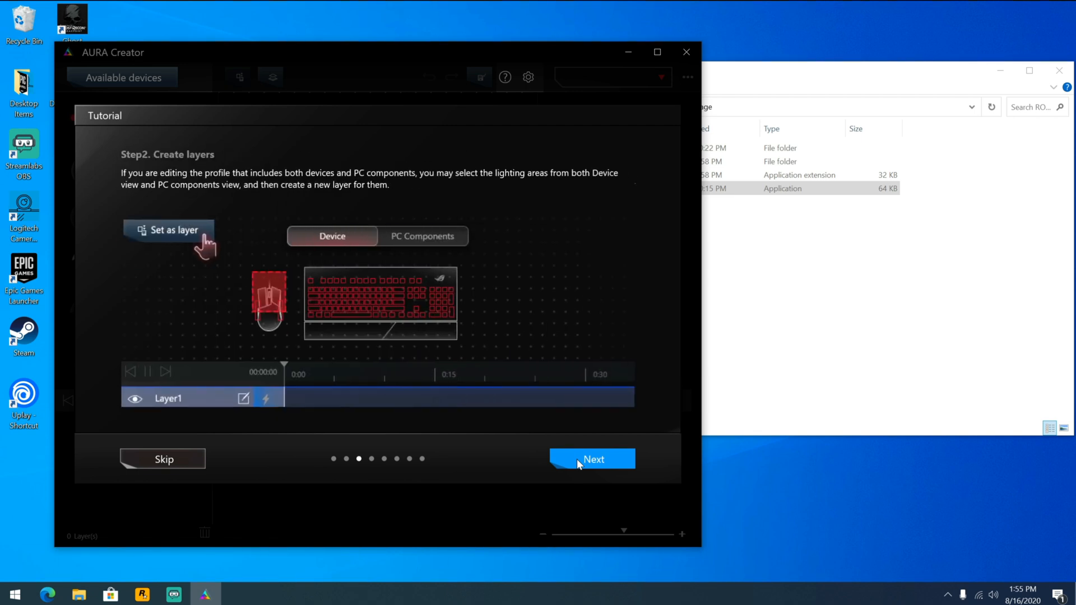
pyautogui.click(592, 459)
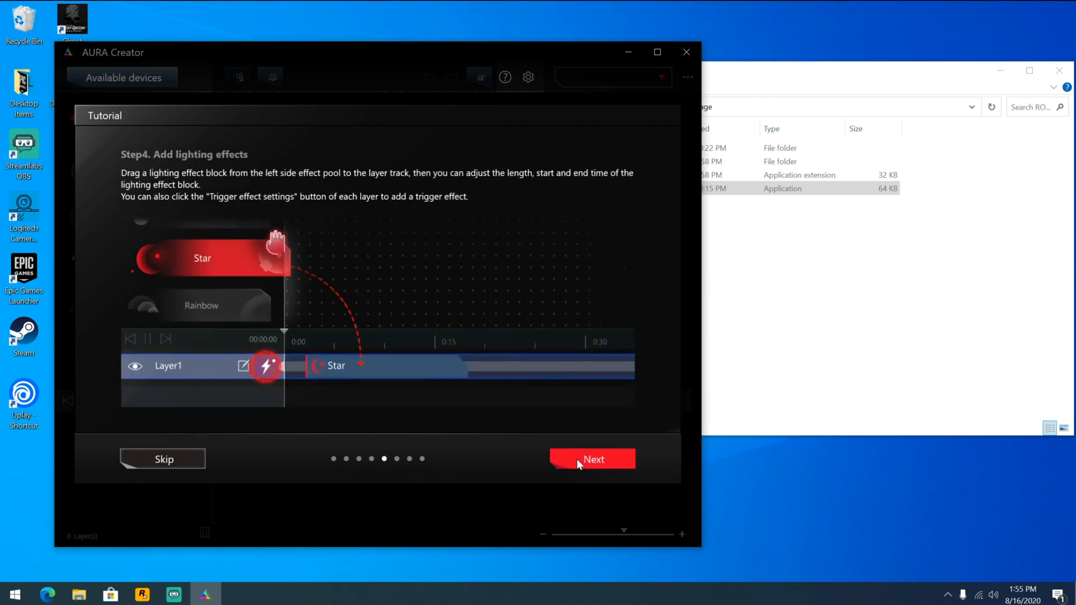
pyautogui.click(592, 460)
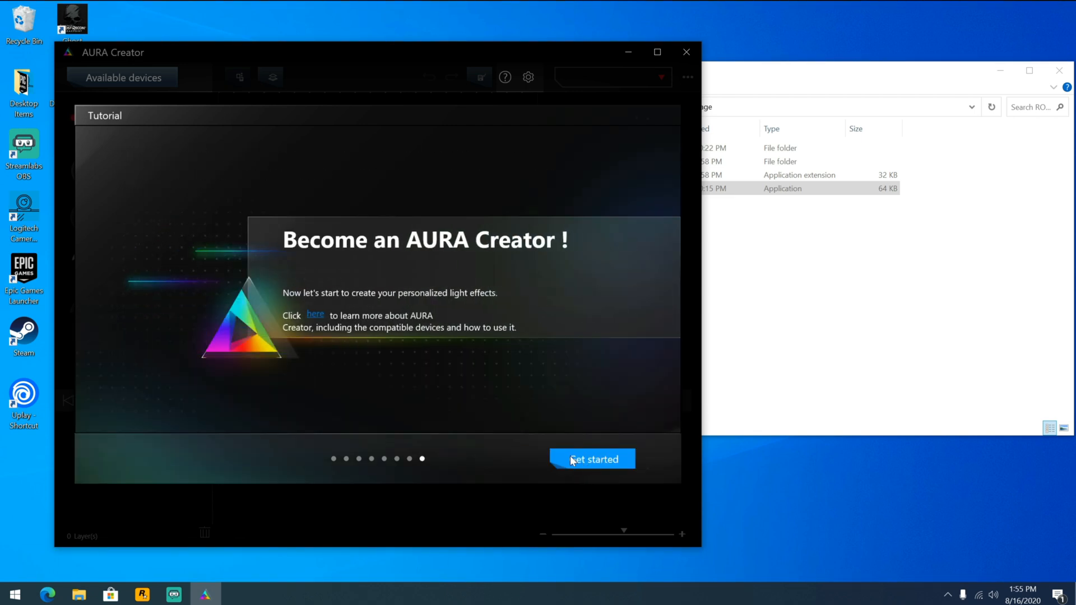
pyautogui.moveTo(571, 472)
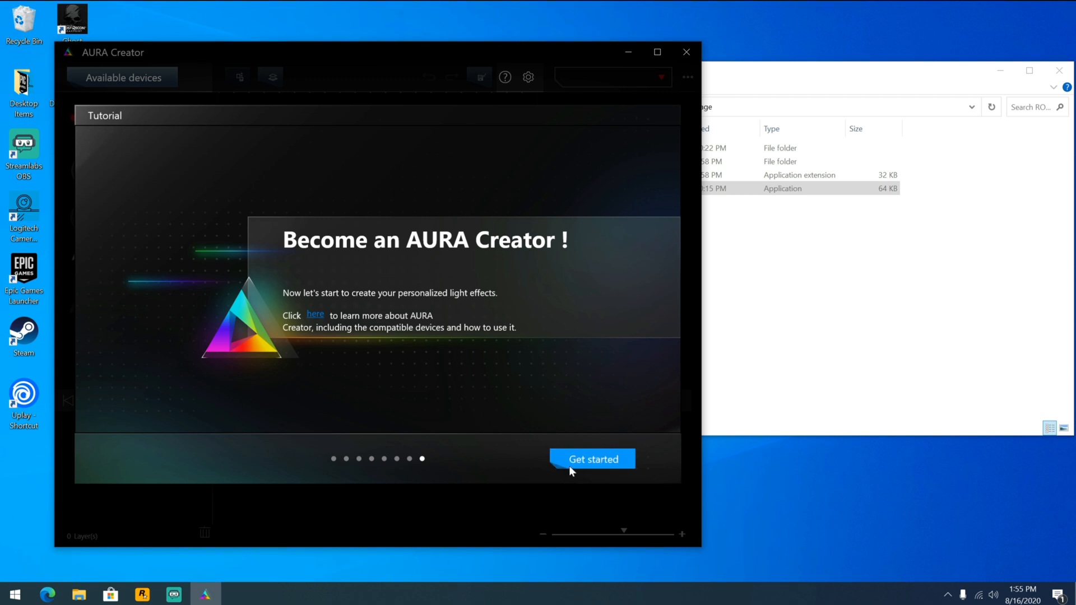
pyautogui.click(592, 458)
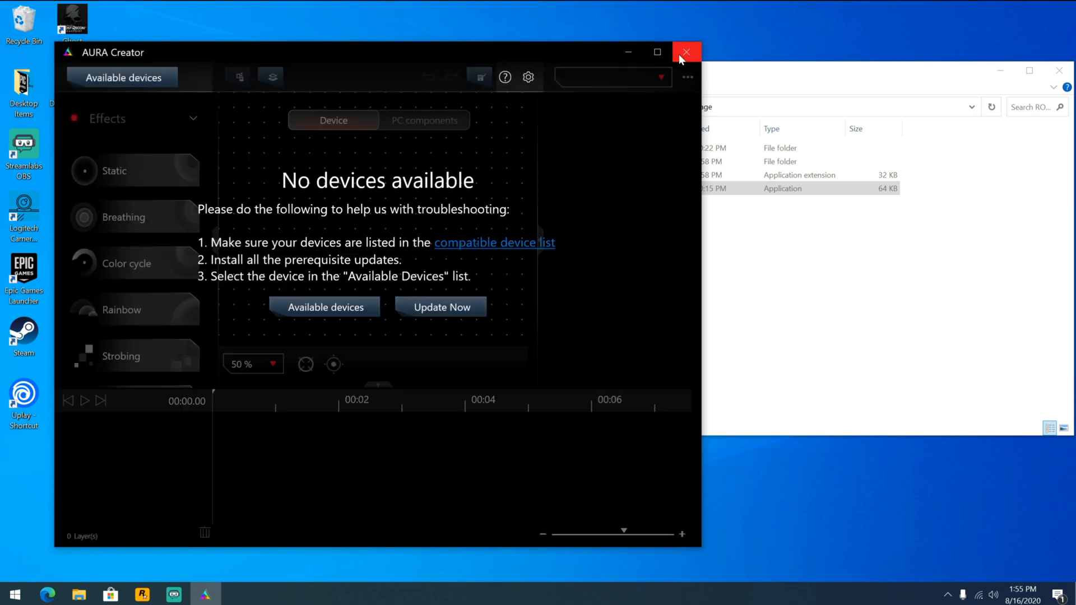
# - Close AURA Creator and open the Macro page for the ROG Strix Scope TKL Electro Punk
pyautogui.click(13, 594)
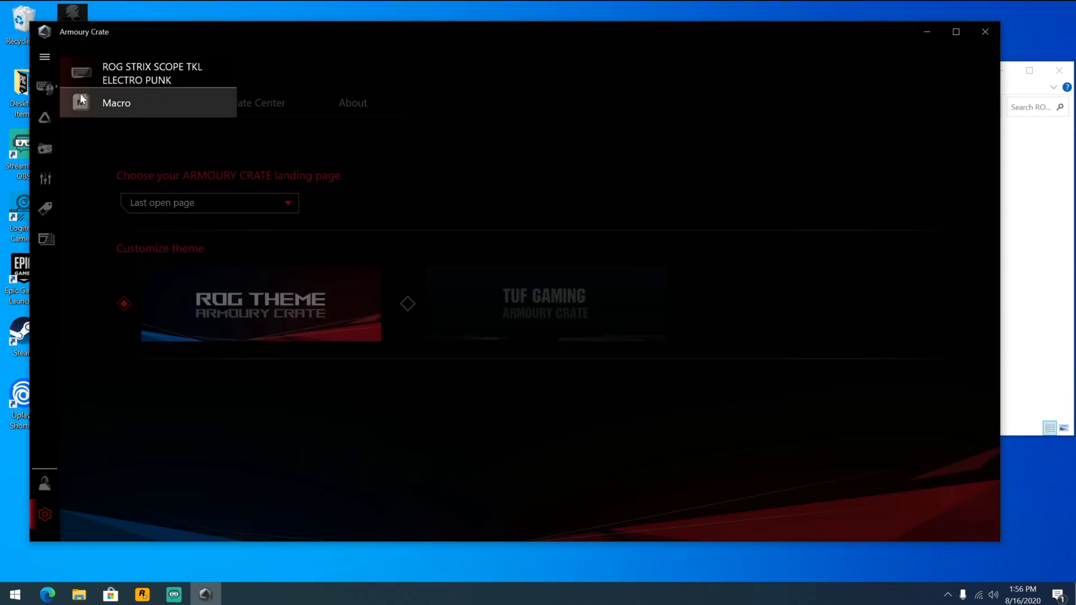
pyautogui.click(115, 103)
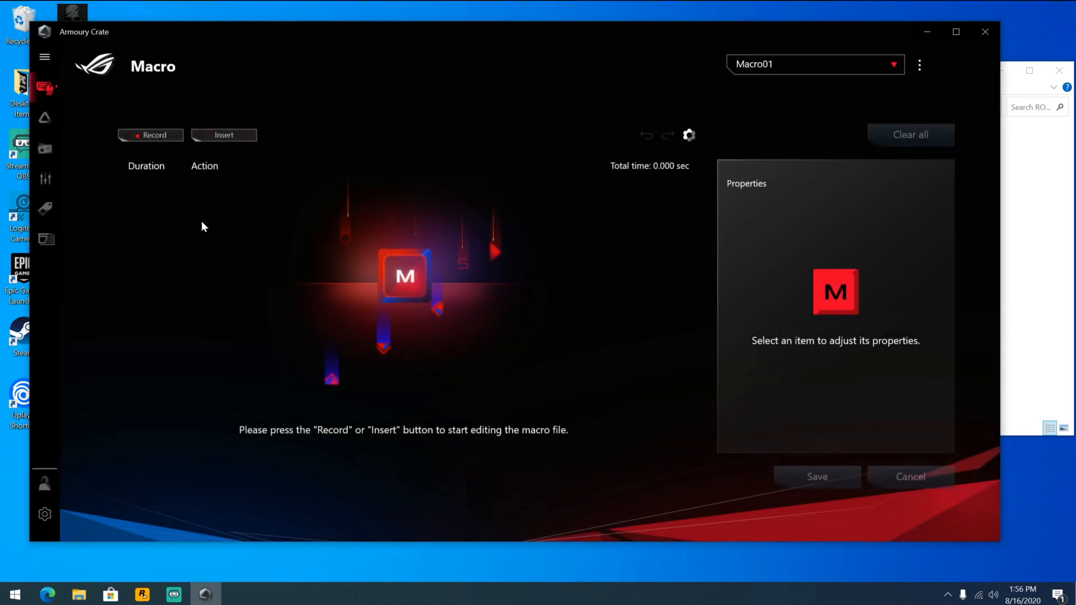
pyautogui.moveTo(336, 304)
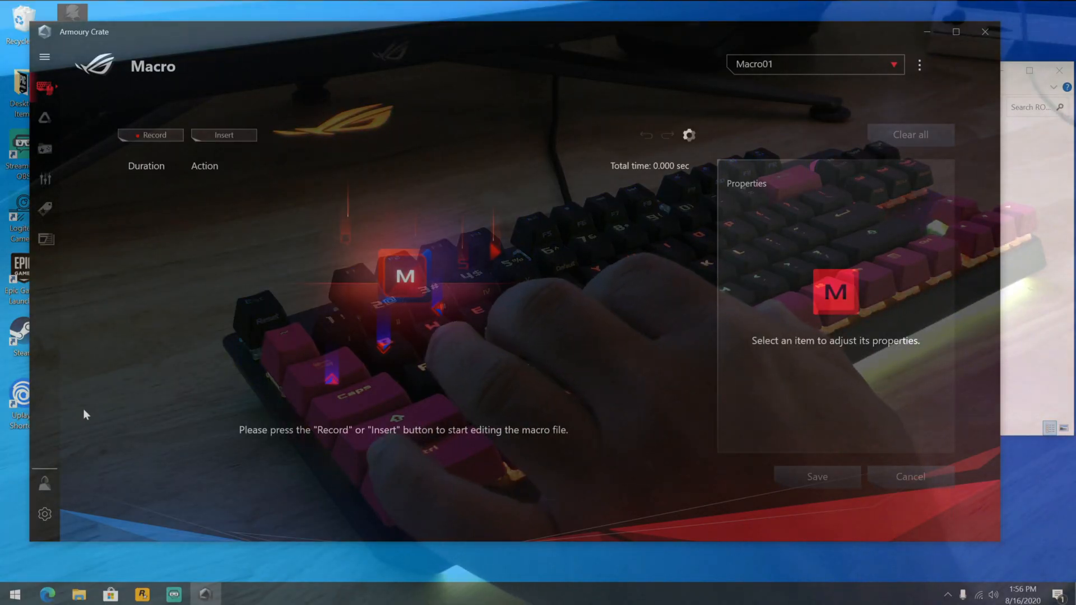
# - Record Macro01 as a sequence of left clicks and Space presses, stop and save it
pyautogui.click(151, 135)
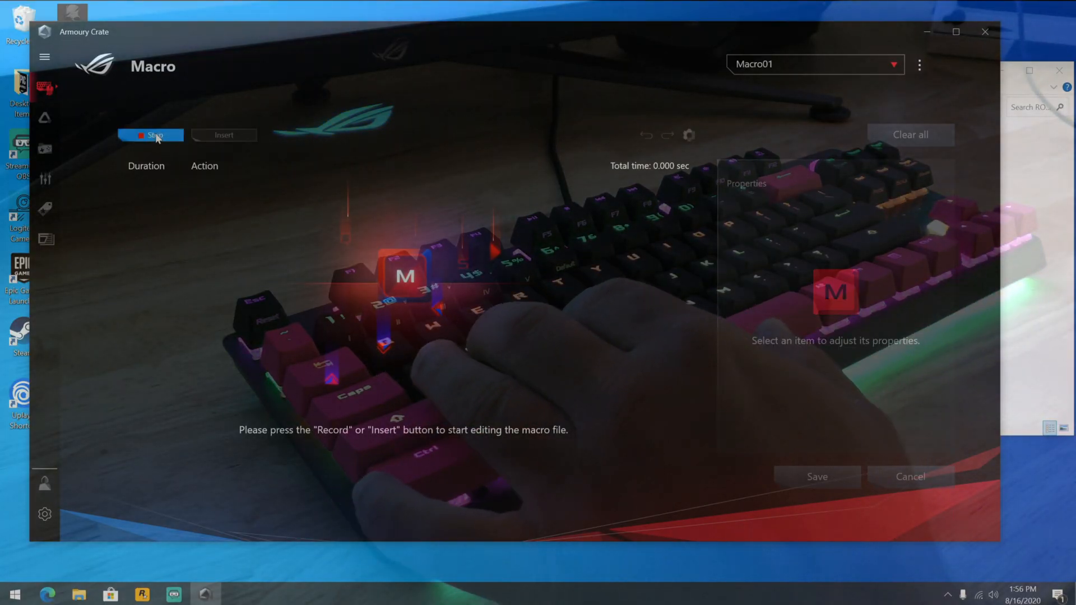
pyautogui.click(149, 135)
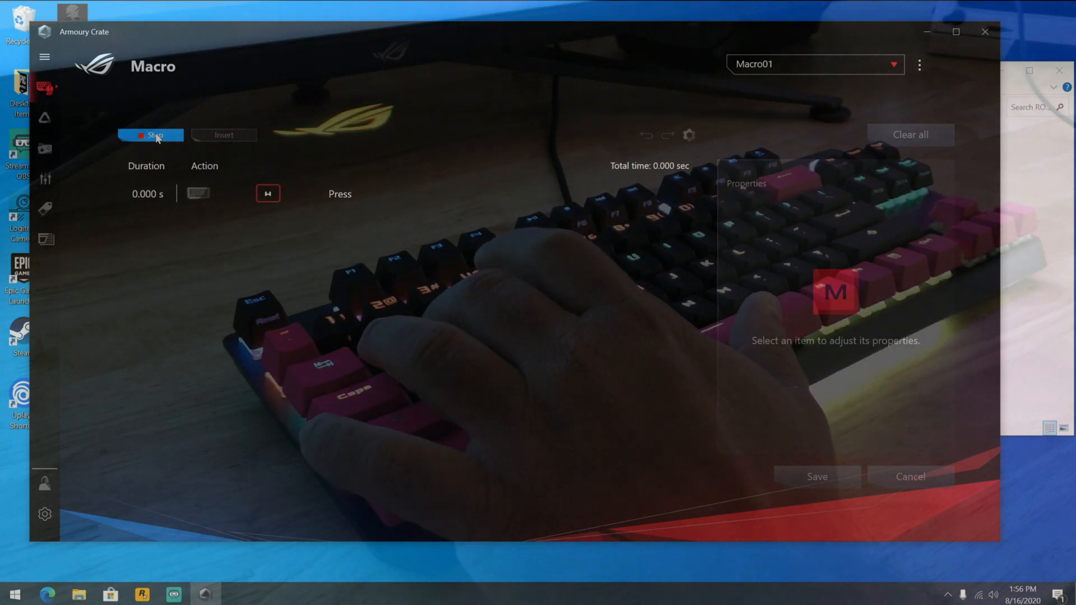
pyautogui.click(151, 135)
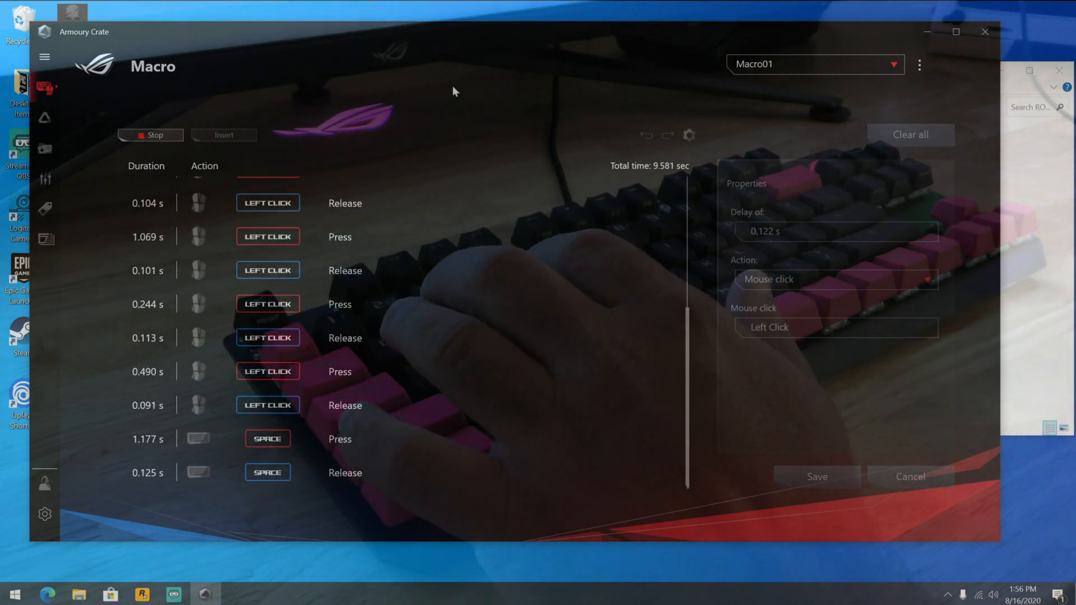
pyautogui.click(149, 134)
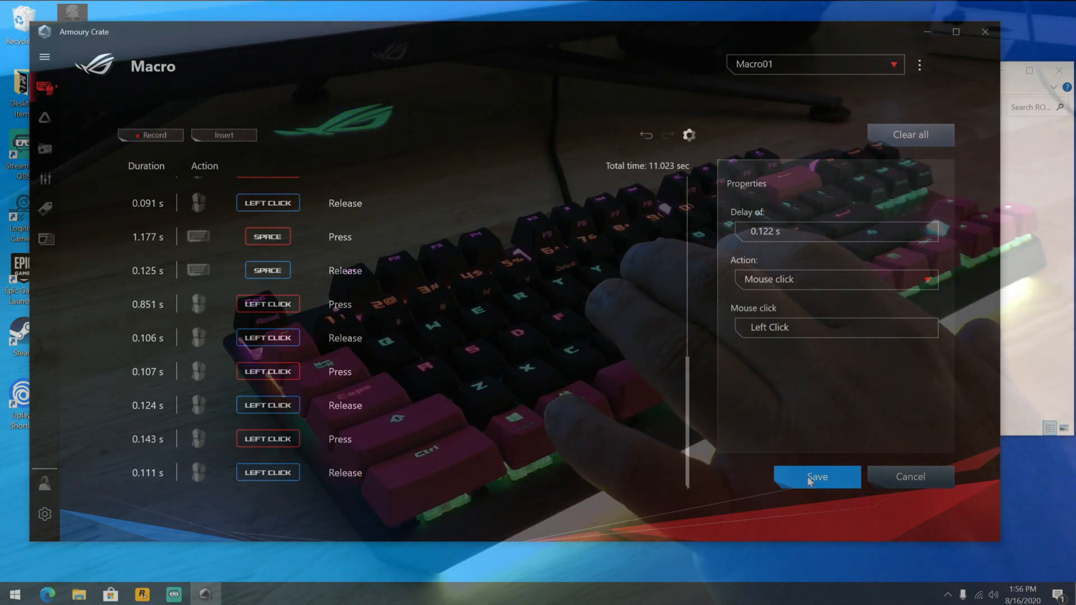
pyautogui.click(816, 477)
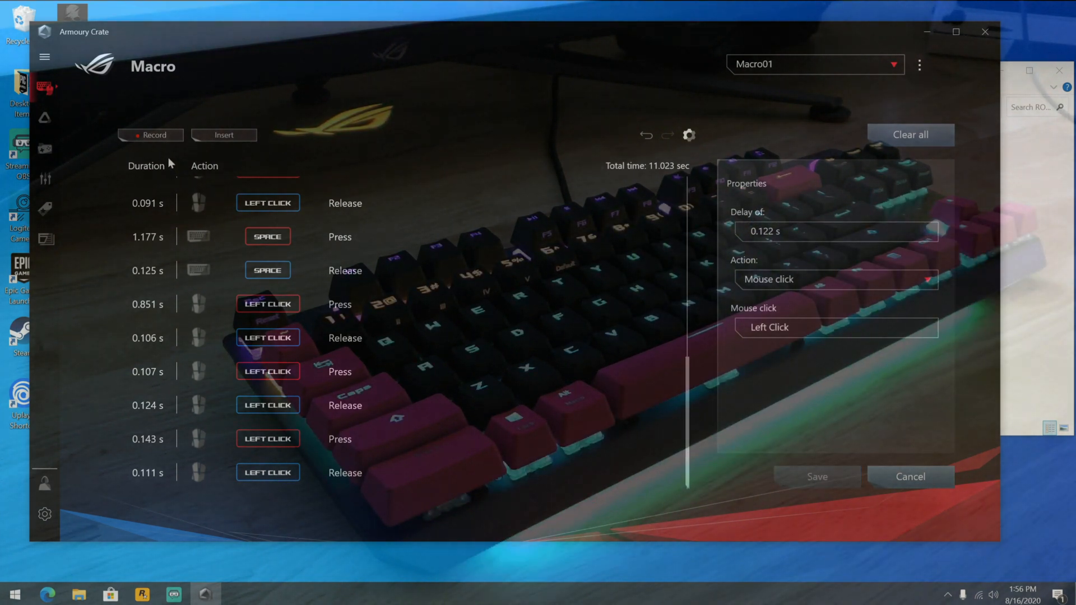
pyautogui.click(224, 135)
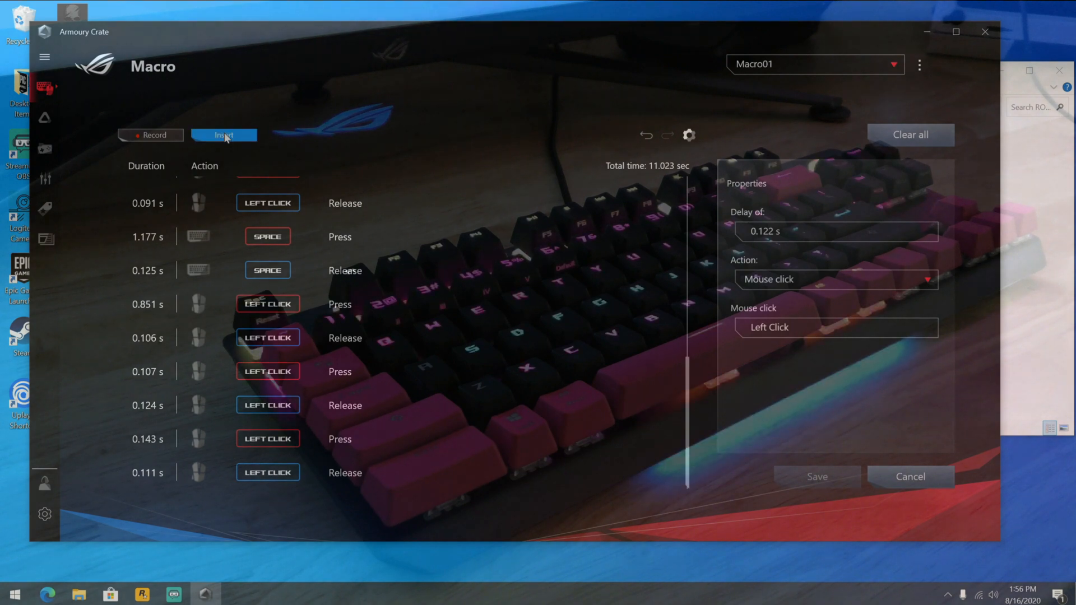
pyautogui.moveTo(220, 152)
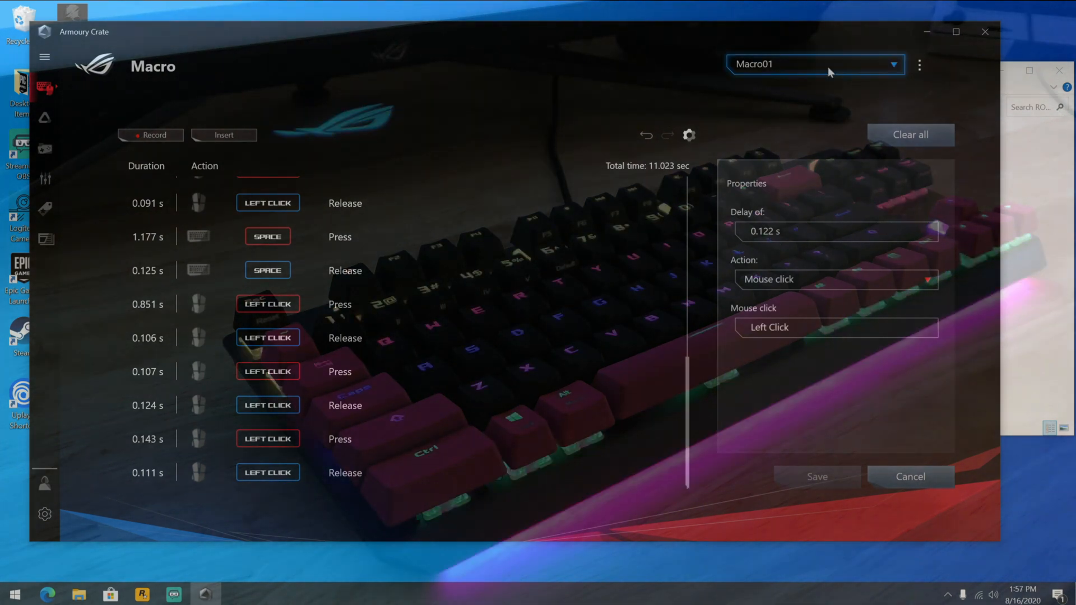
pyautogui.moveTo(782, 89)
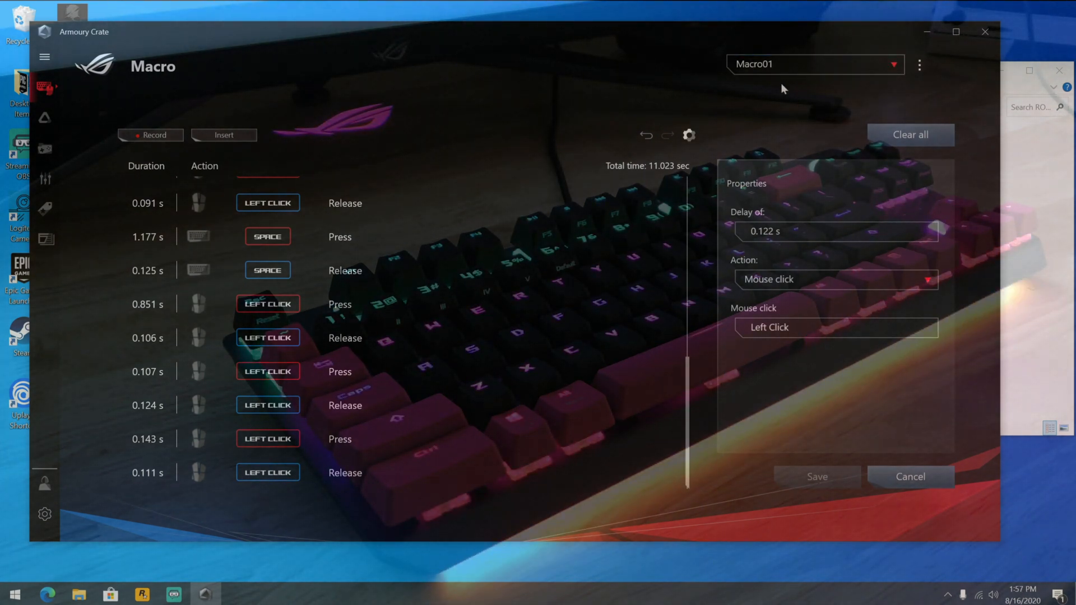
# - Return to the keyboard's key assignment page
pyautogui.click(44, 56)
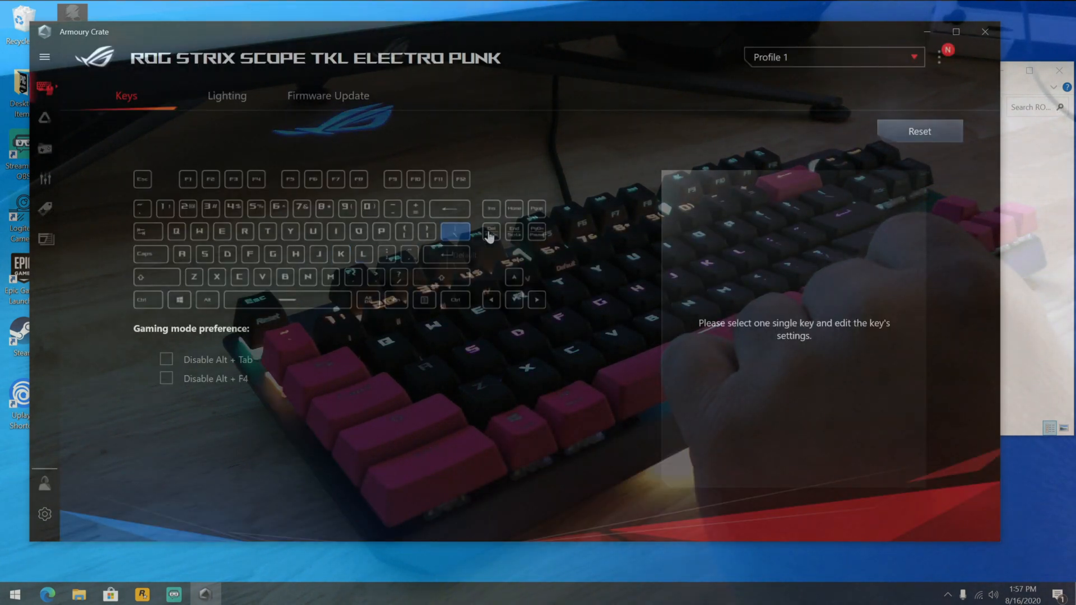
# - Set the Ins key's function to Macro and assign Macro01 to it
pyautogui.click(490, 209)
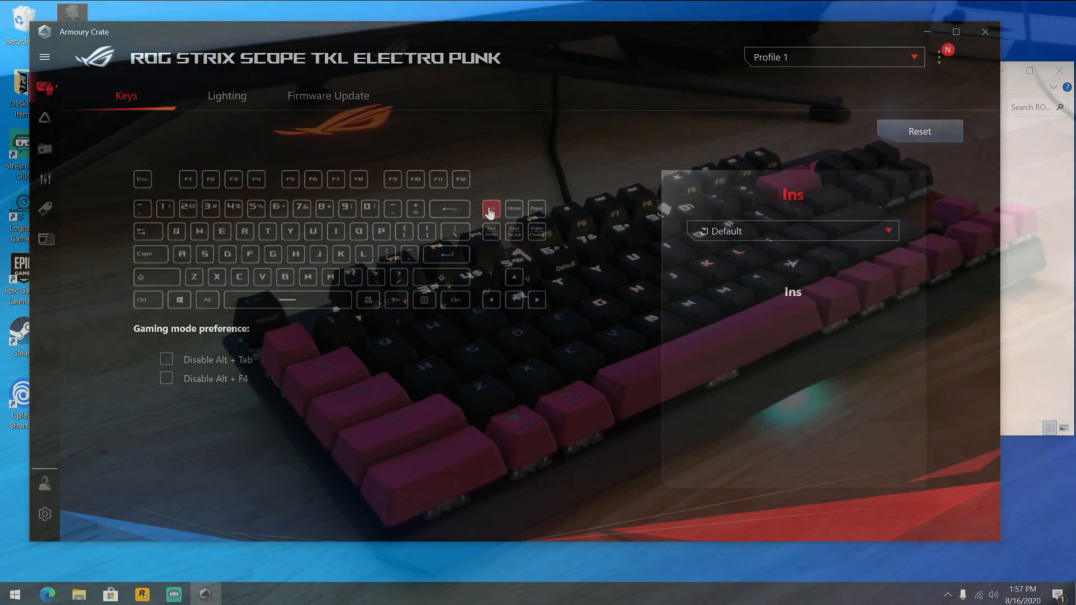
pyautogui.click(791, 231)
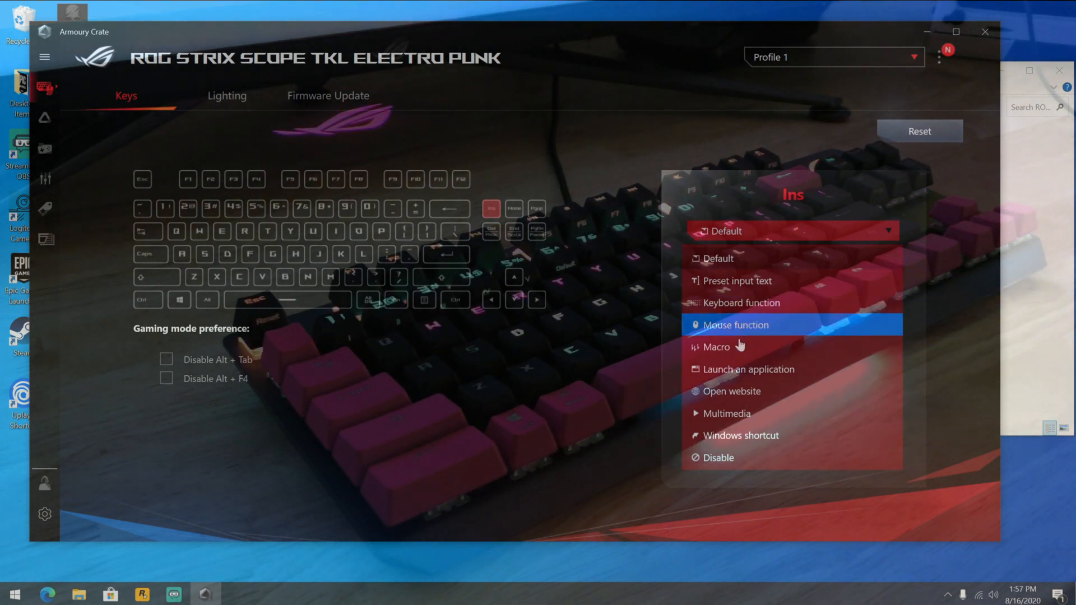
pyautogui.click(718, 346)
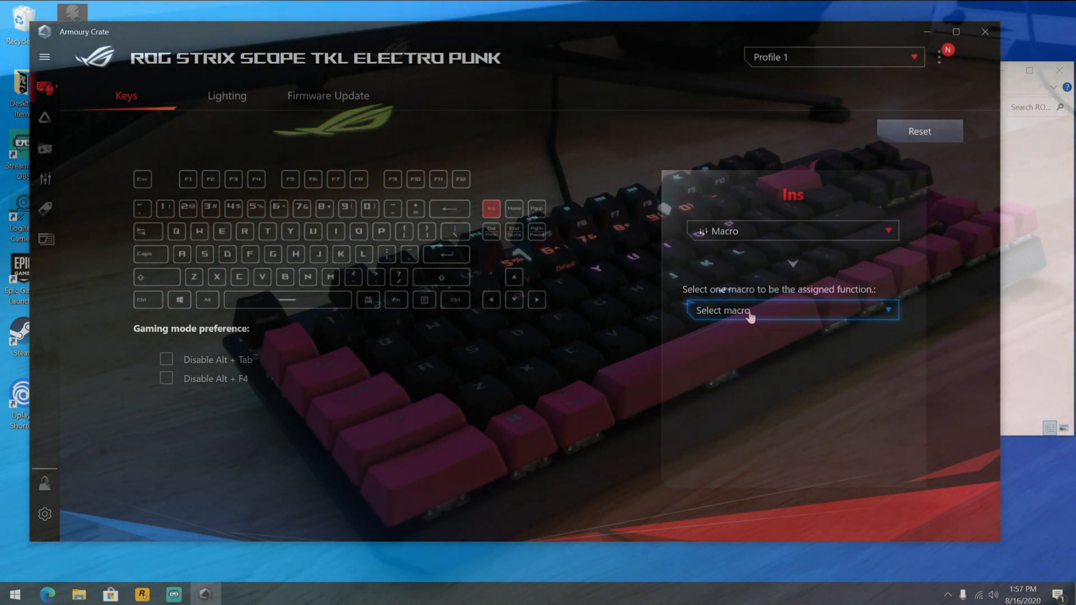
pyautogui.click(789, 310)
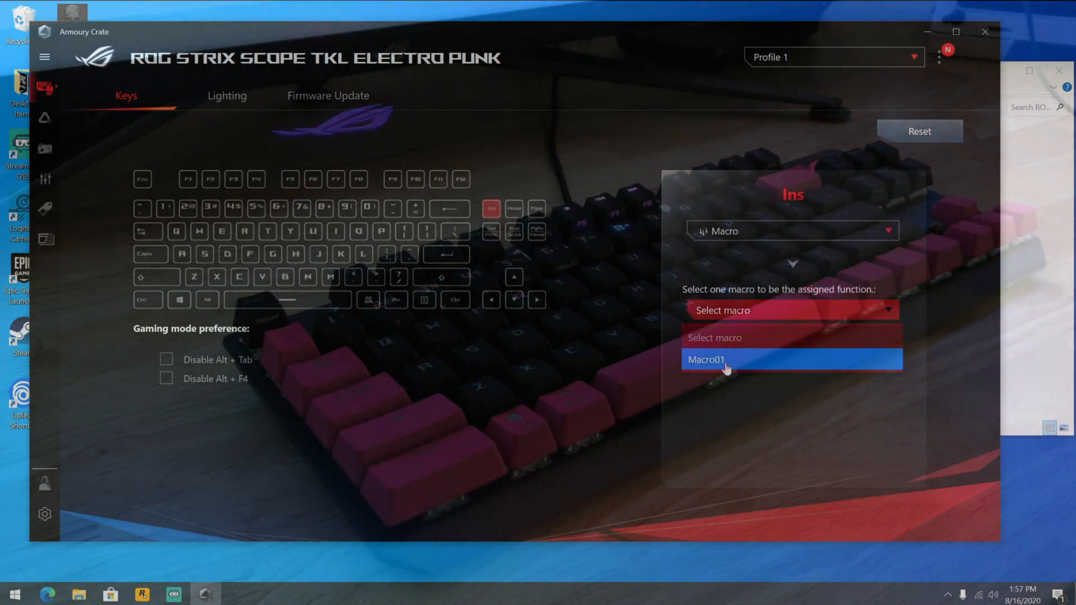
pyautogui.click(725, 360)
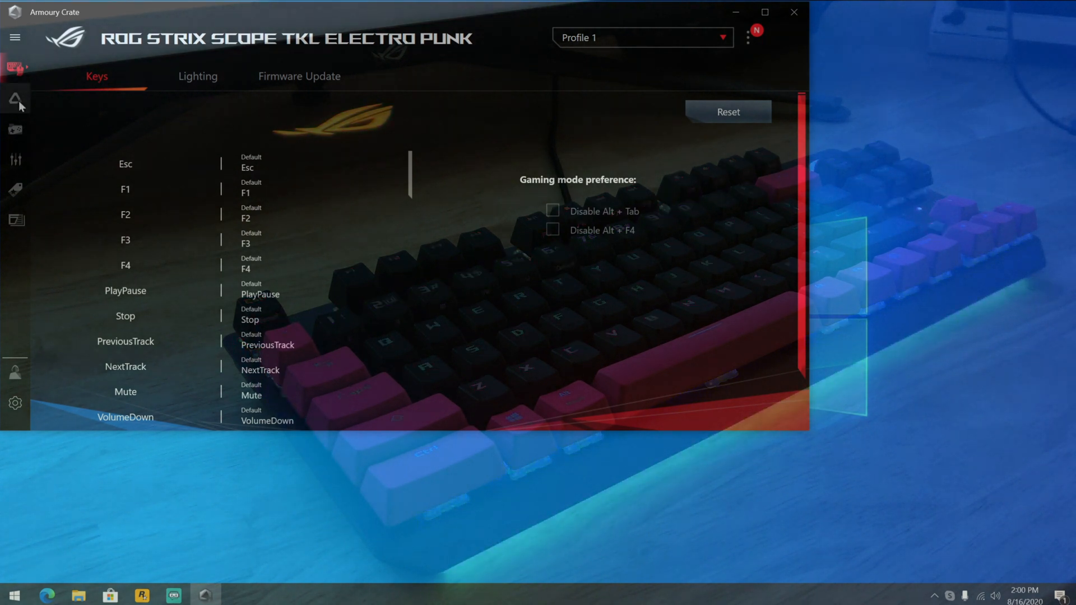
# - Tick the ROG Strix Scope TKL Electro Punk under AURA Sync devices and show the AURA effects
pyautogui.click(15, 100)
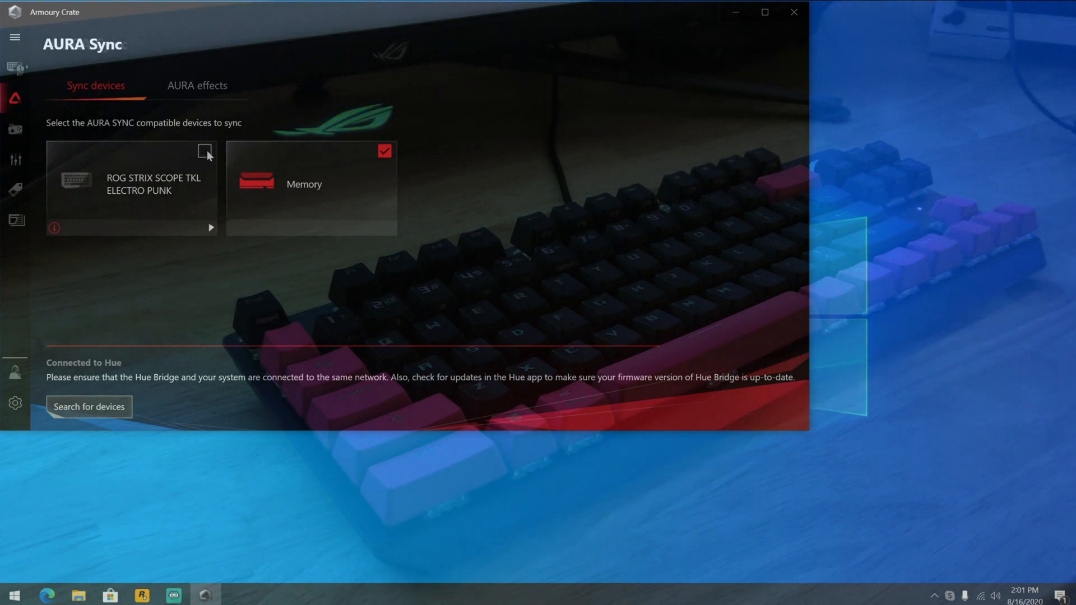
pyautogui.click(204, 152)
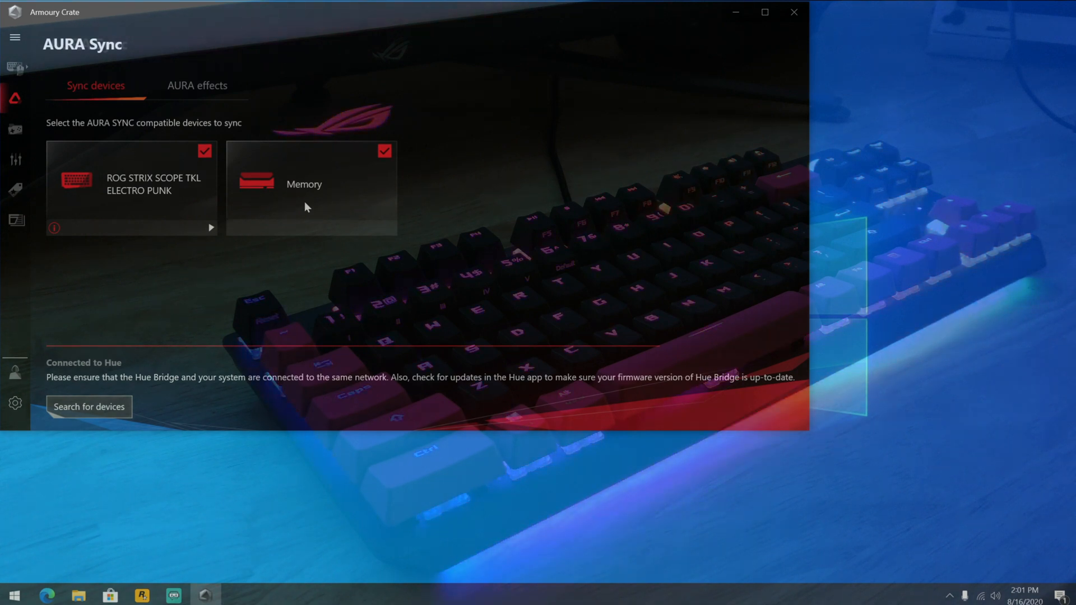
pyautogui.moveTo(235, 237)
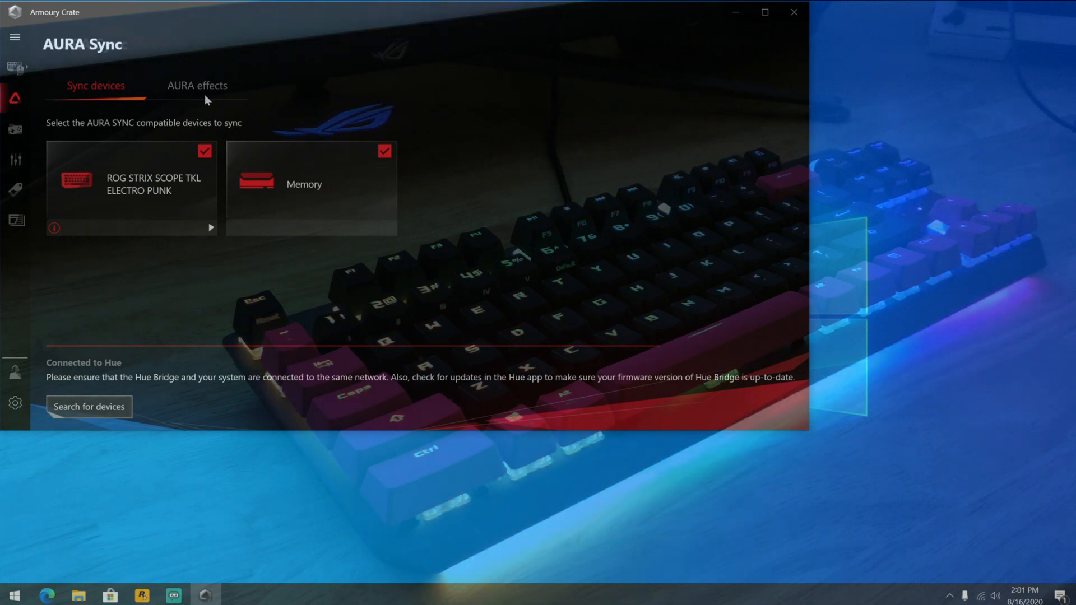
pyautogui.click(197, 86)
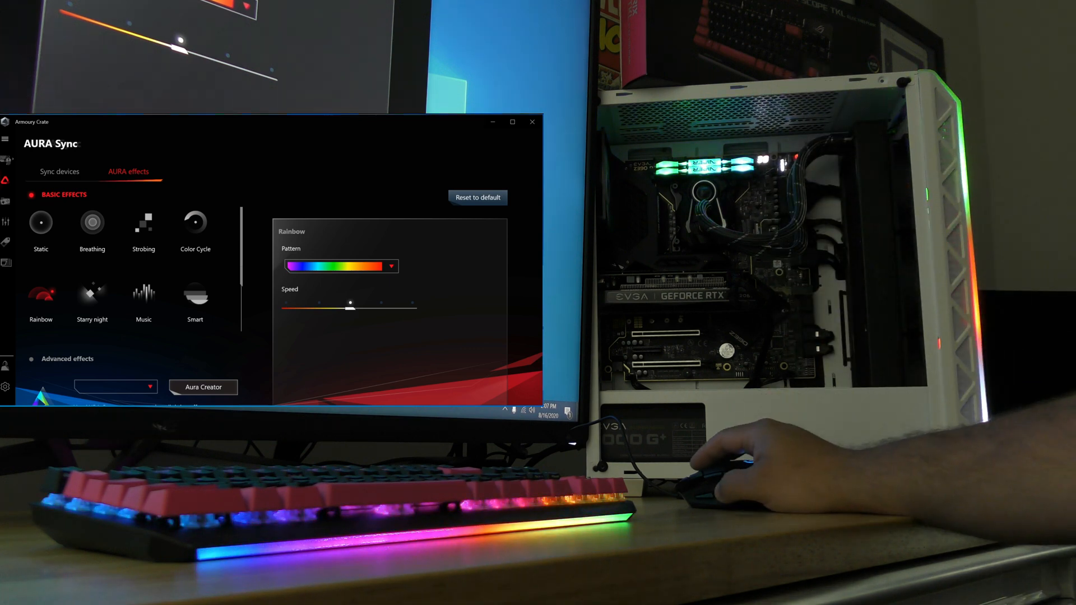
# - Move the synced lighting from Static red to Breathing with the Random colour option ticked
pyautogui.click(40, 223)
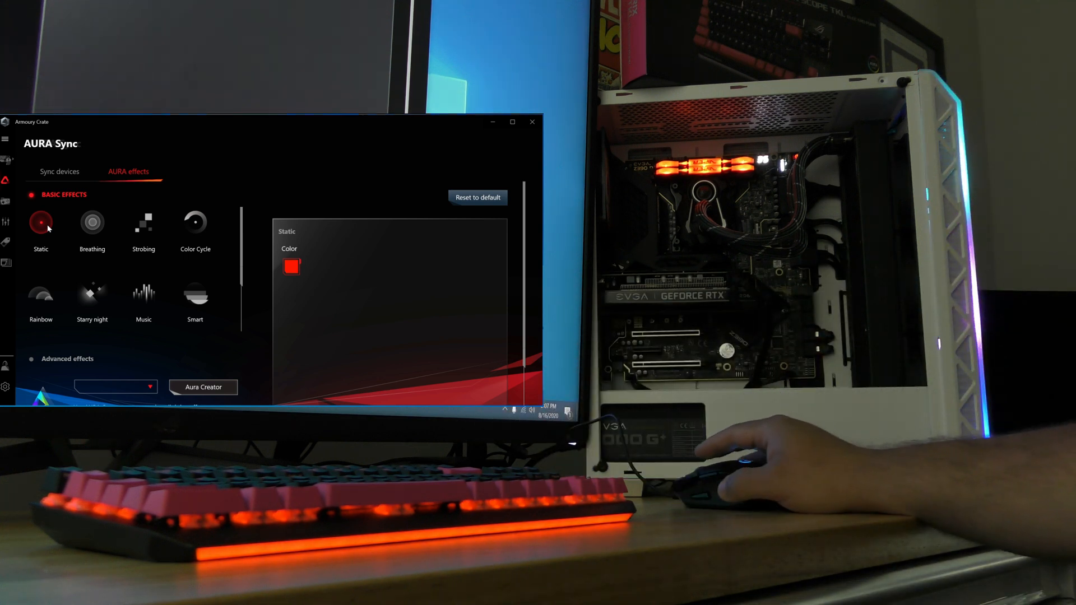
pyautogui.click(92, 225)
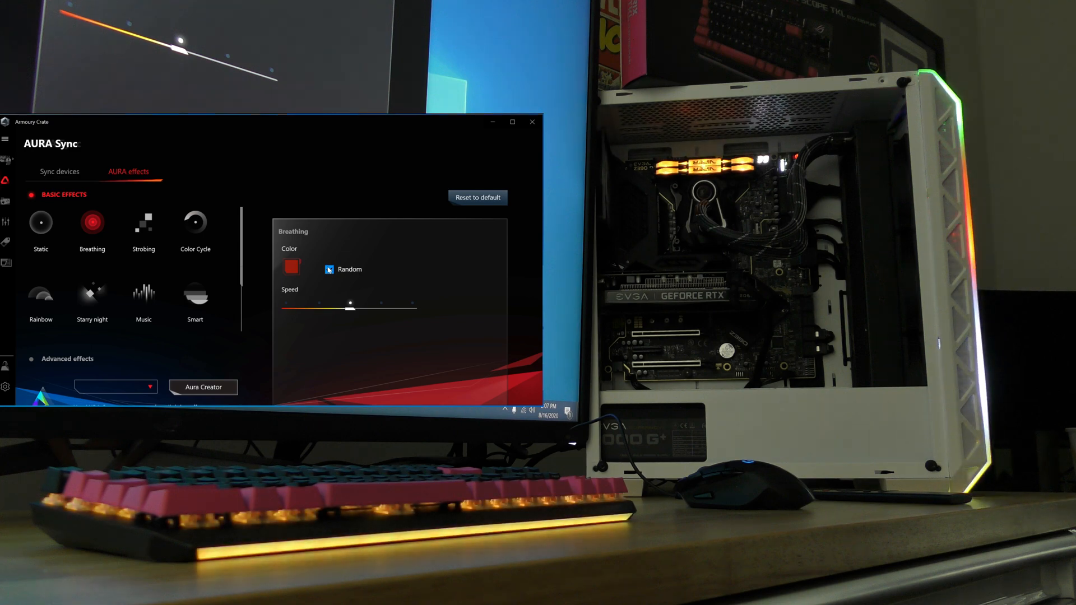
pyautogui.click(513, 122)
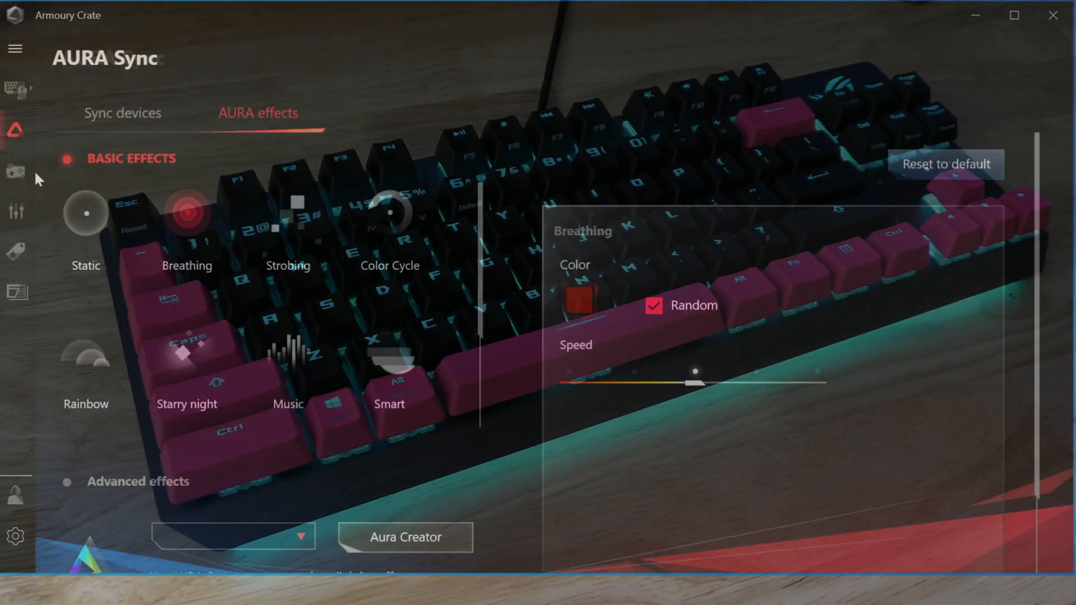
pyautogui.moveTo(15, 171)
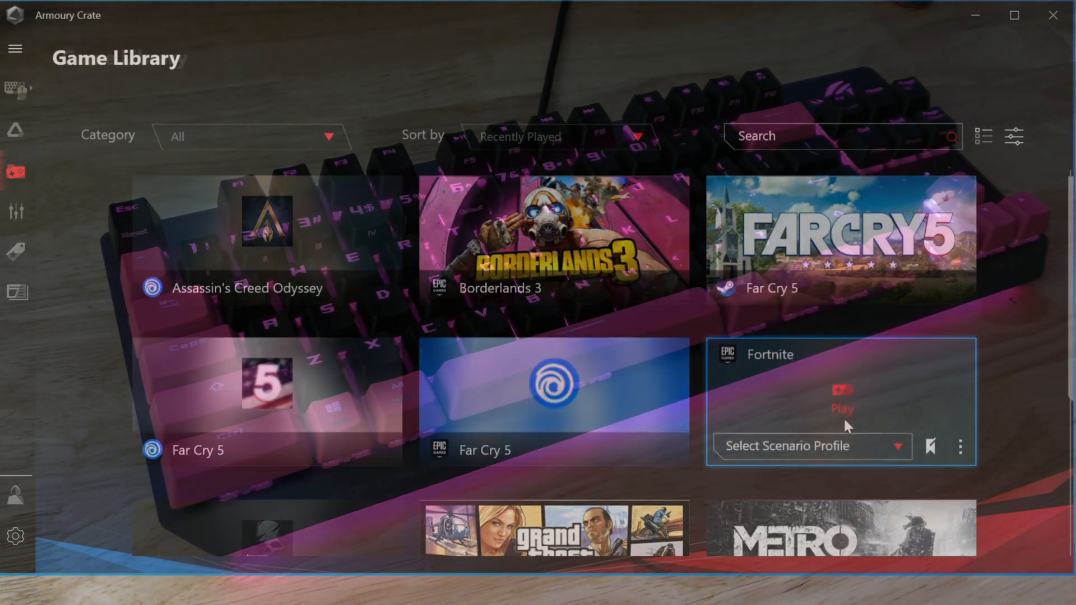
pyautogui.moveTo(822, 500)
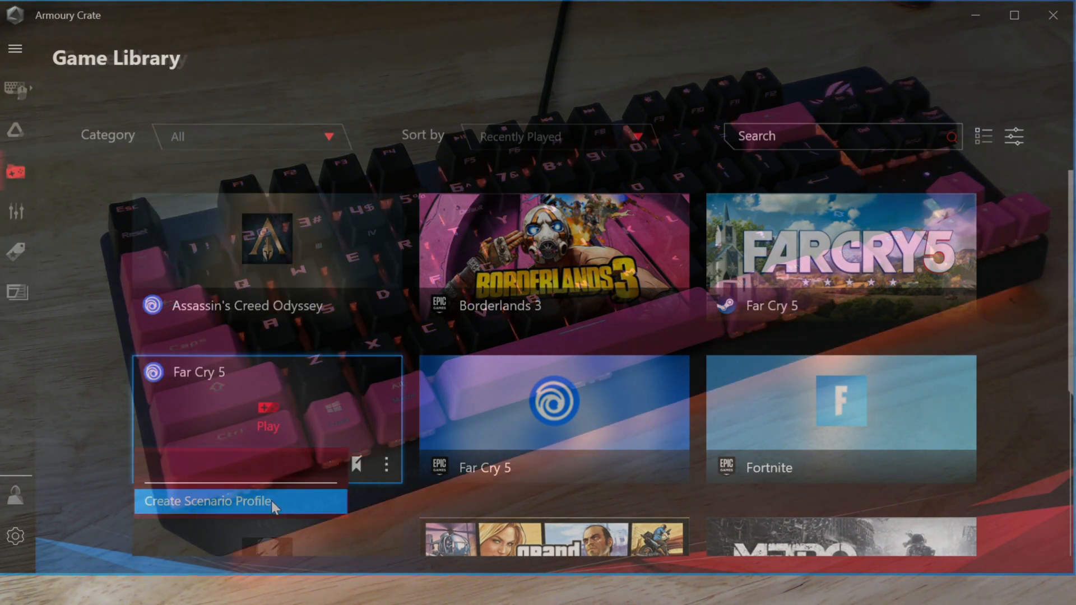
# - Create a scenario profile from the Far Cry 5 card in the Game Library
pyautogui.click(207, 501)
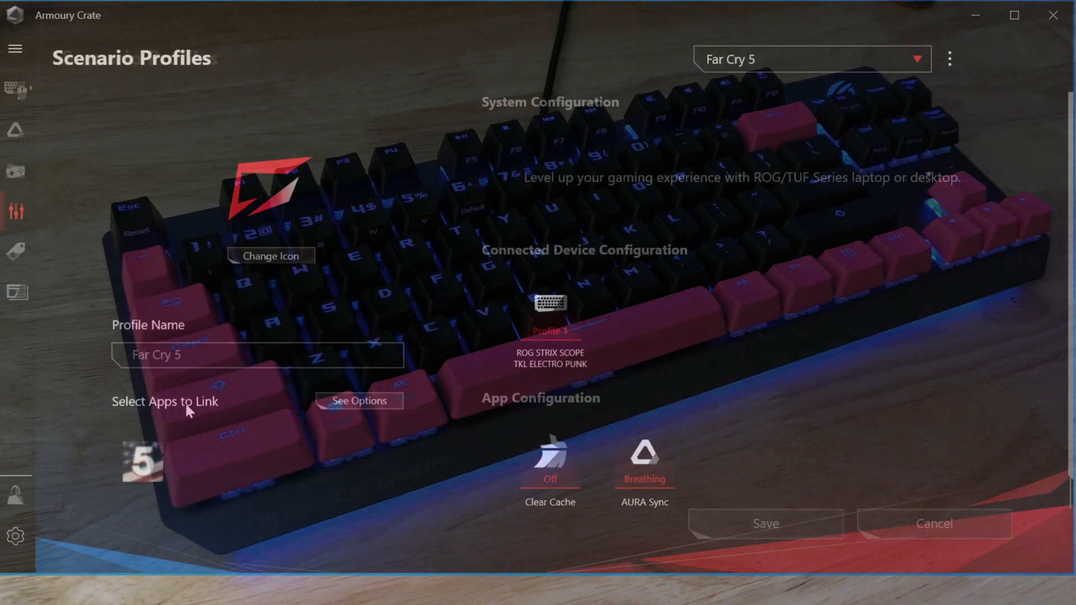
pyautogui.moveTo(159, 468)
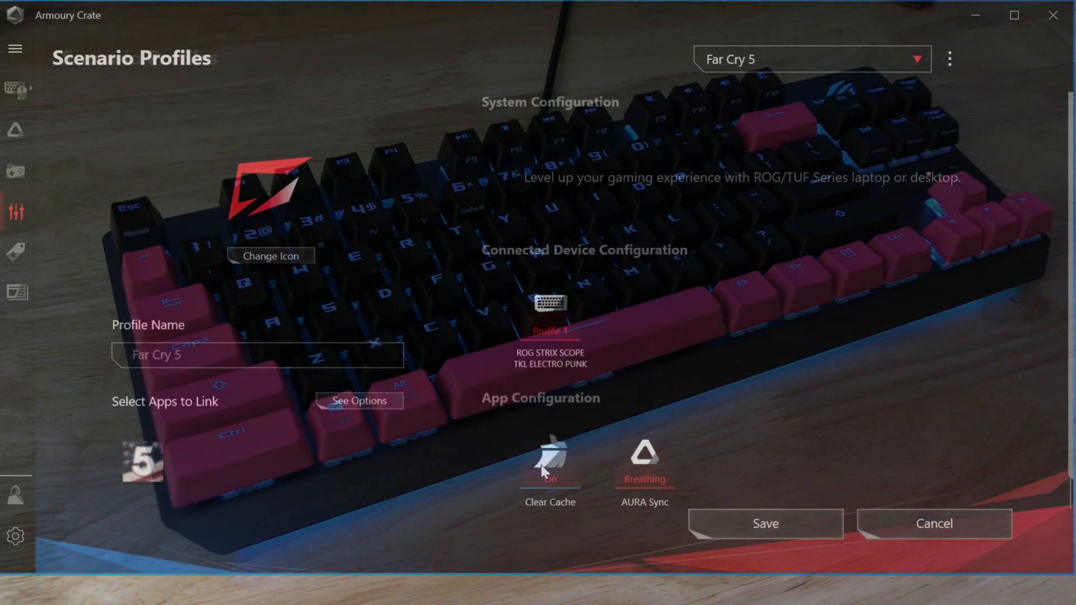
# - Save the Far Cry 5 profile with Clear Cache on and AURA Sync set to Starry Night
pyautogui.click(549, 459)
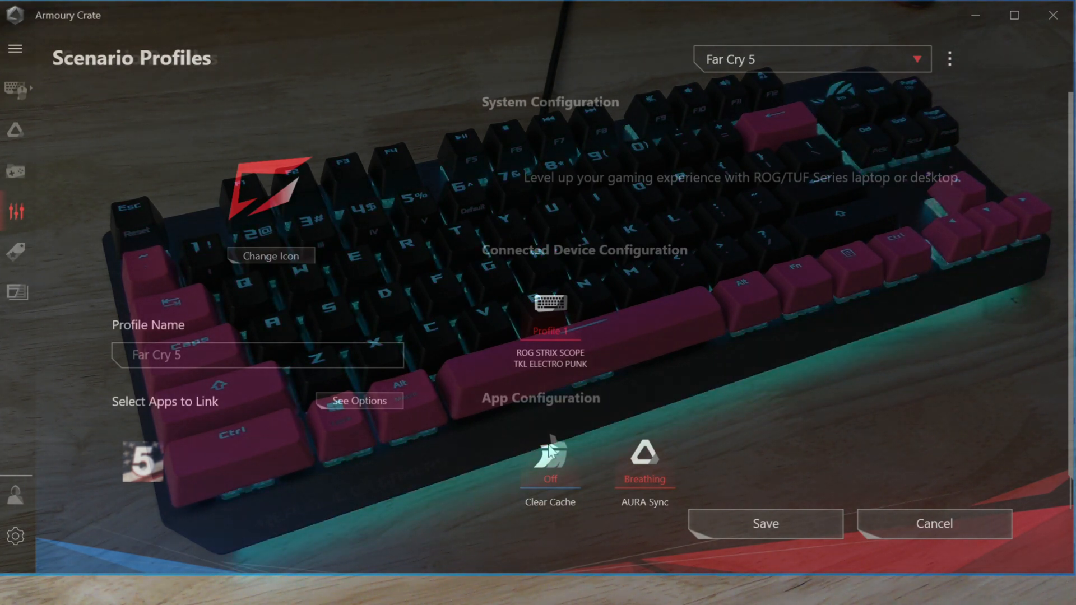
pyautogui.click(549, 467)
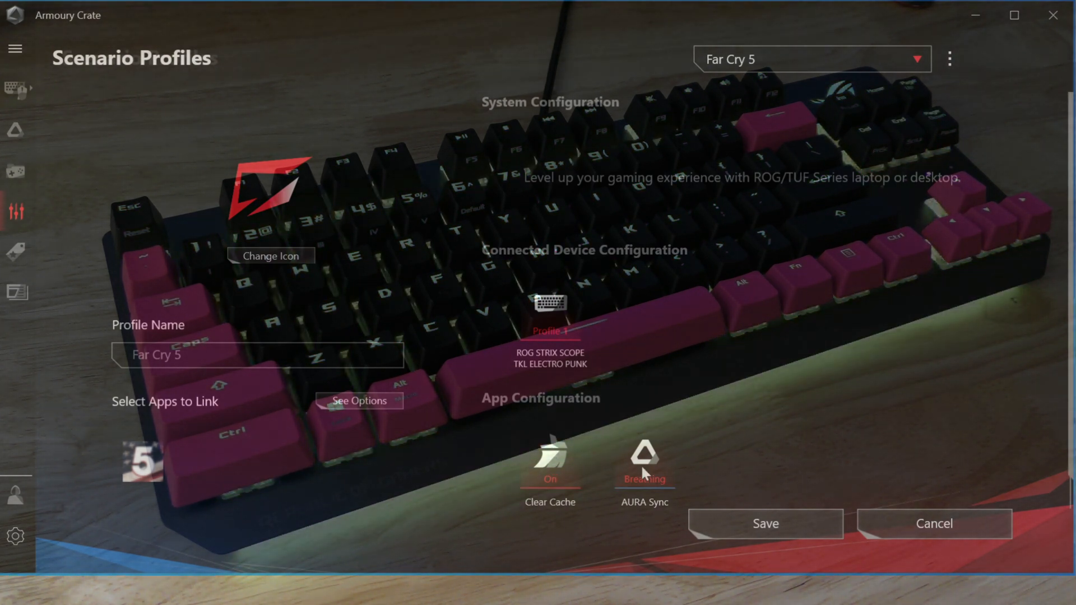
pyautogui.click(643, 459)
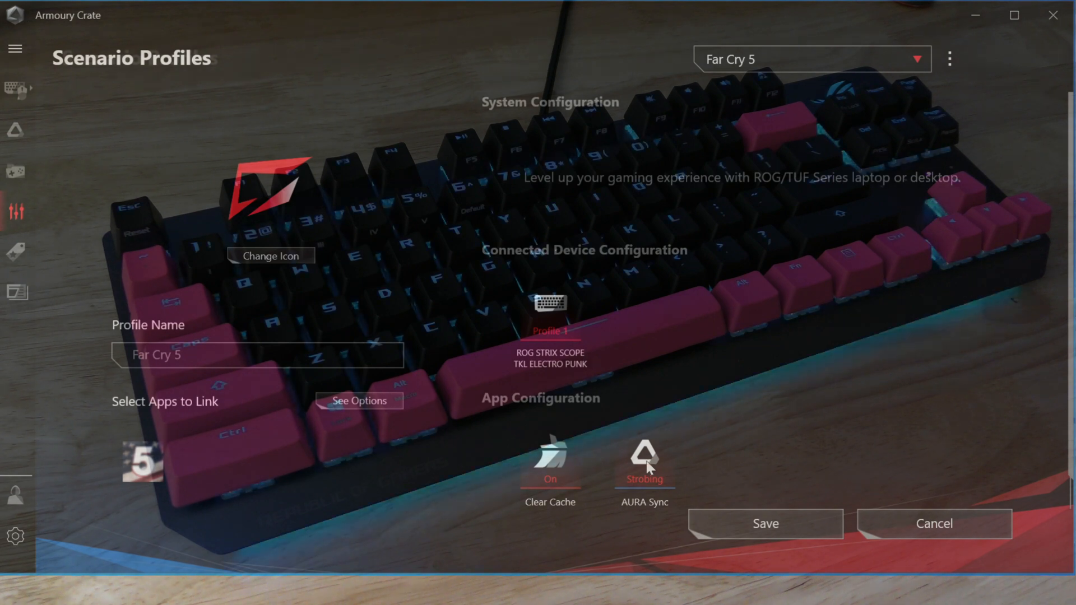
pyautogui.click(644, 457)
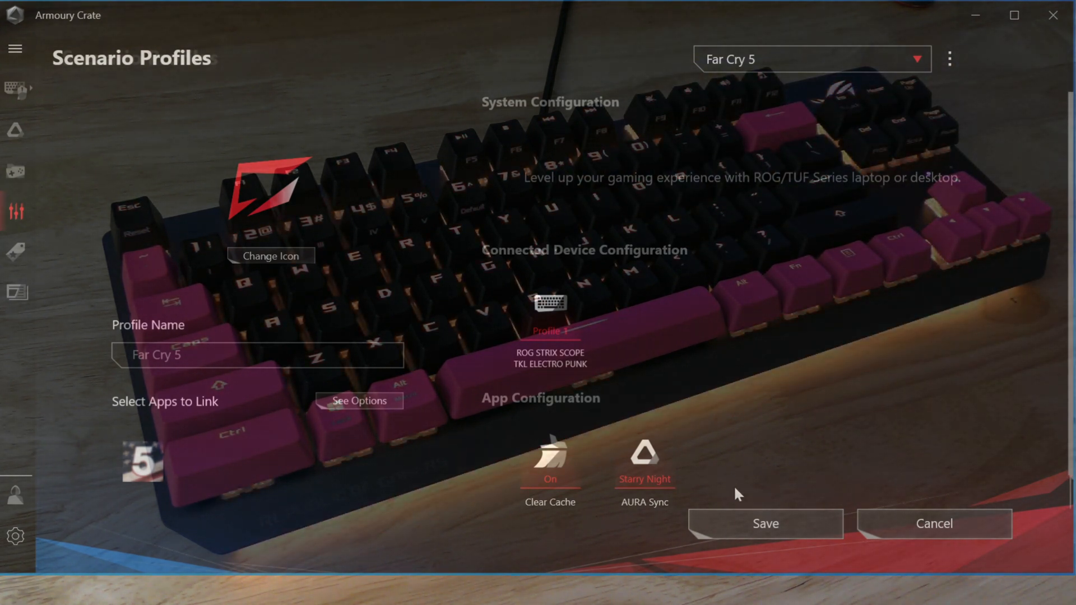
pyautogui.click(764, 523)
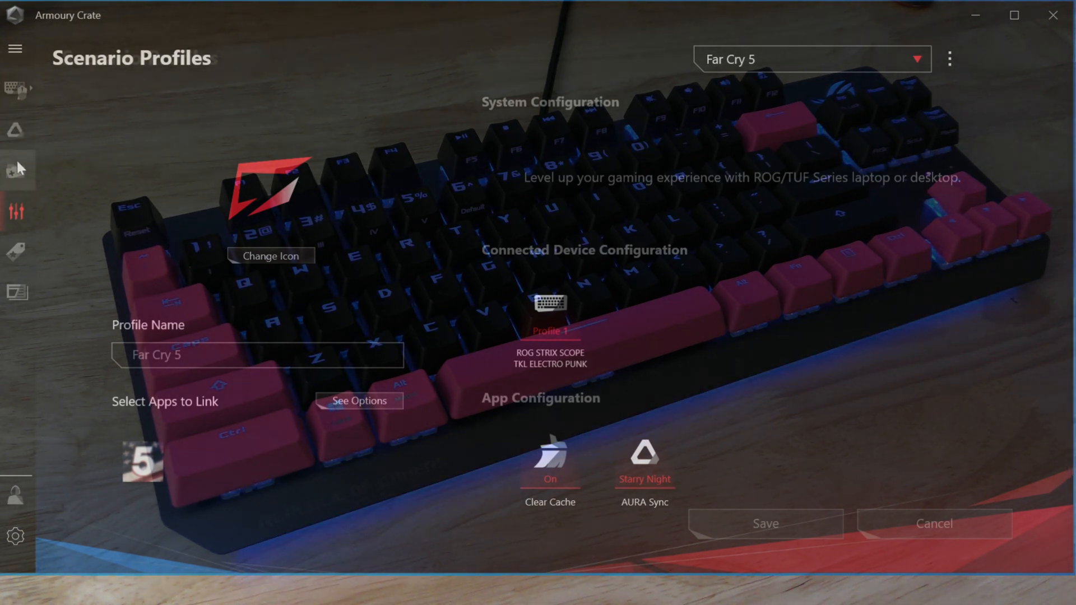
# - Play Far Cry 5 from its Game Library card with the new profile assigned
pyautogui.click(16, 170)
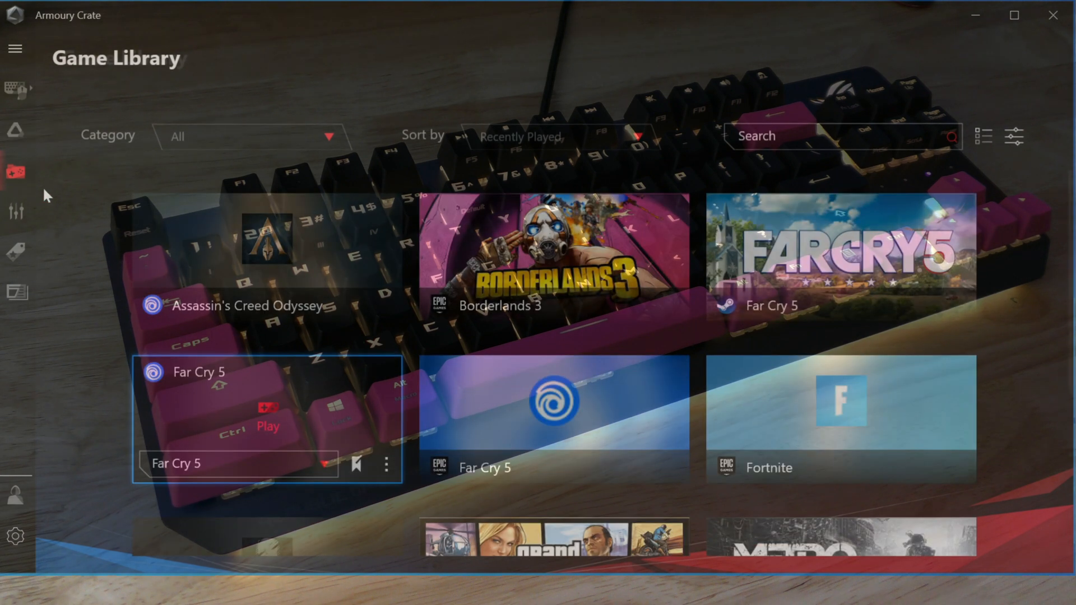
pyautogui.moveTo(267, 411)
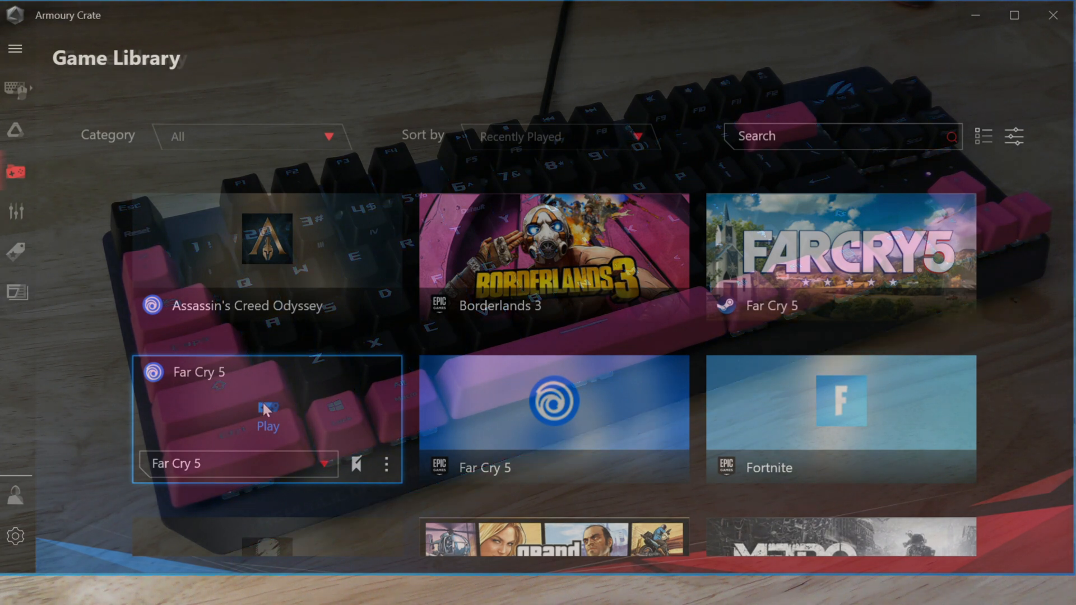
pyautogui.click(268, 414)
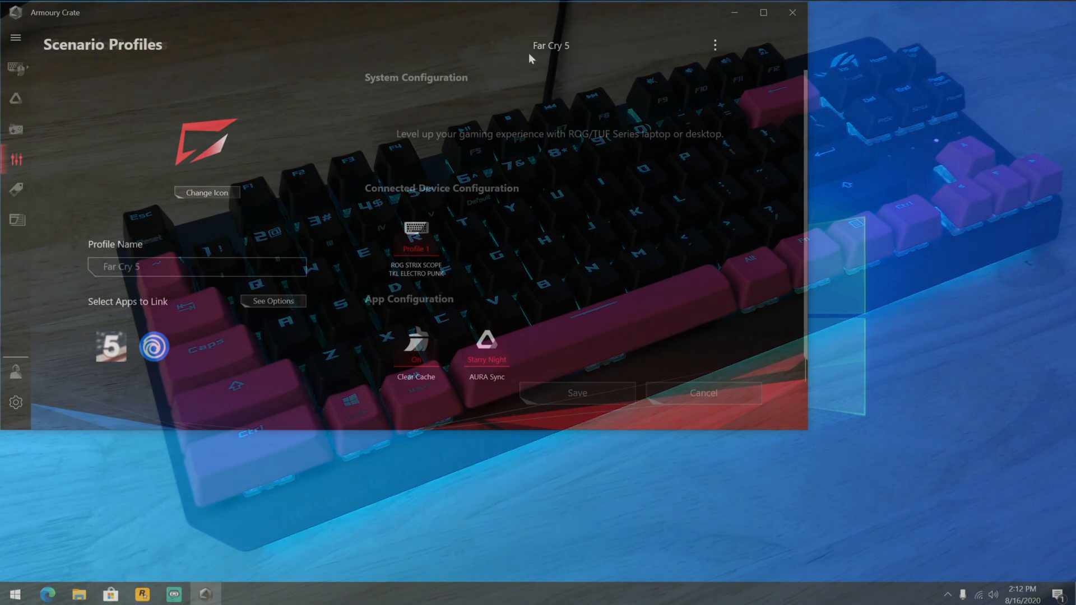
# - Switch Scenario Profiles to Profile 1, then go to the Featured game deals
pyautogui.click(550, 45)
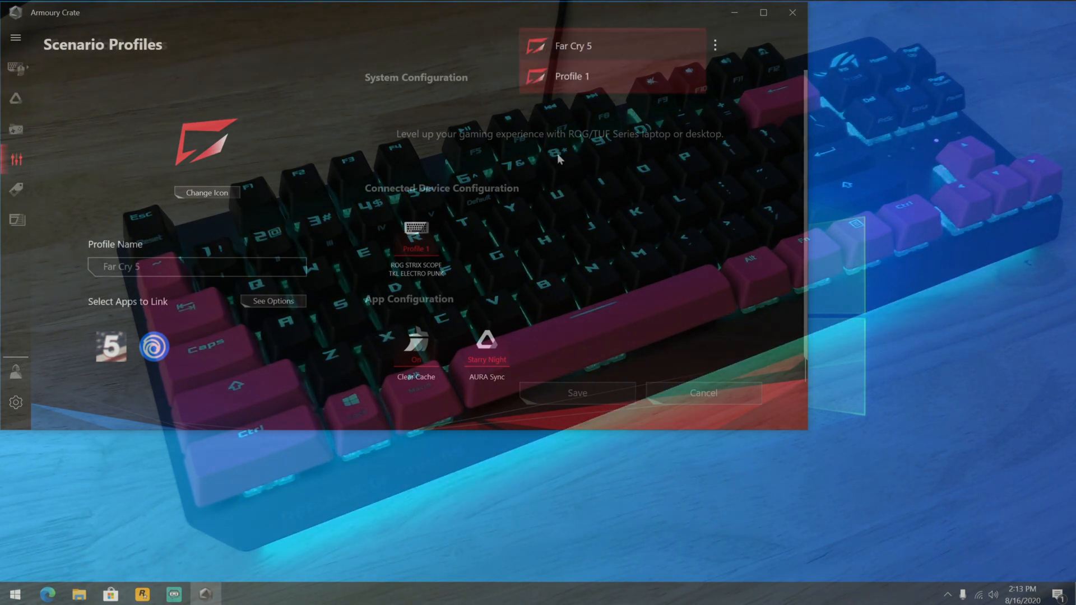
pyautogui.click(572, 76)
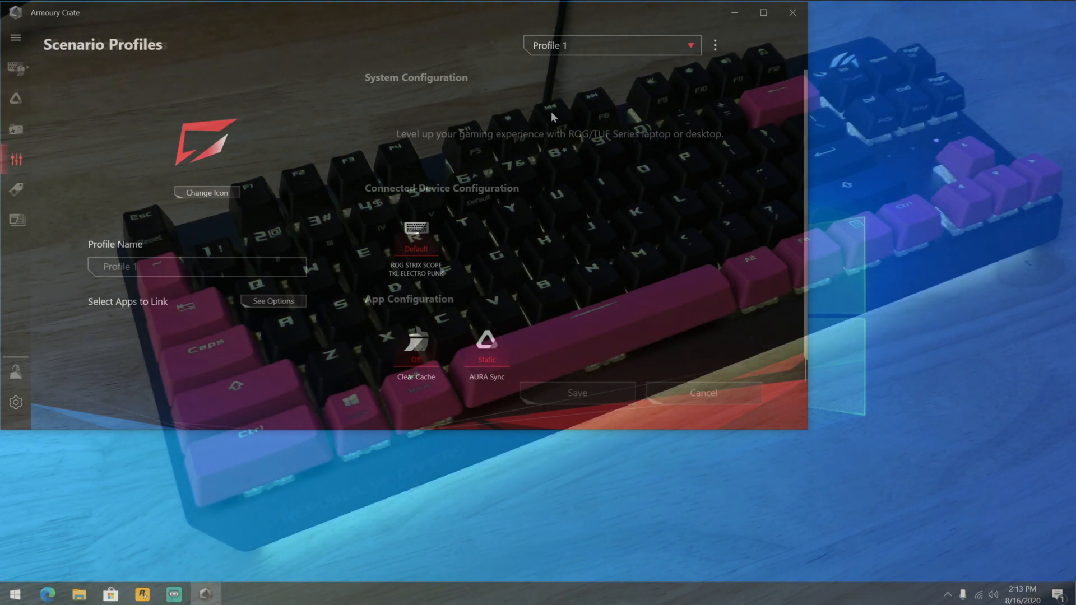
pyautogui.moveTo(15, 188)
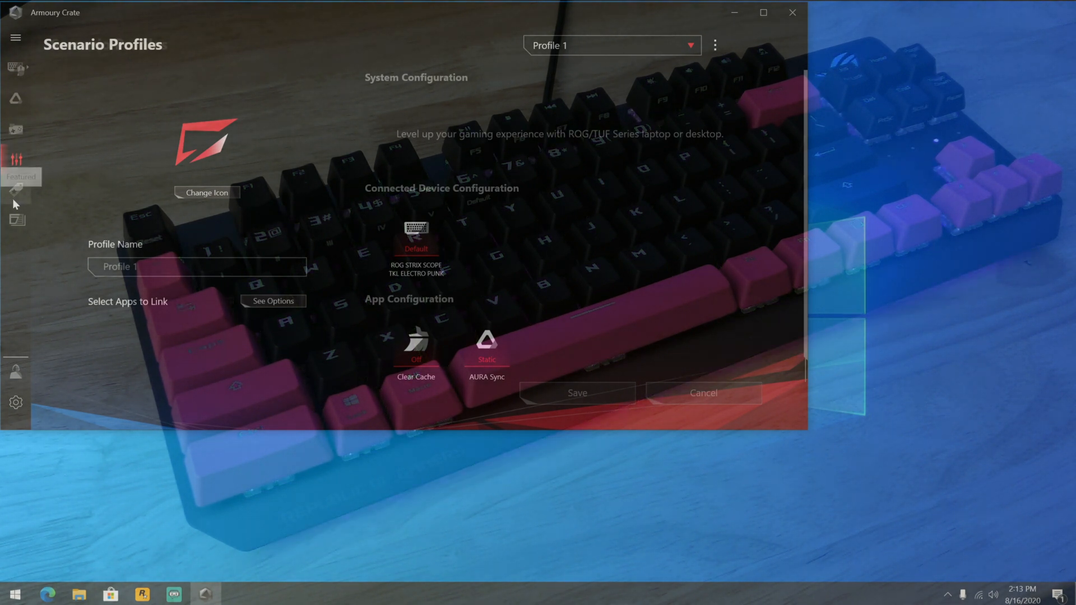
pyautogui.click(17, 191)
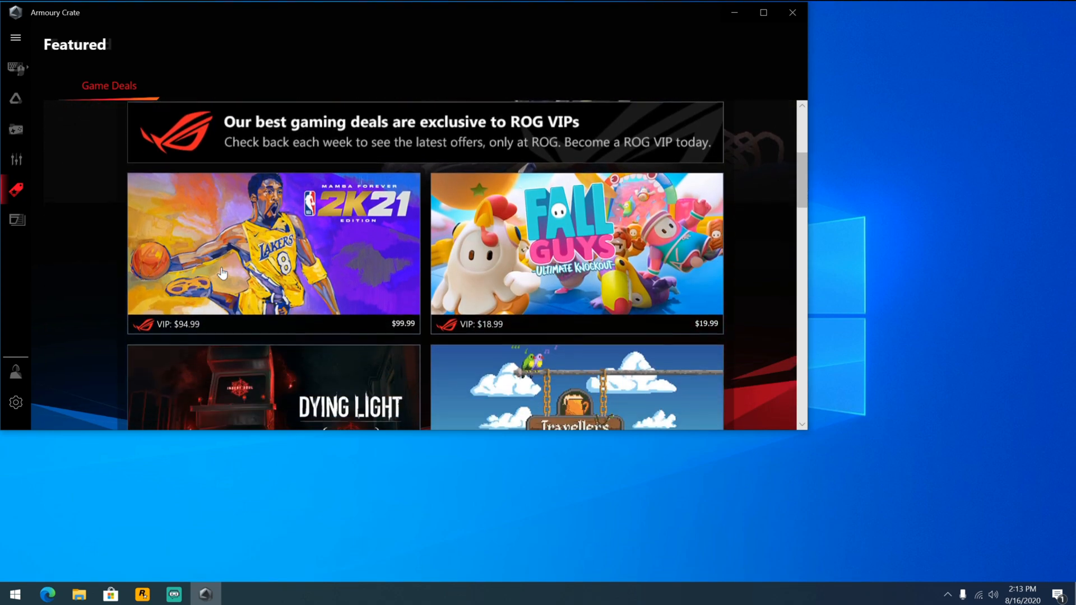
# - Scroll through the Game Deals list, then browse the News feed of ROG posts
pyautogui.scroll(-3)
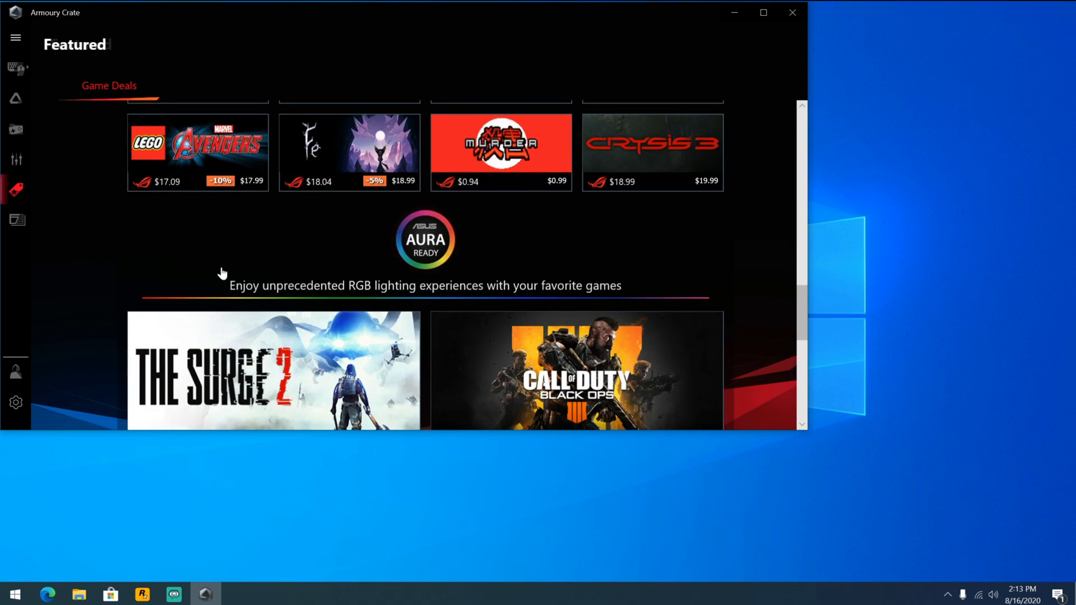
pyautogui.scroll(-3)
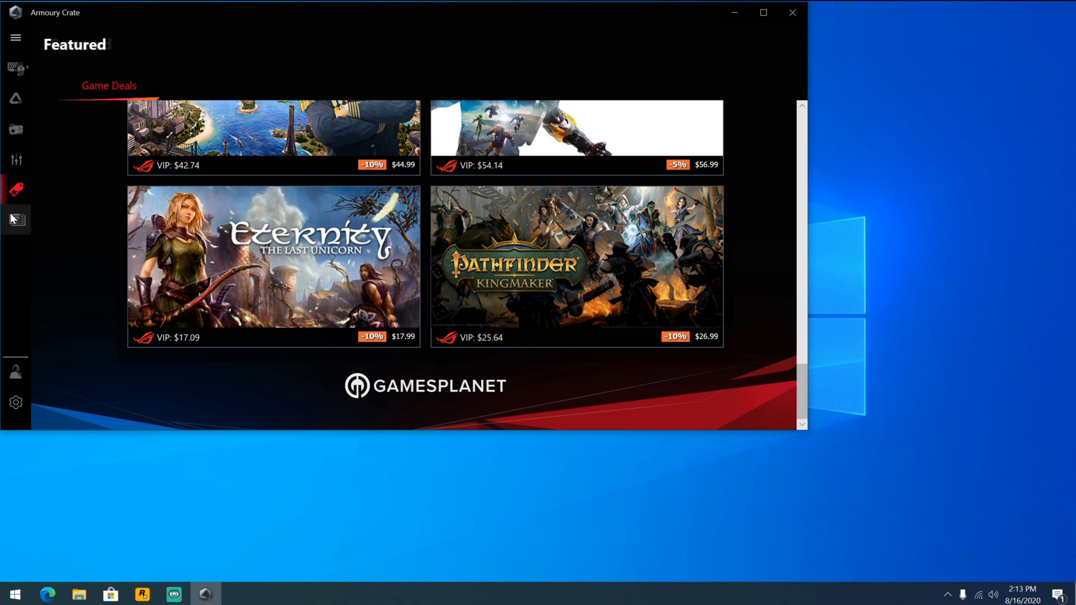
pyautogui.click(14, 219)
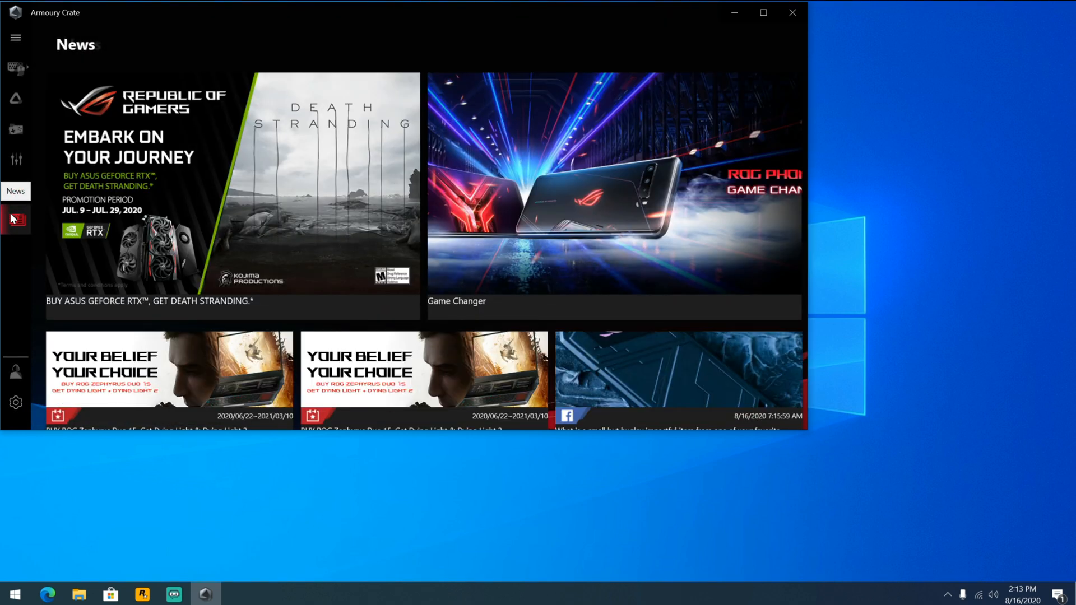
pyautogui.hscroll(3)
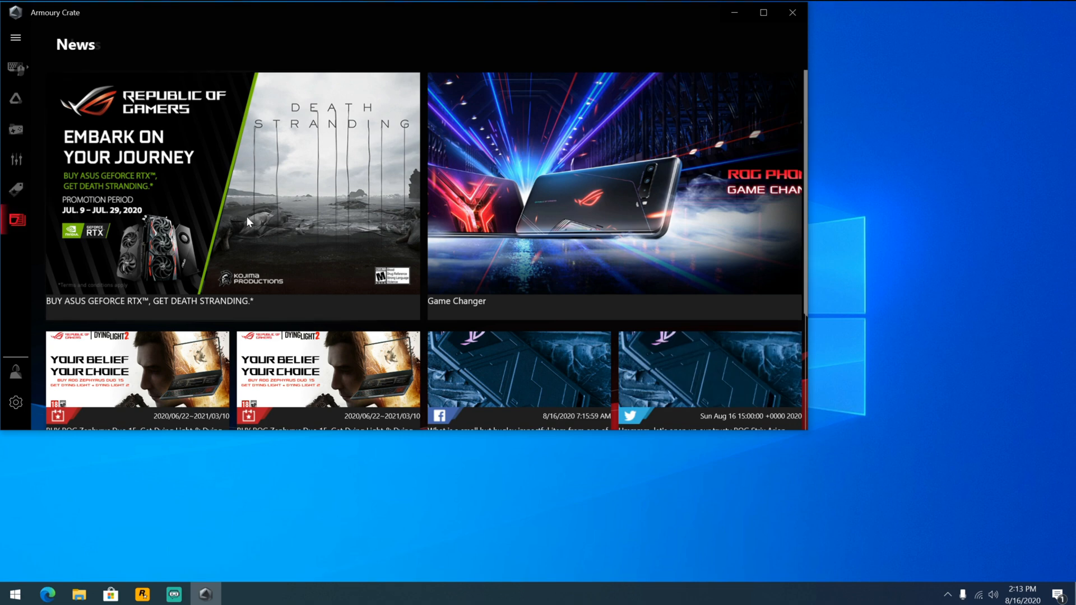
pyautogui.scroll(-3)
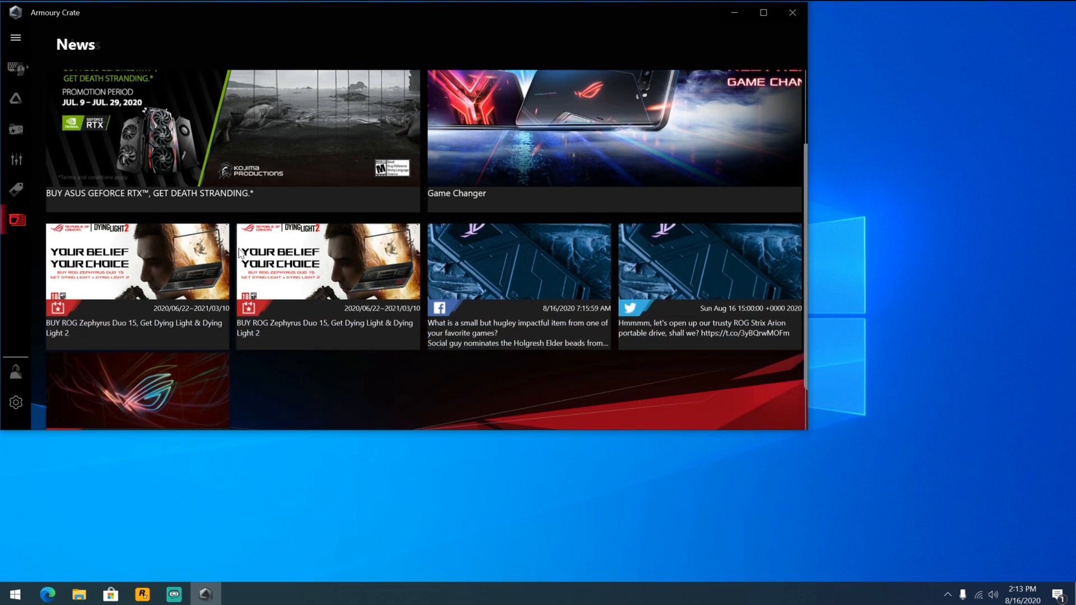
pyautogui.scroll(3)
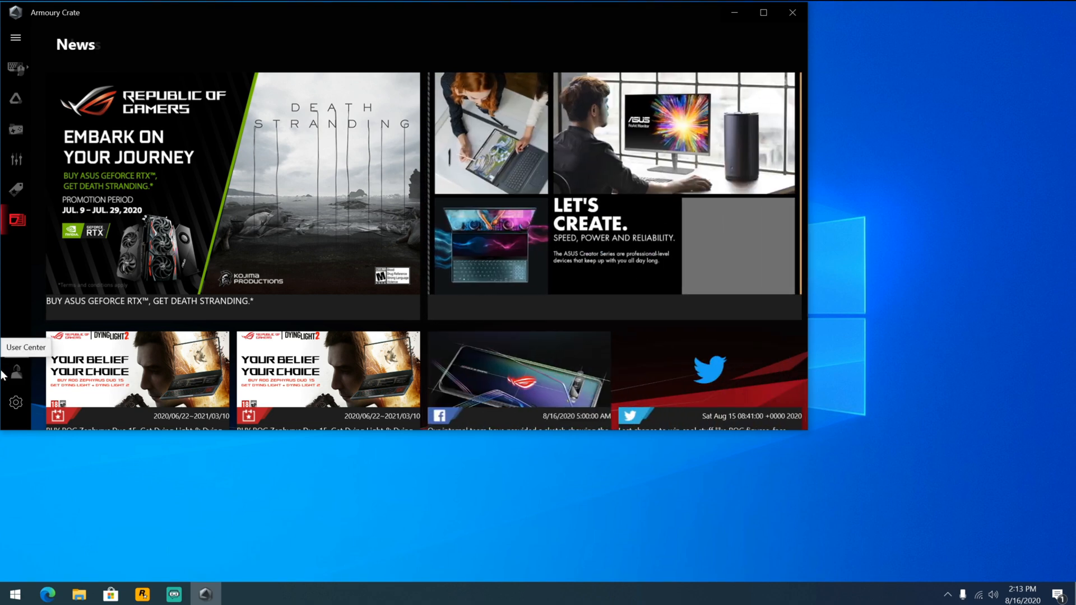
# - Review User Center events and Notifications, then go to Settings' General tab
pyautogui.click(16, 371)
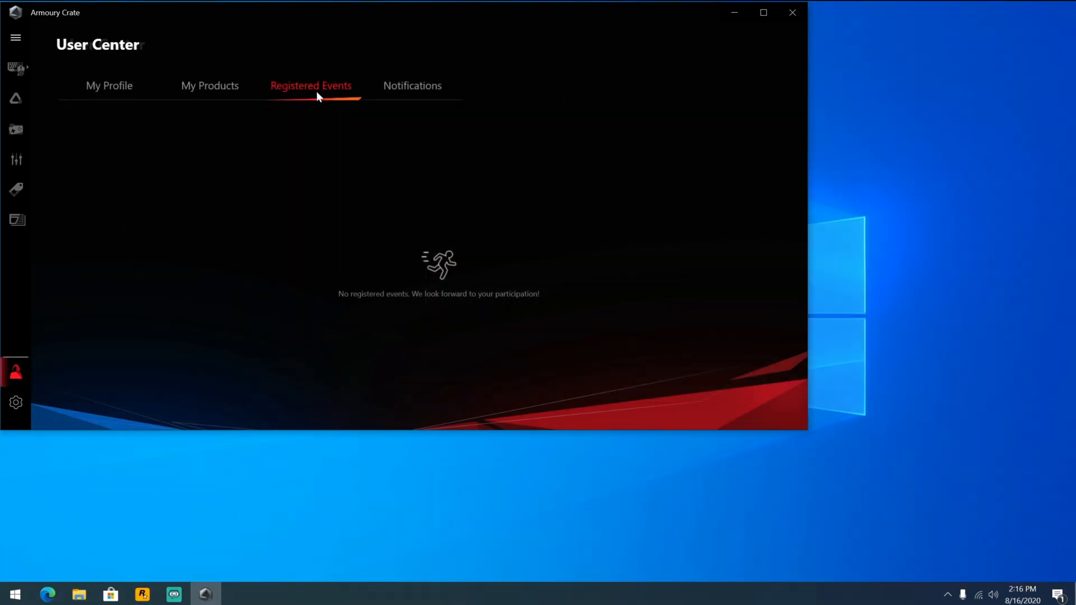
pyautogui.moveTo(142, 91)
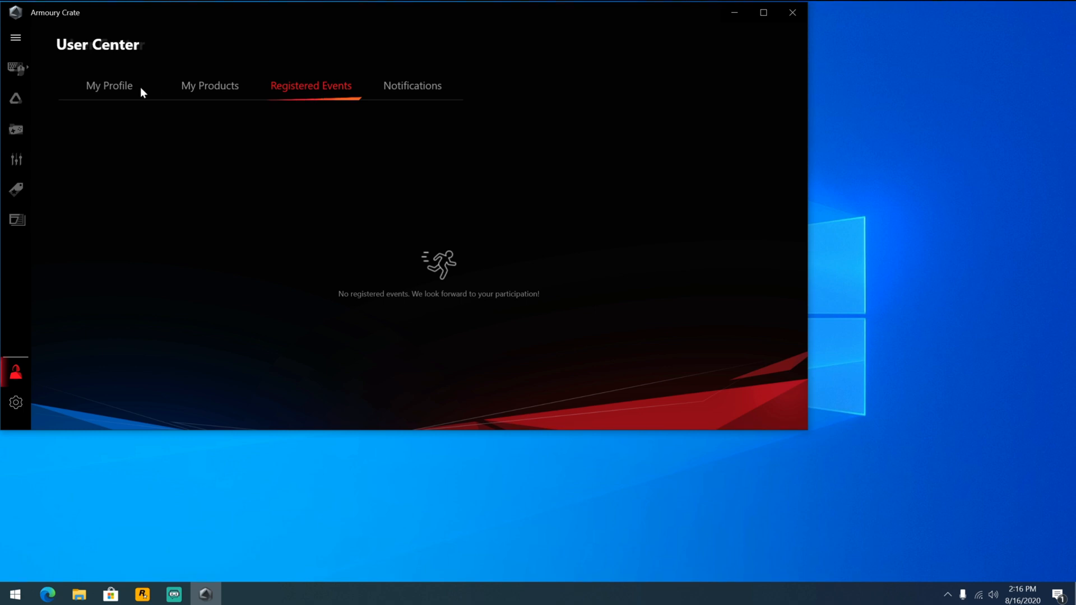
pyautogui.moveTo(210, 99)
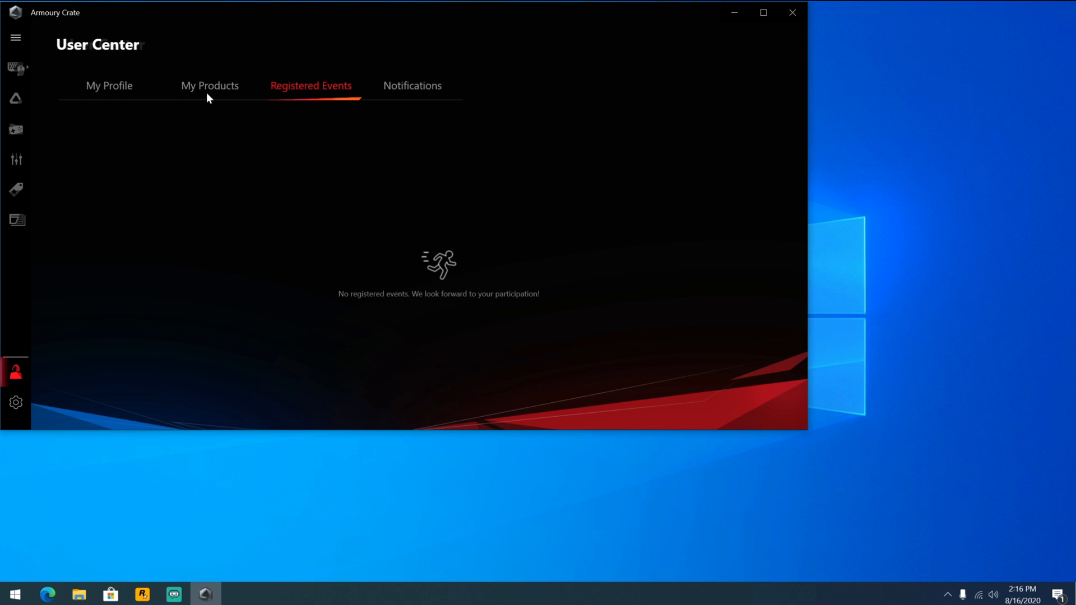
pyautogui.moveTo(421, 98)
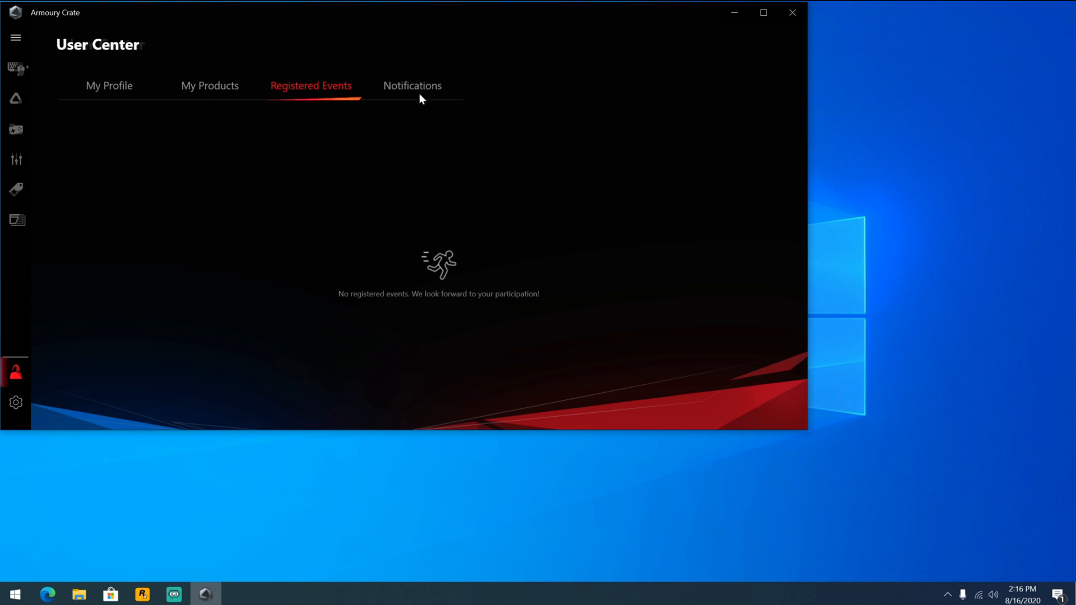
pyautogui.click(412, 85)
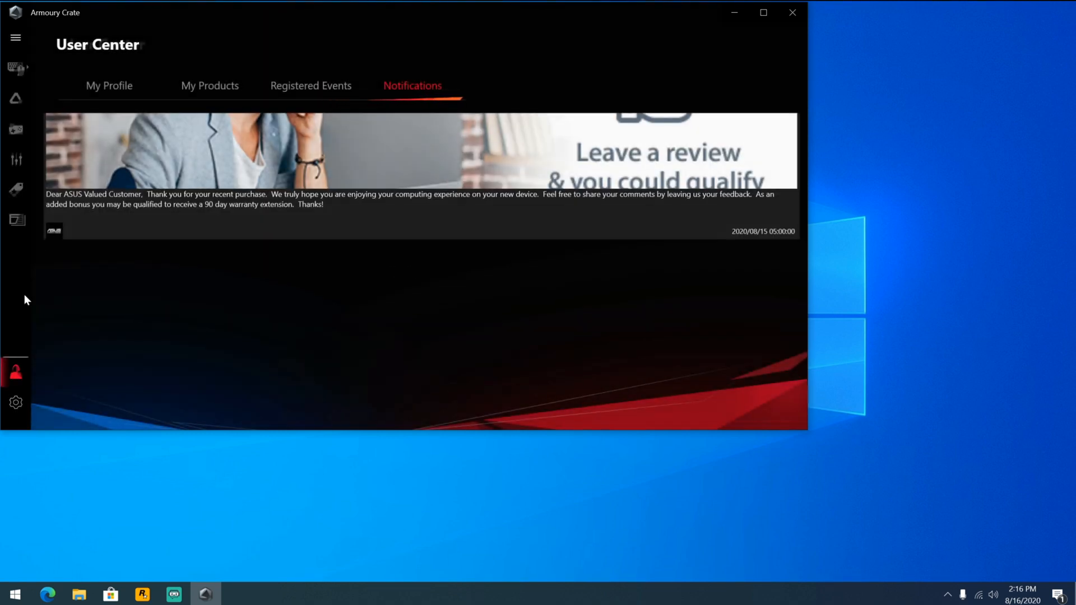
pyautogui.click(15, 403)
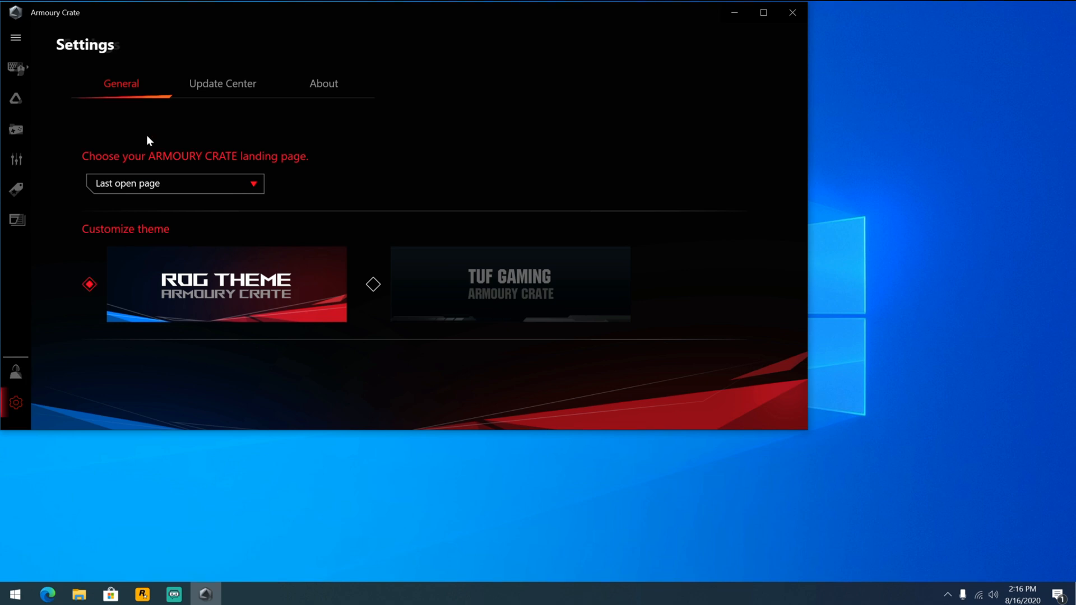
pyautogui.moveTo(109, 148)
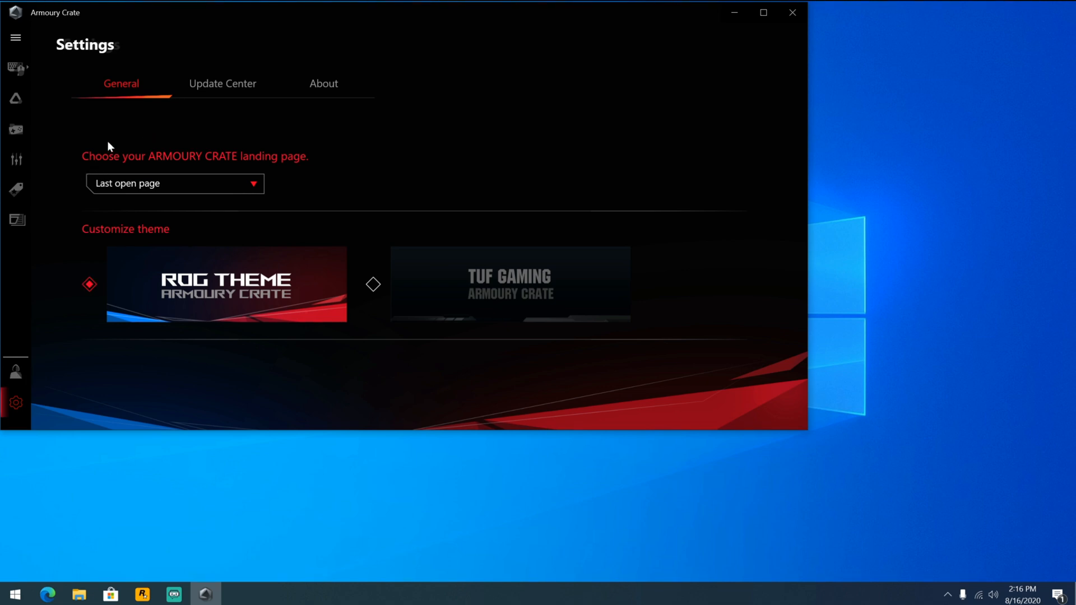